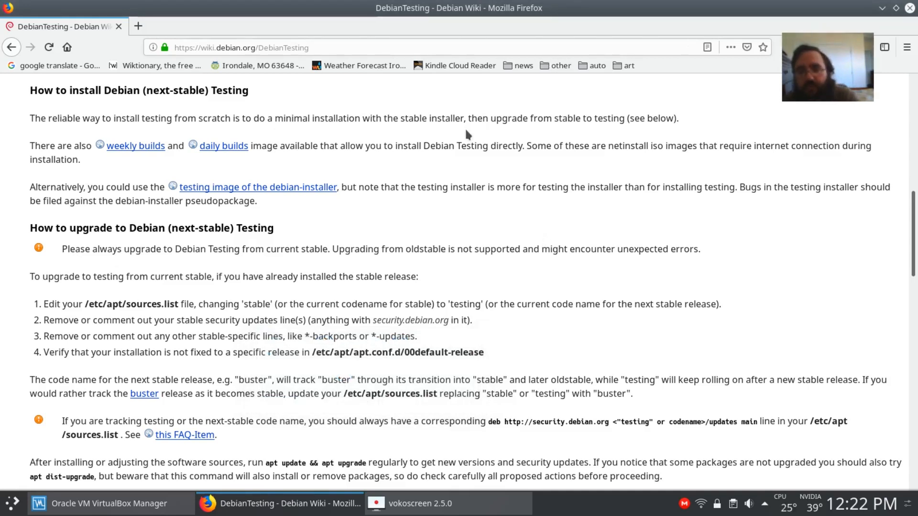
mouse_move(430, 143)
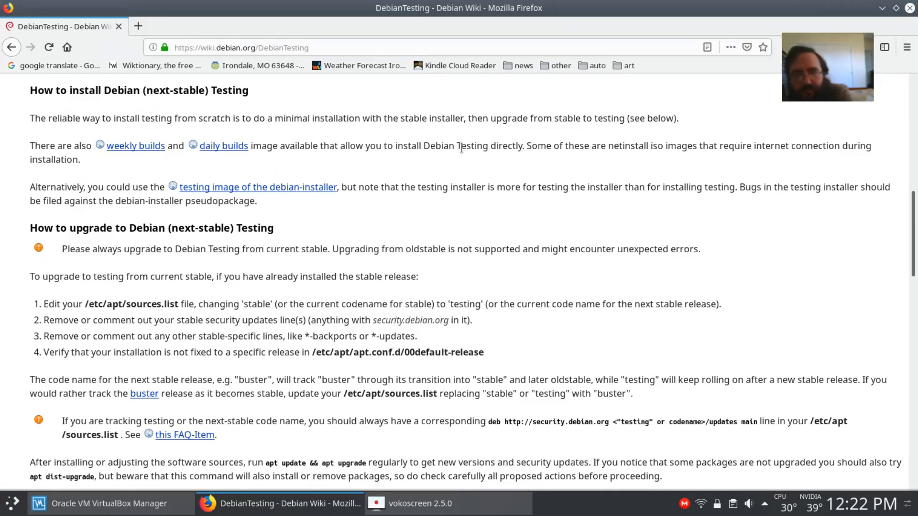
mouse_move(159, 267)
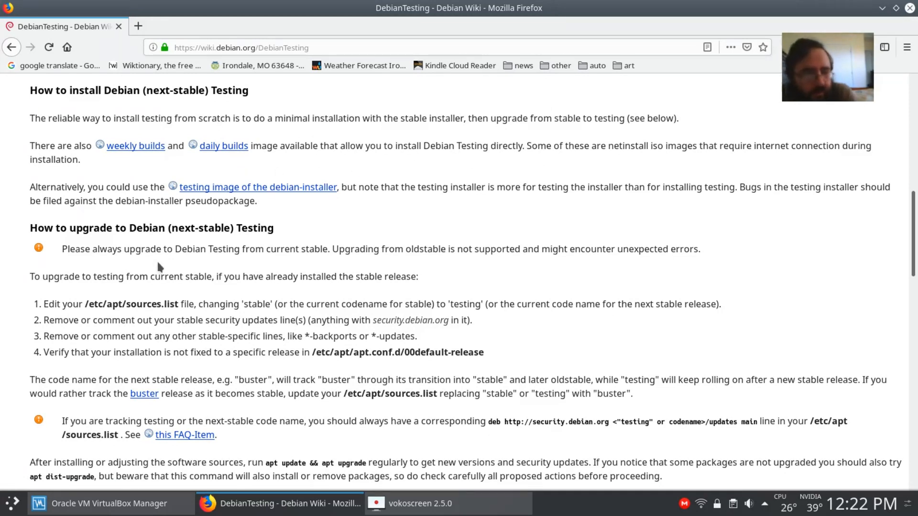
mouse_move(155, 113)
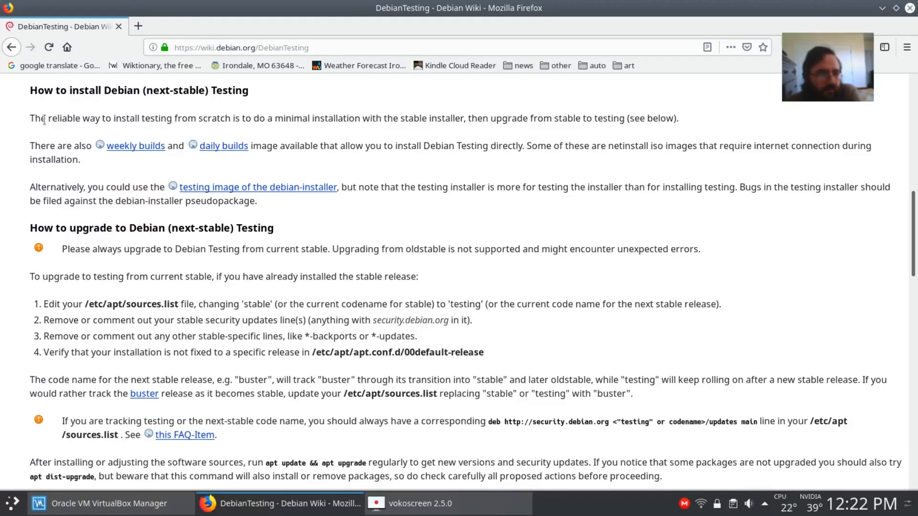
mouse_move(155, 114)
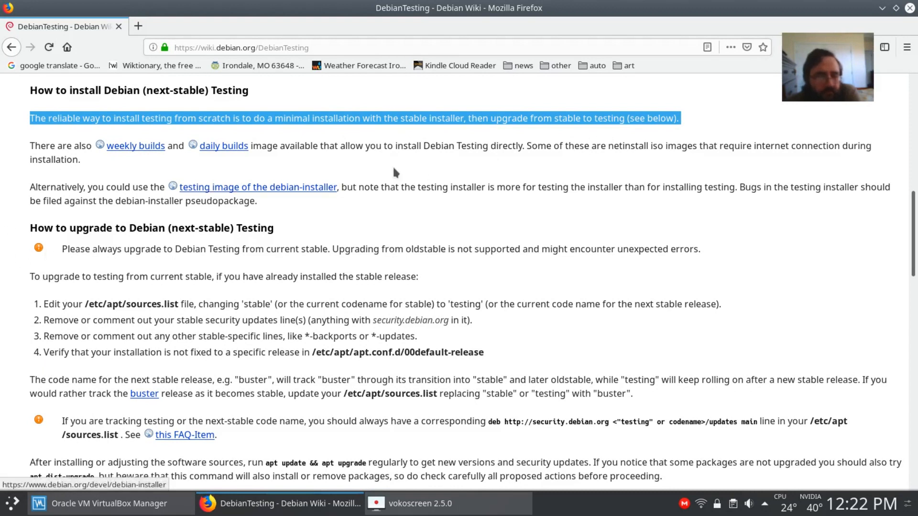
mouse_move(336, 168)
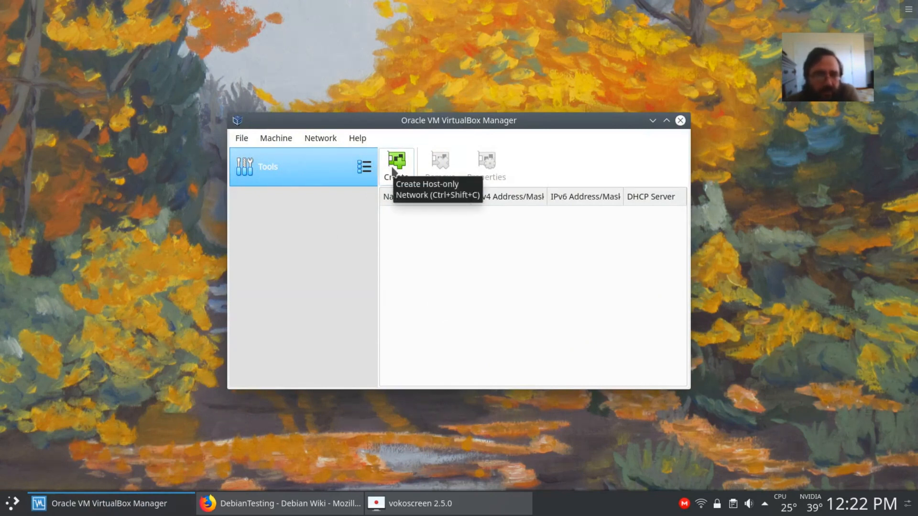
mouse_move(410, 202)
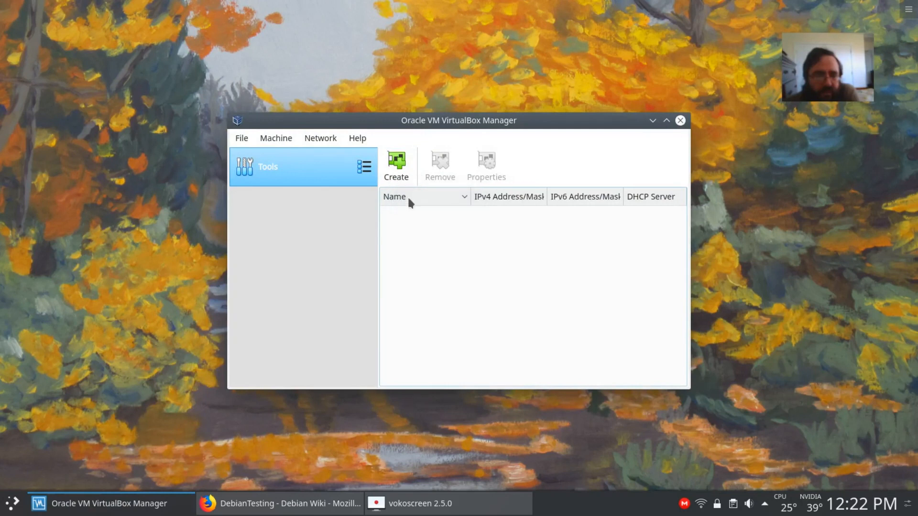
mouse_move(396, 165)
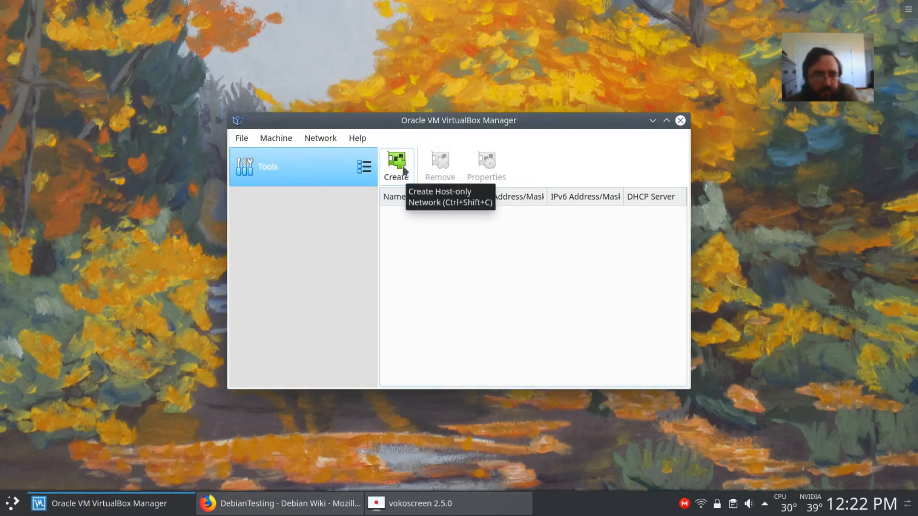
mouse_move(433, 105)
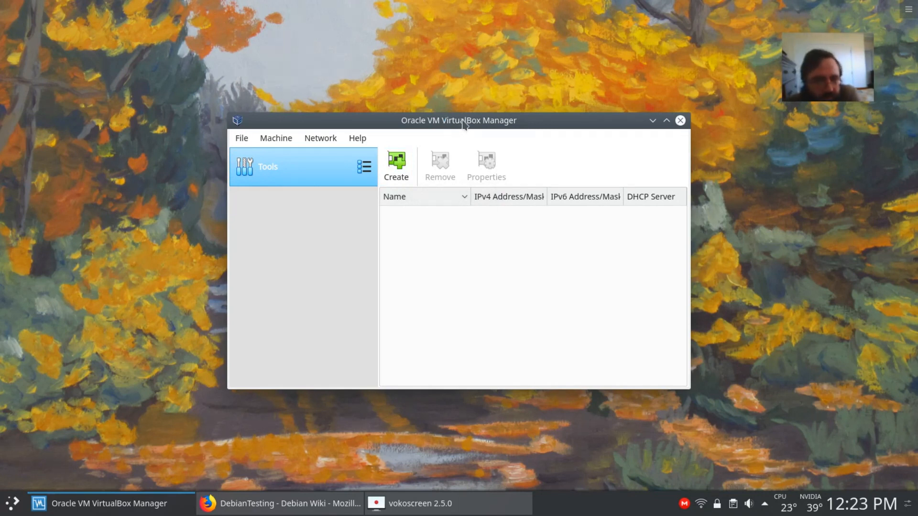
mouse_move(231, 346)
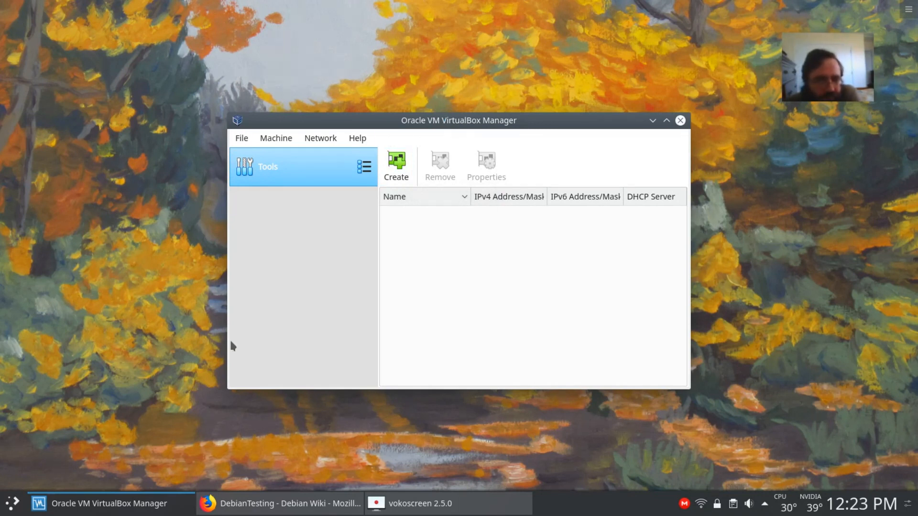
mouse_move(444, 125)
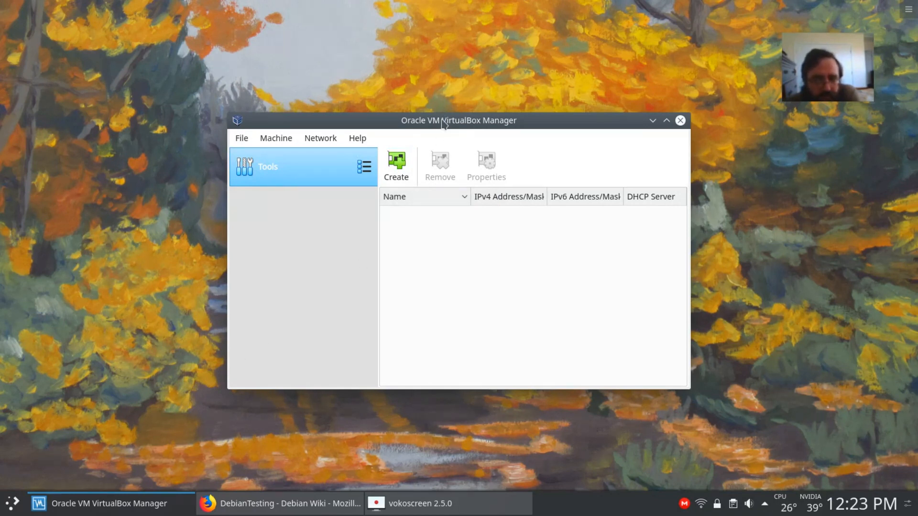
mouse_move(458, 127)
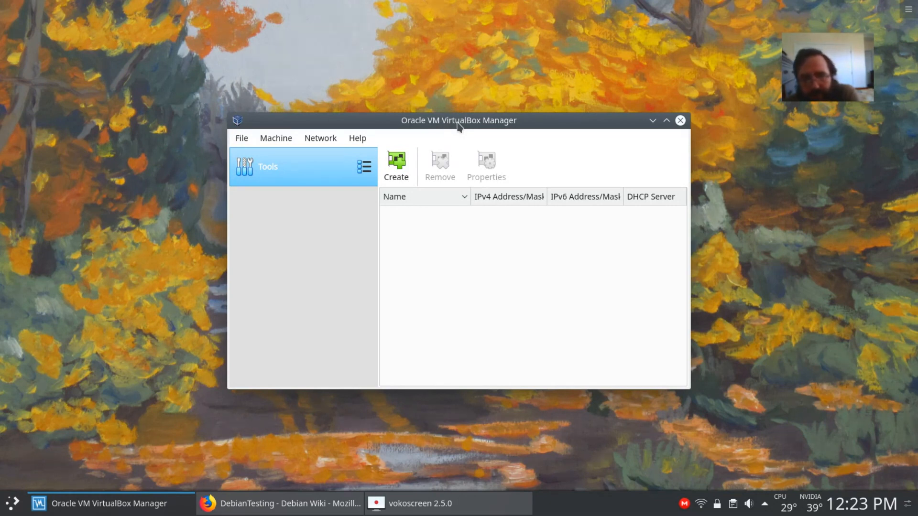
mouse_move(423, 131)
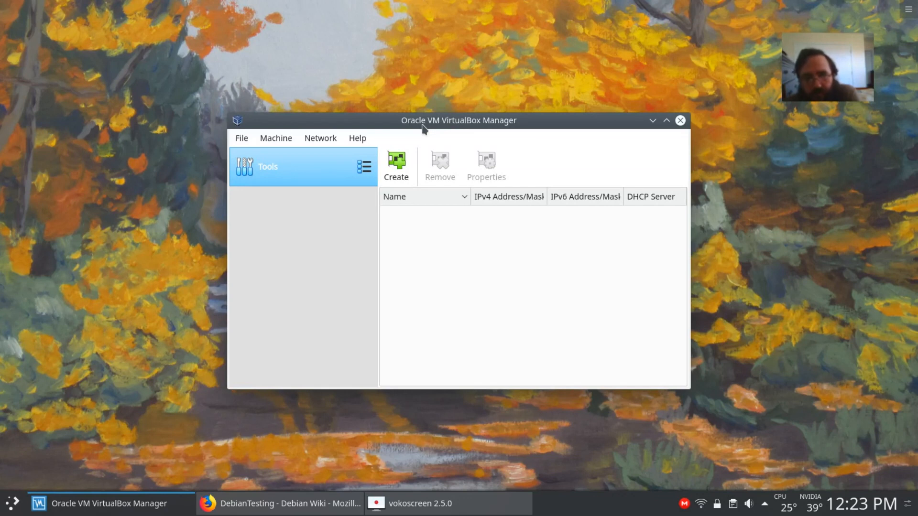
mouse_move(444, 127)
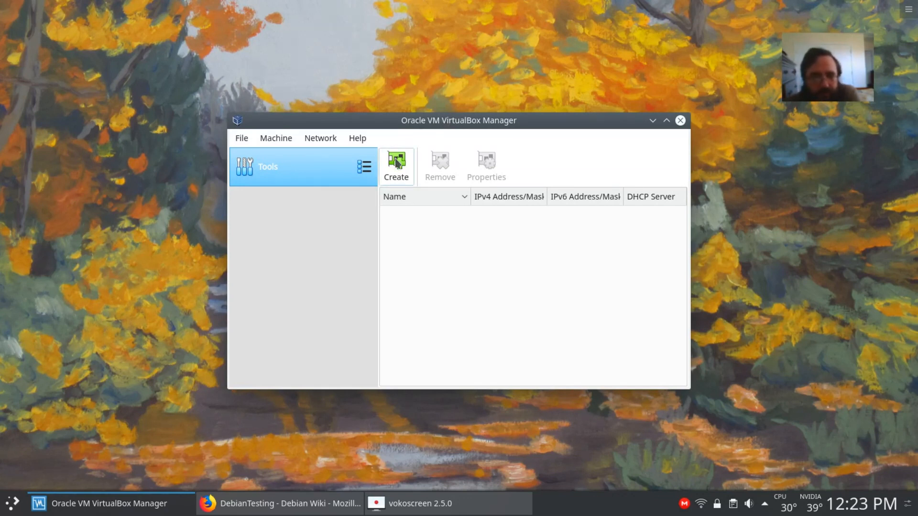
mouse_move(414, 264)
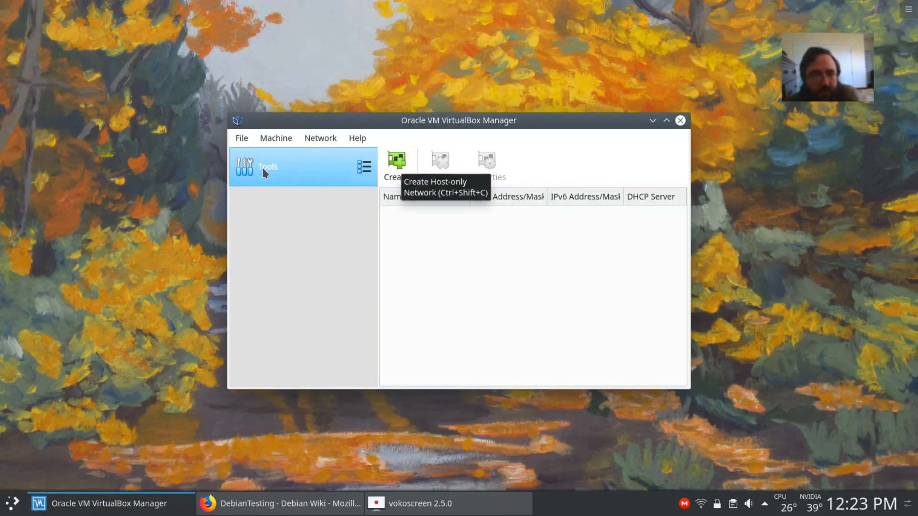
Reposition the VirtualBox Manager window toward the top of the desktop
left_click_drag(457, 120, 346, 113)
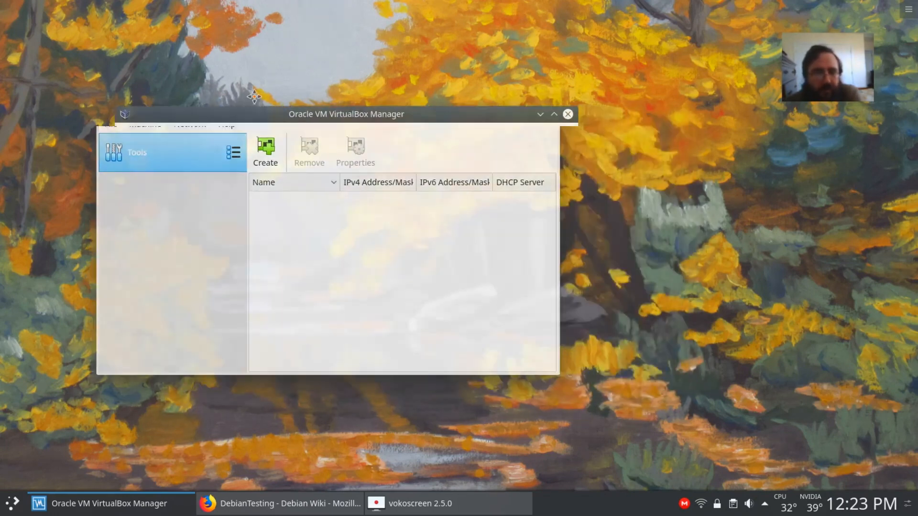
left_click_drag(345, 114, 307, 32)
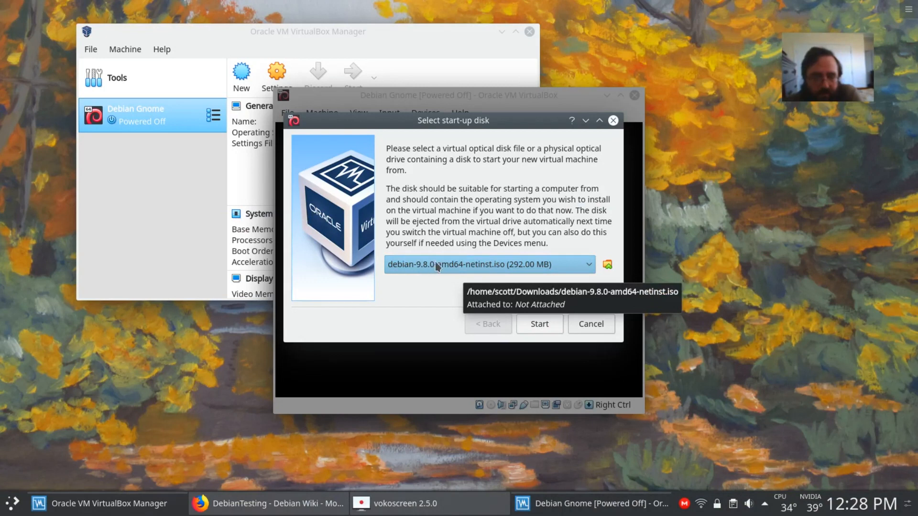
mouse_move(500, 285)
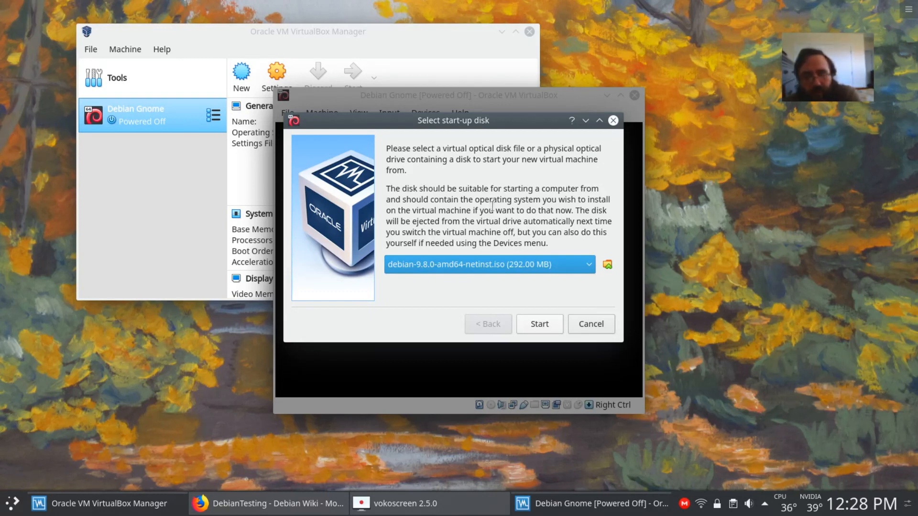
mouse_move(539, 324)
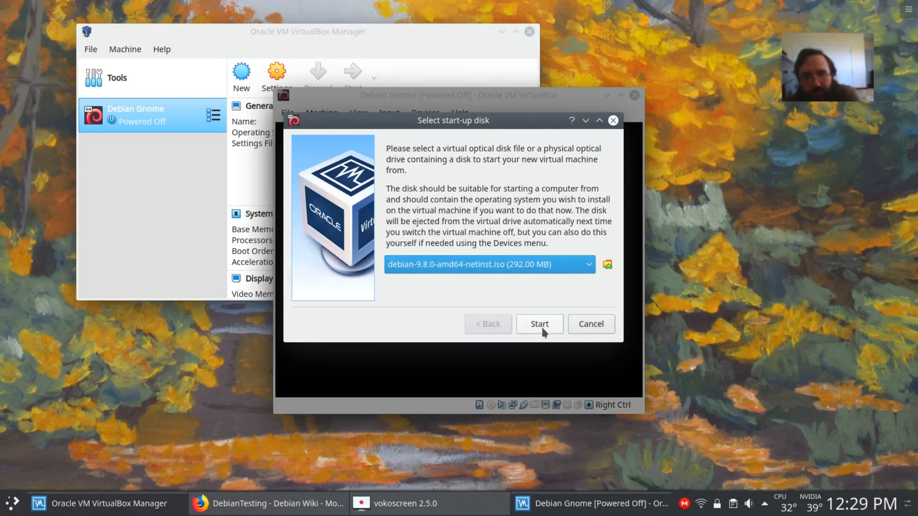
mouse_move(398, 227)
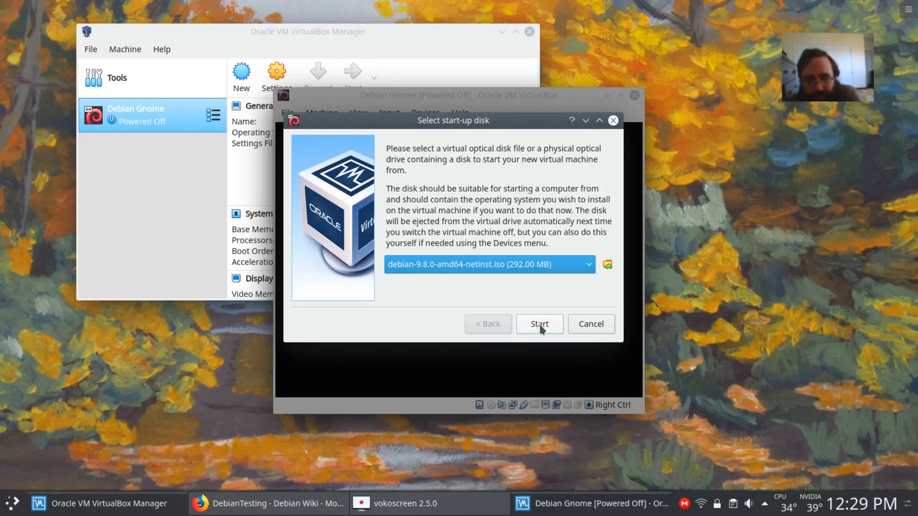
Start the VM from the ISO and launch Graphical install from the boot menu
left_click(538, 324)
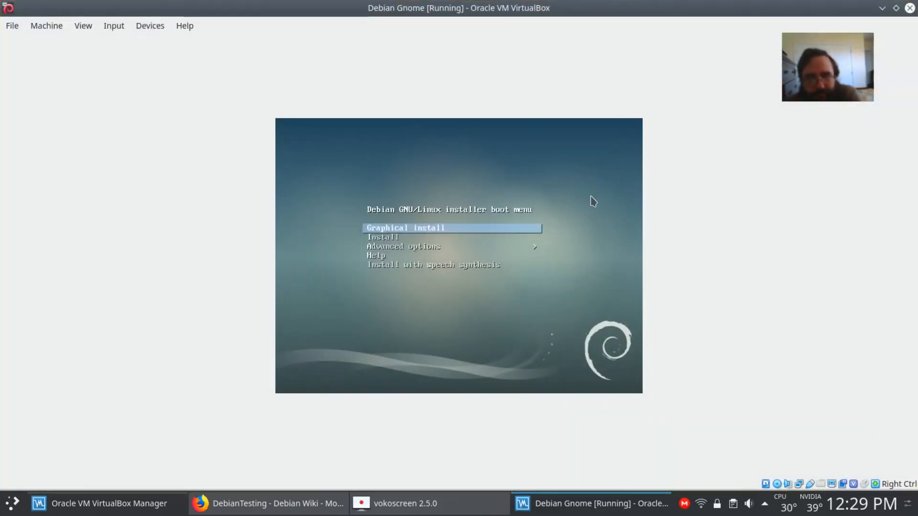
mouse_move(653, 213)
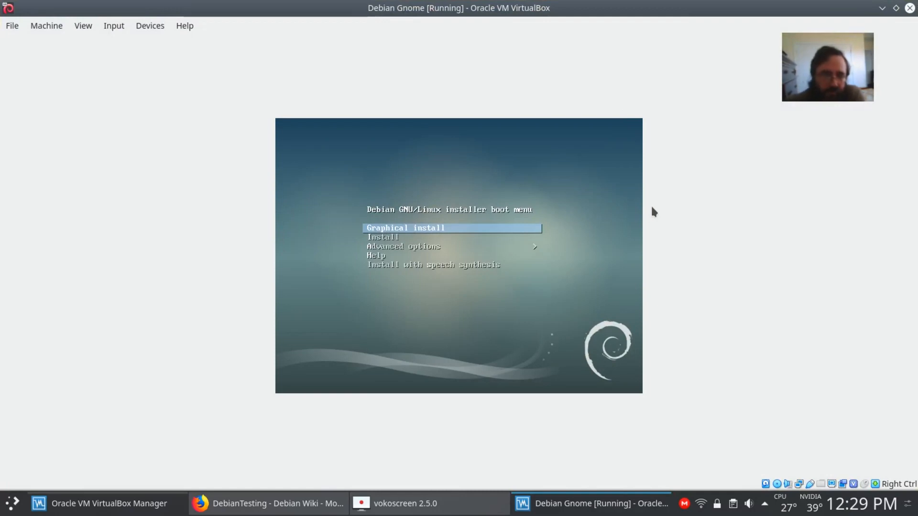
key("Down")
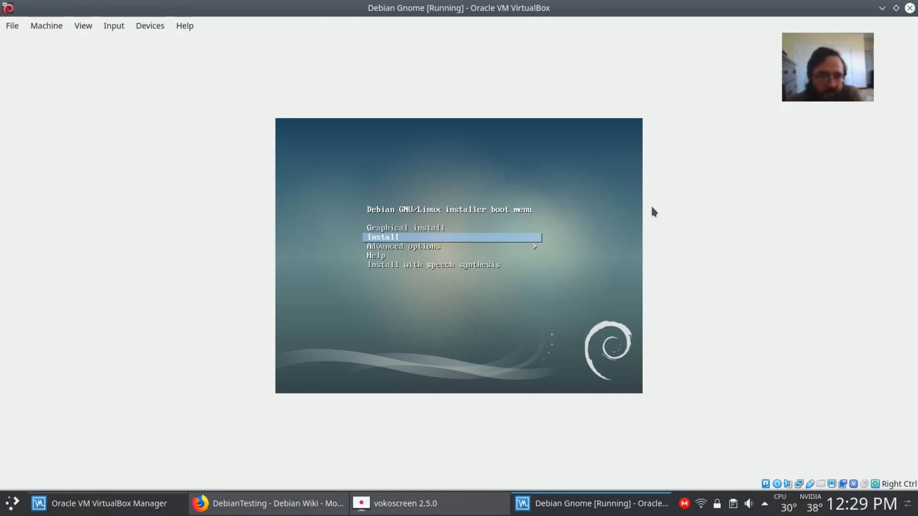
key("Up")
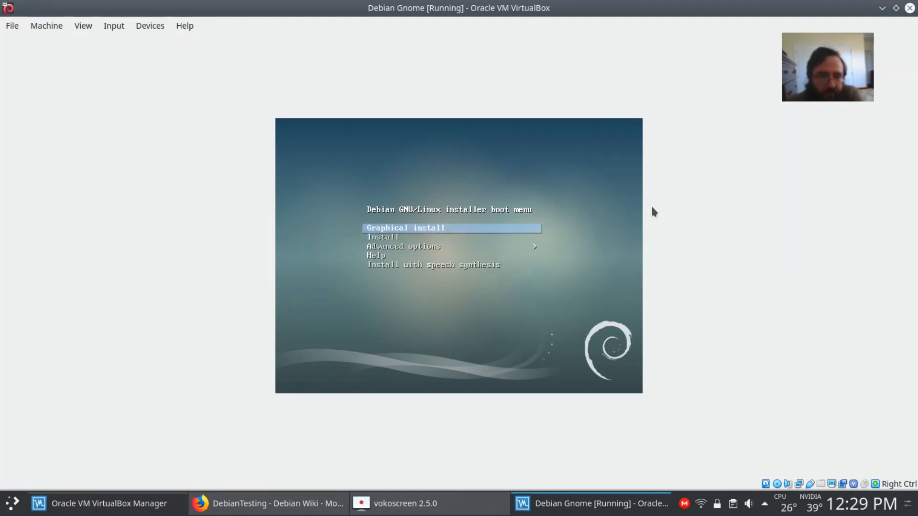
key("Return")
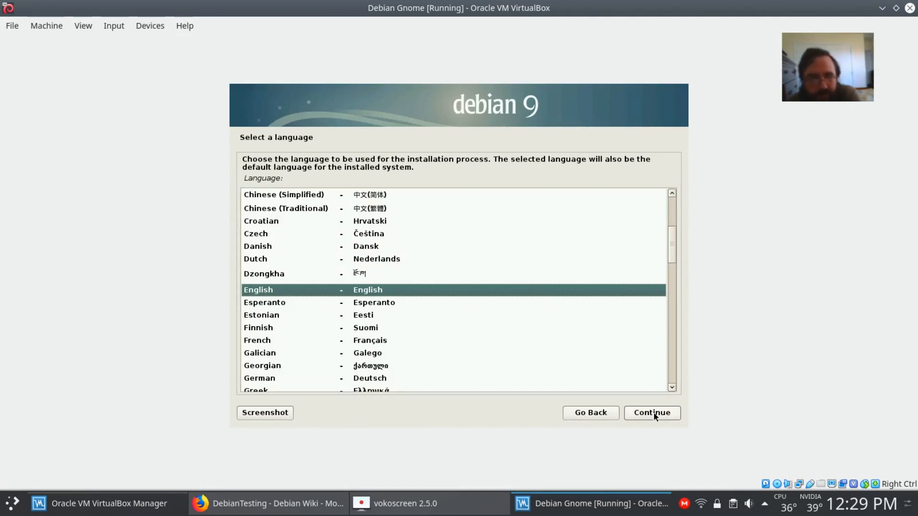
mouse_move(387, 154)
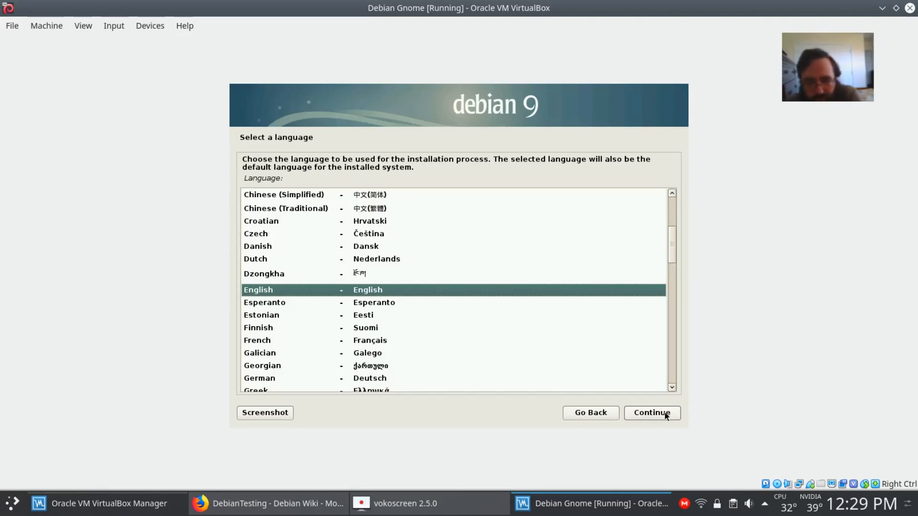
Accept English, United States, American English keymap, hostname debian and an empty domain name
left_click(651, 413)
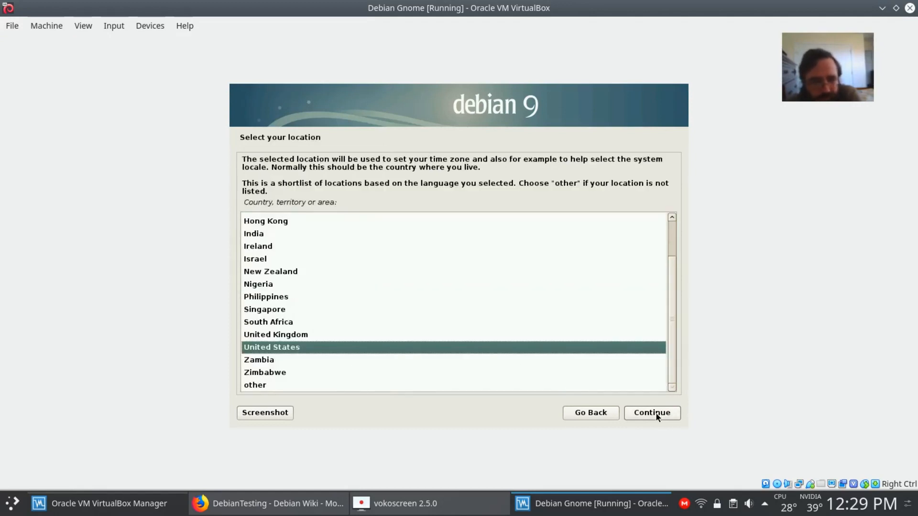
left_click(650, 412)
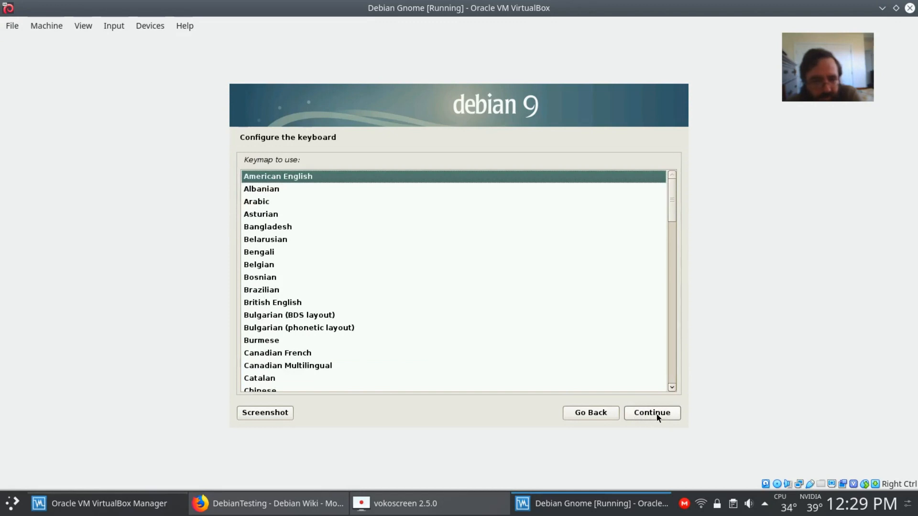
left_click(651, 413)
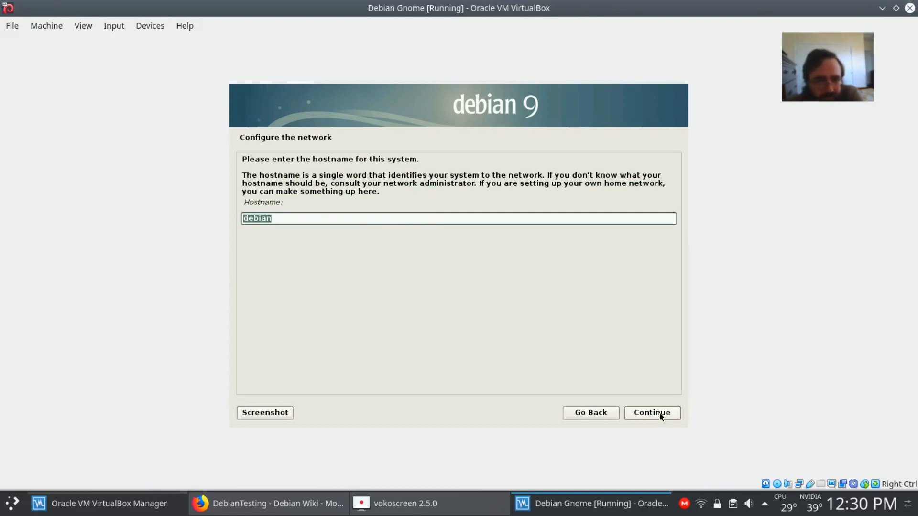
left_click(651, 413)
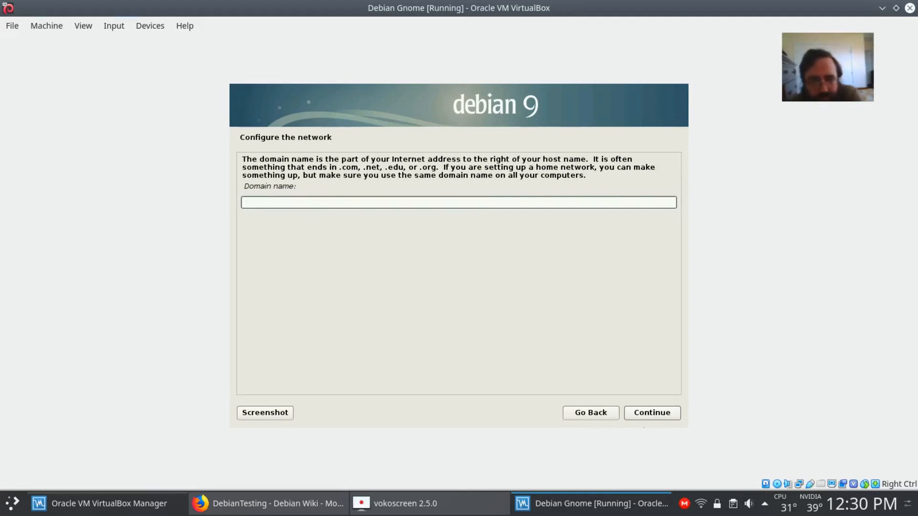
left_click(651, 413)
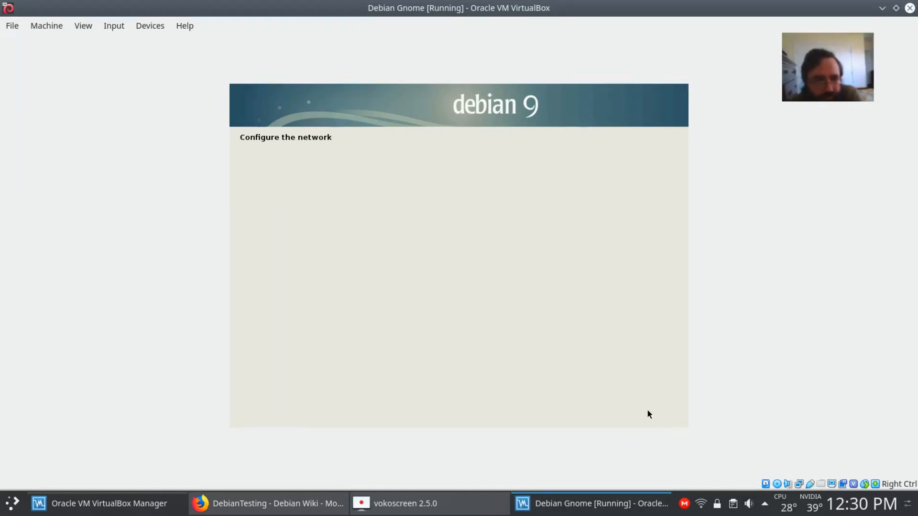
Enter the root password twice and continue to user account creation
left_click(651, 413)
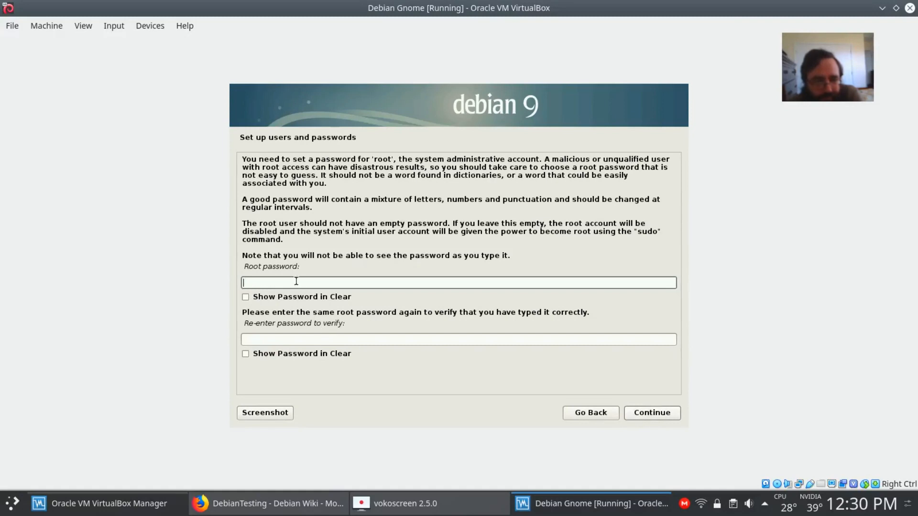
type("•")
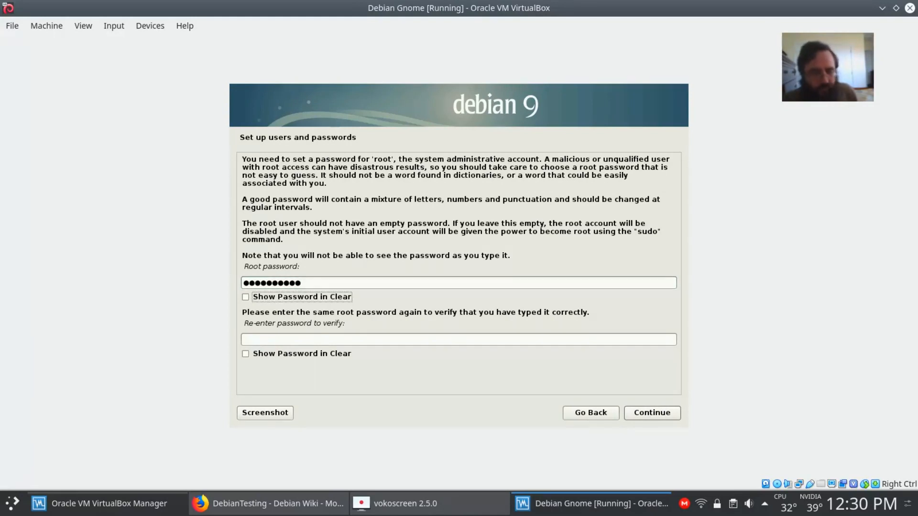
type("•")
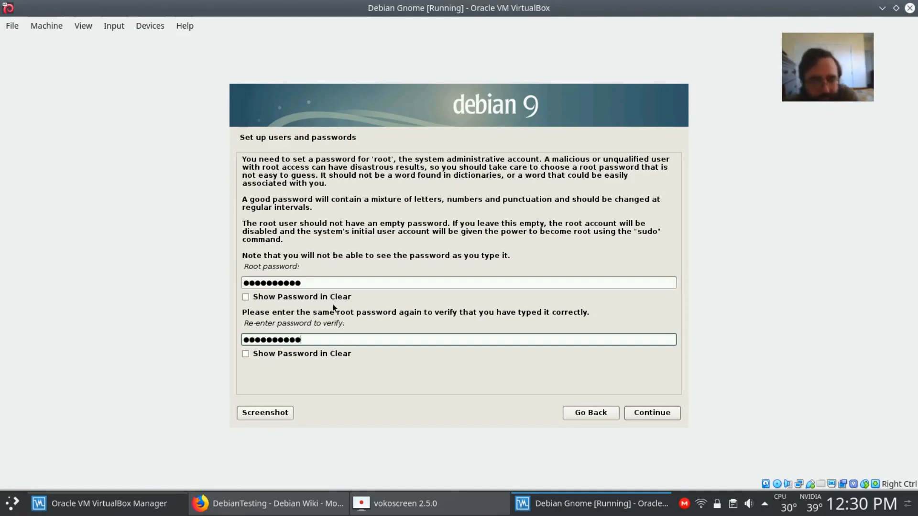
left_click(651, 413)
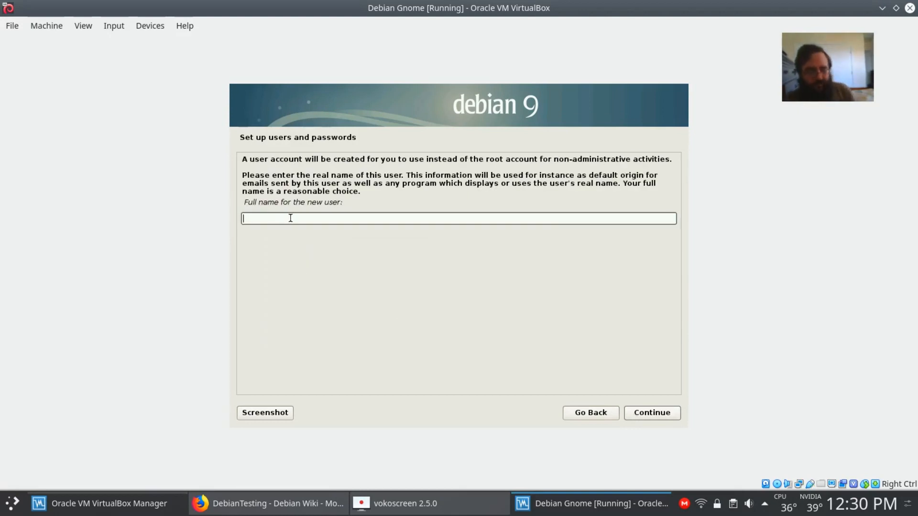
Name the new user 'uberdorf' and accept the matching suggested username
type("ub")
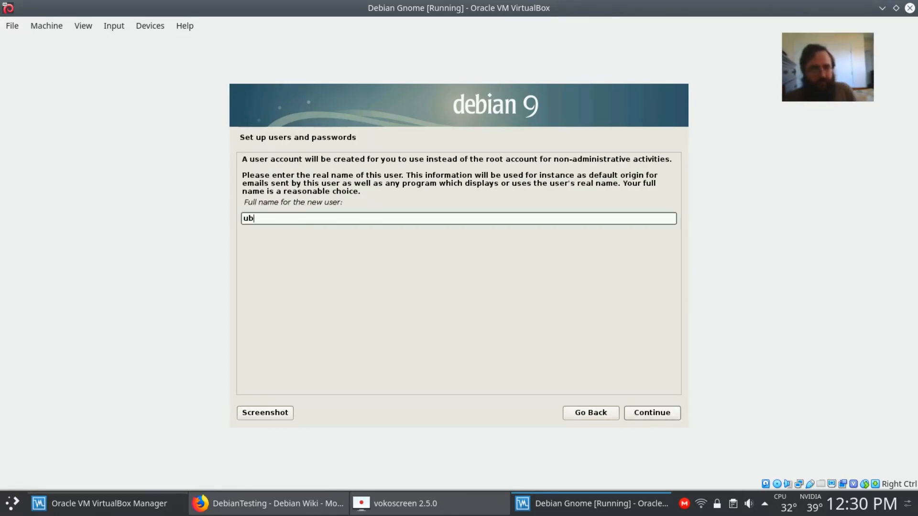
type("erdorf")
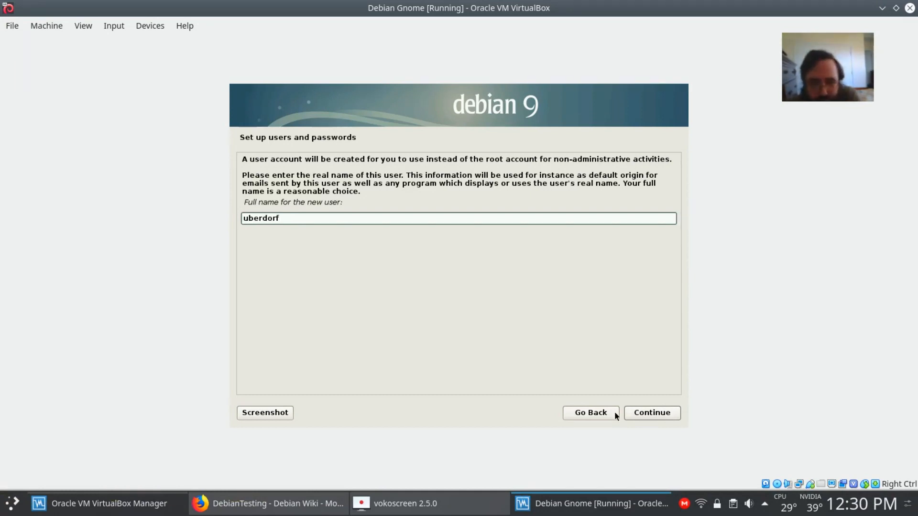
left_click(651, 413)
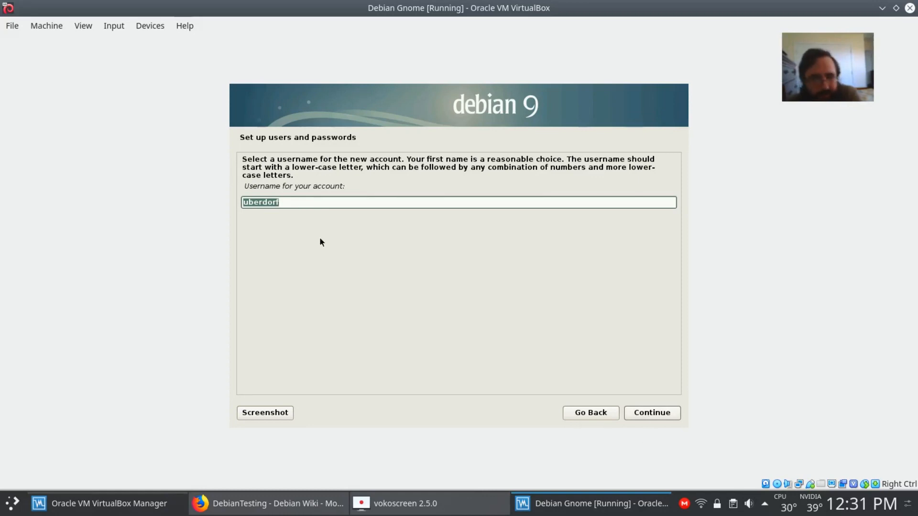
mouse_move(676, 434)
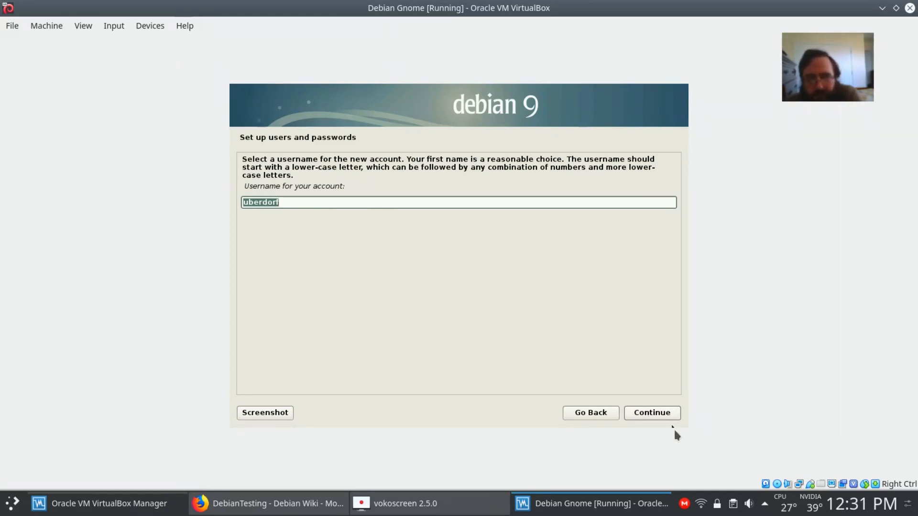
left_click(651, 413)
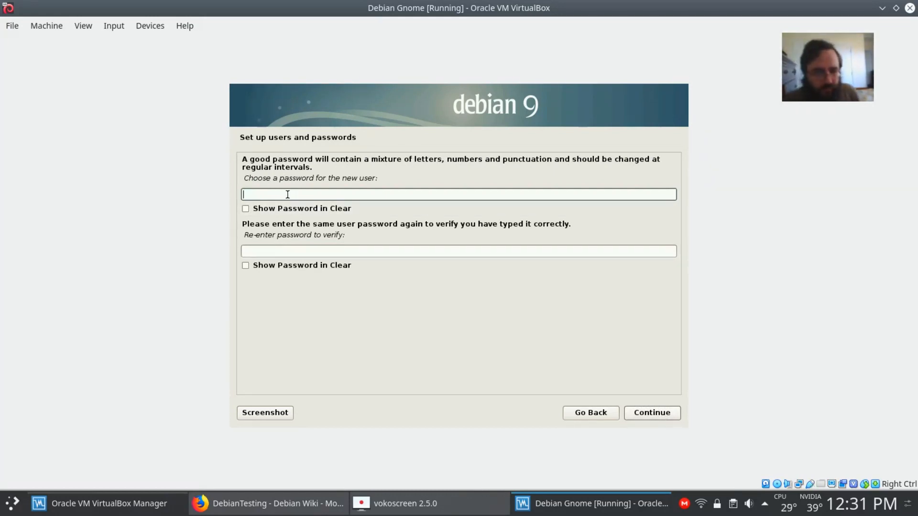
Fill in the new user's password and re-enter it in the verify field
type("**")
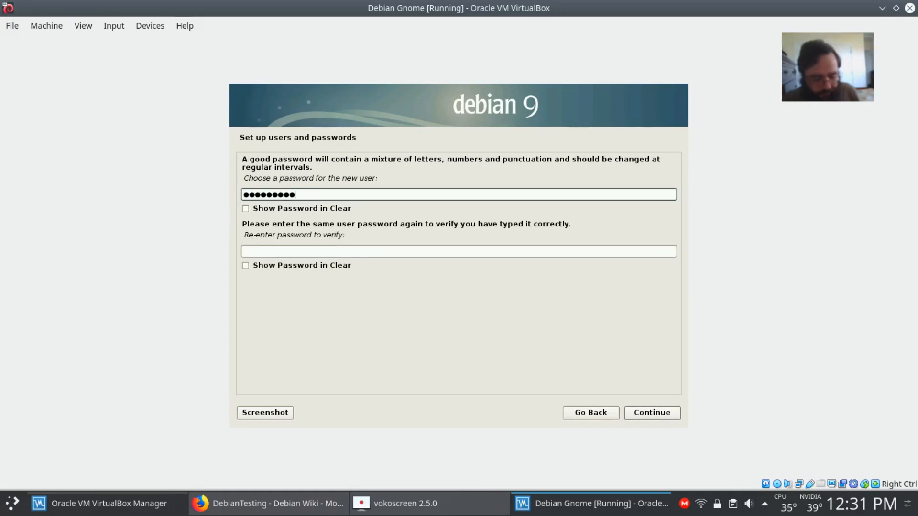
left_click(458, 250)
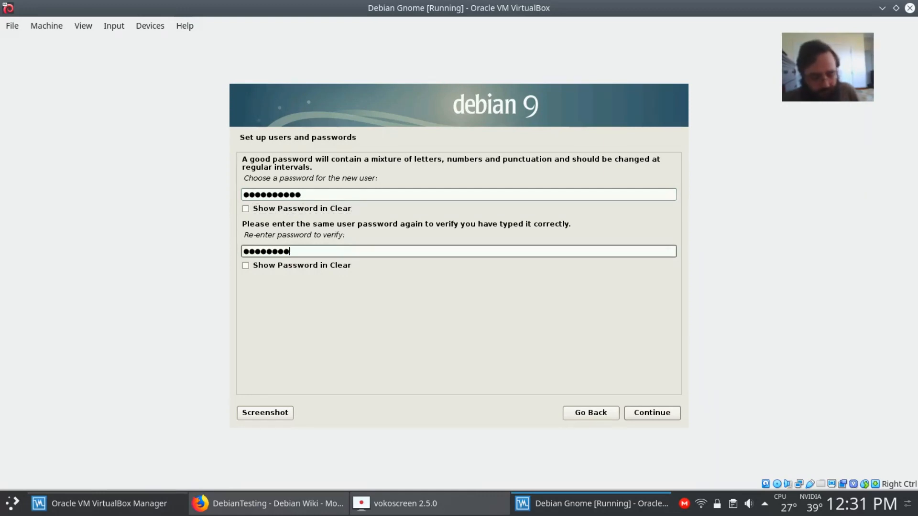
type("••")
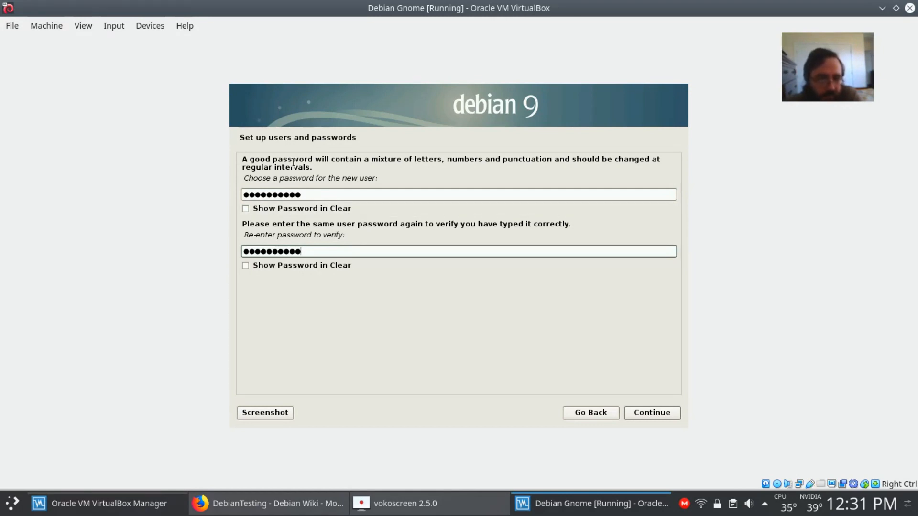
mouse_move(342, 143)
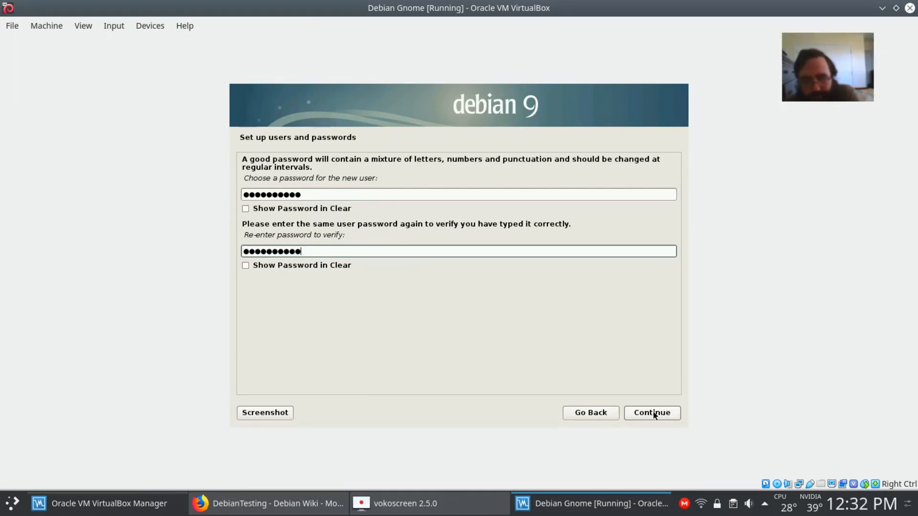
Submit the user password and choose the Central time zone
left_click(651, 413)
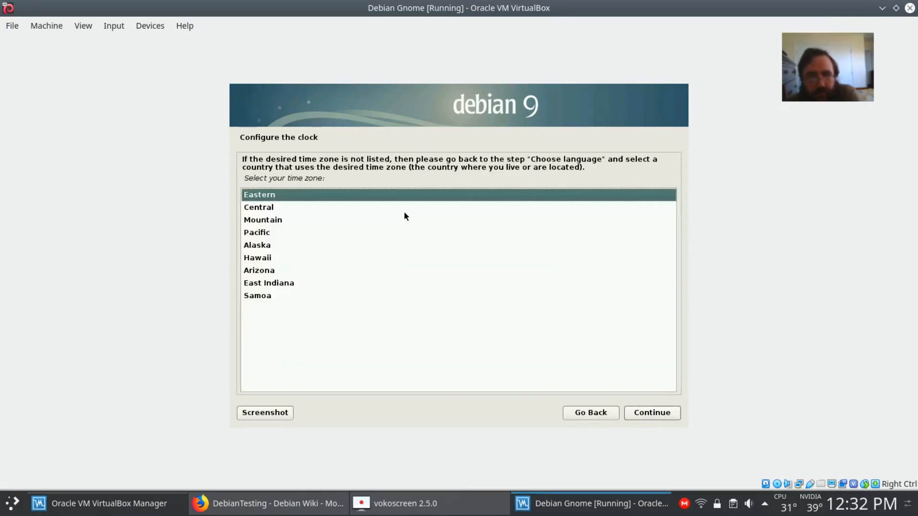
left_click(258, 207)
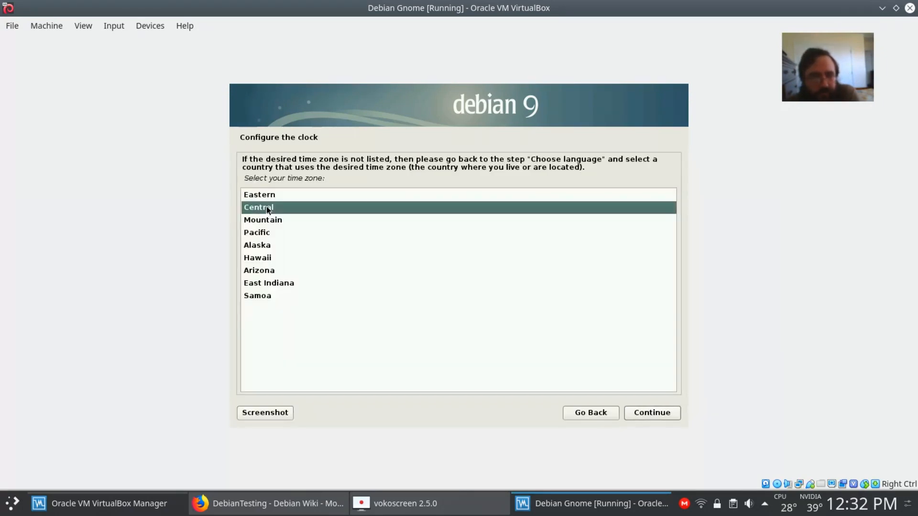
left_click(651, 413)
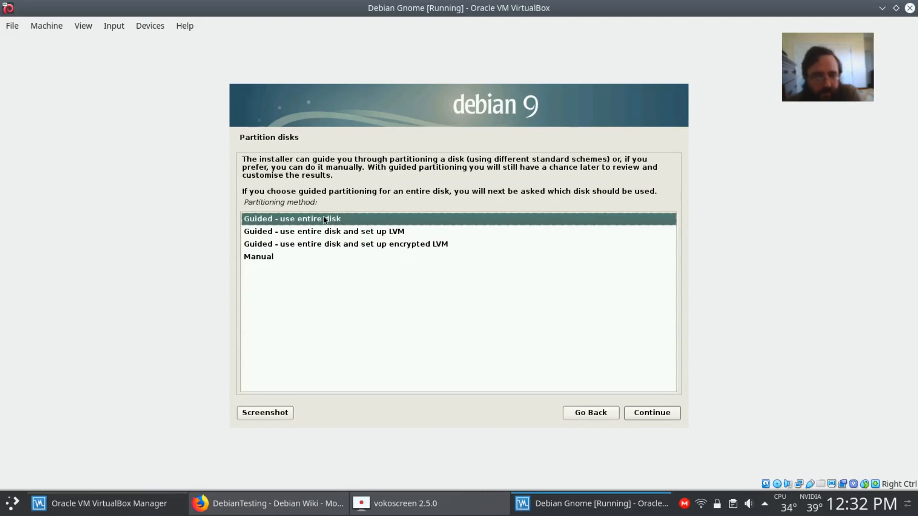
mouse_move(338, 236)
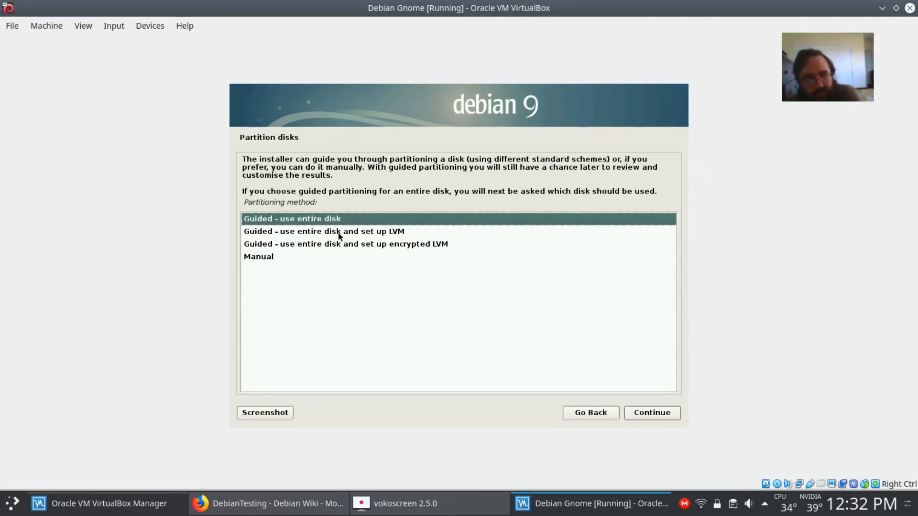
mouse_move(332, 249)
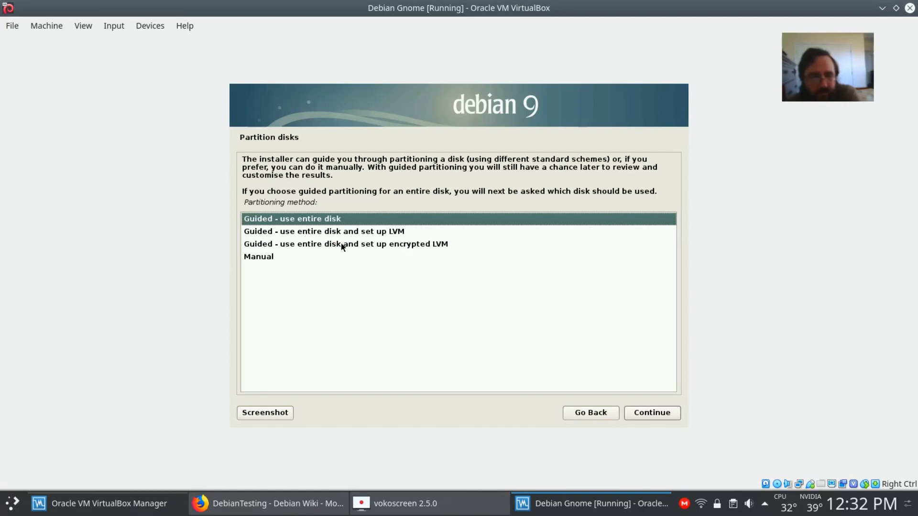
mouse_move(643, 395)
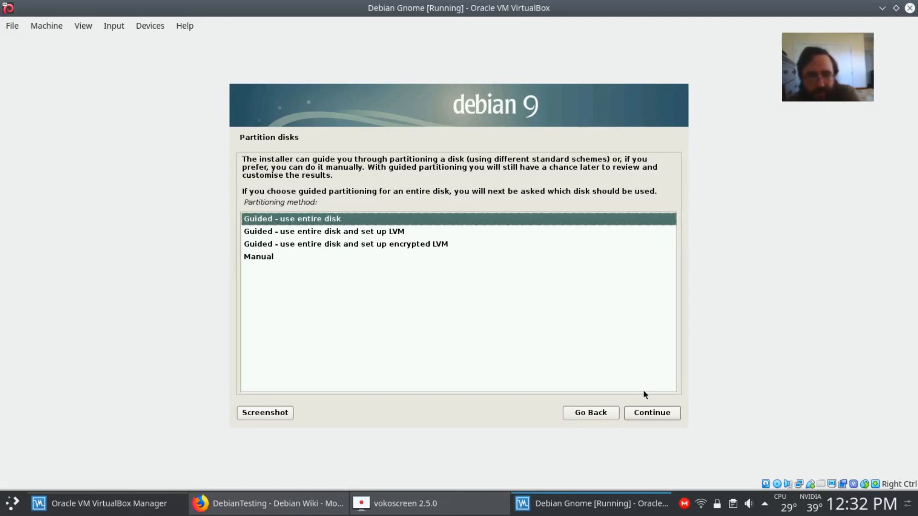
Use 'Guided - use entire disk' on the 17.2 GB VBOX HARDDISK
left_click(651, 413)
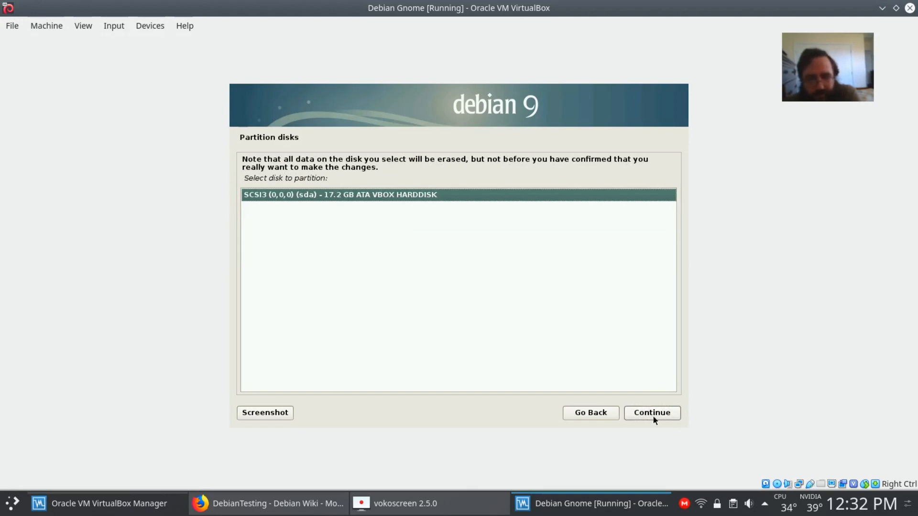
left_click(651, 413)
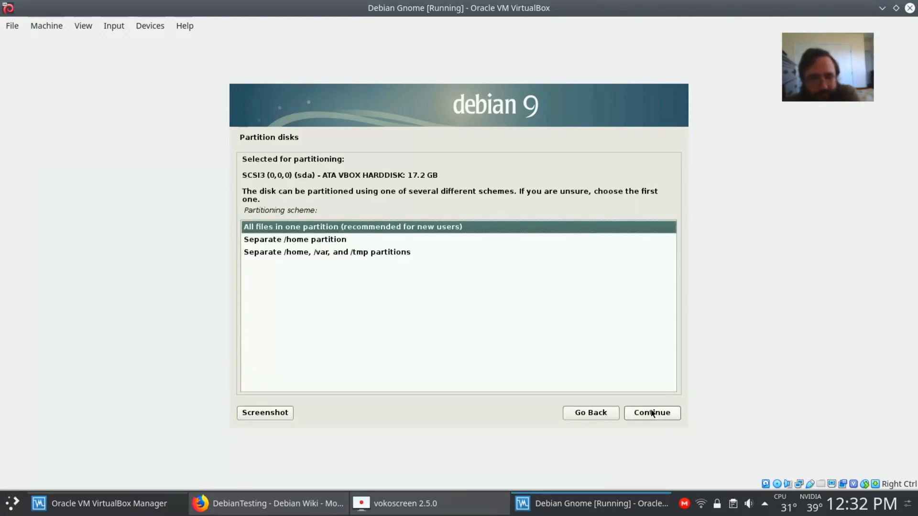
mouse_move(334, 229)
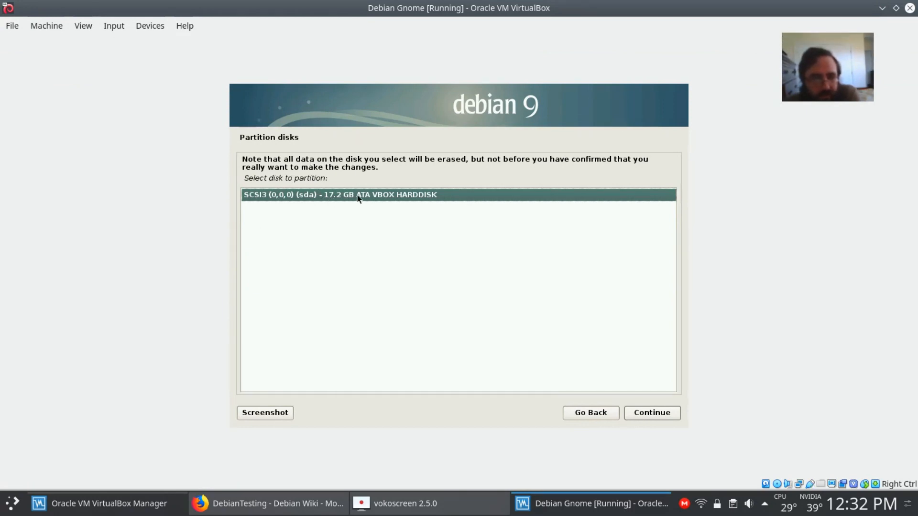
mouse_move(293, 198)
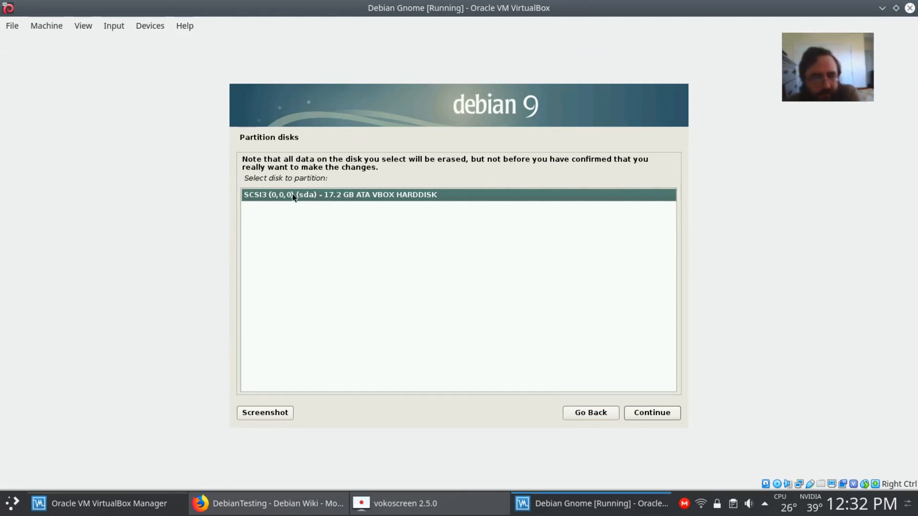
mouse_move(579, 407)
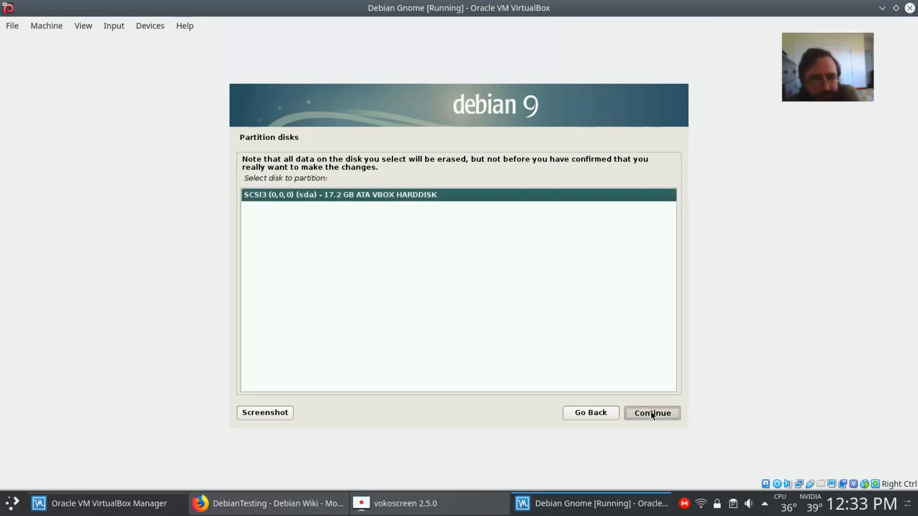
left_click(651, 413)
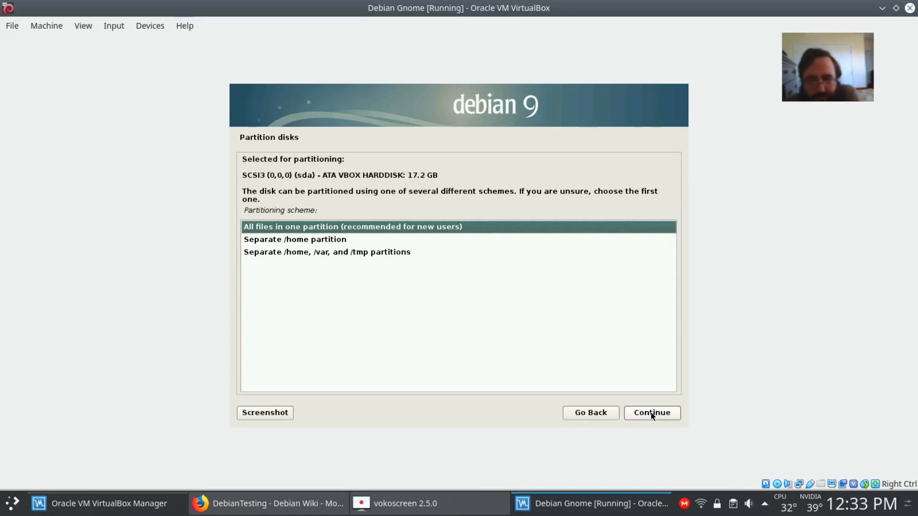
mouse_move(316, 245)
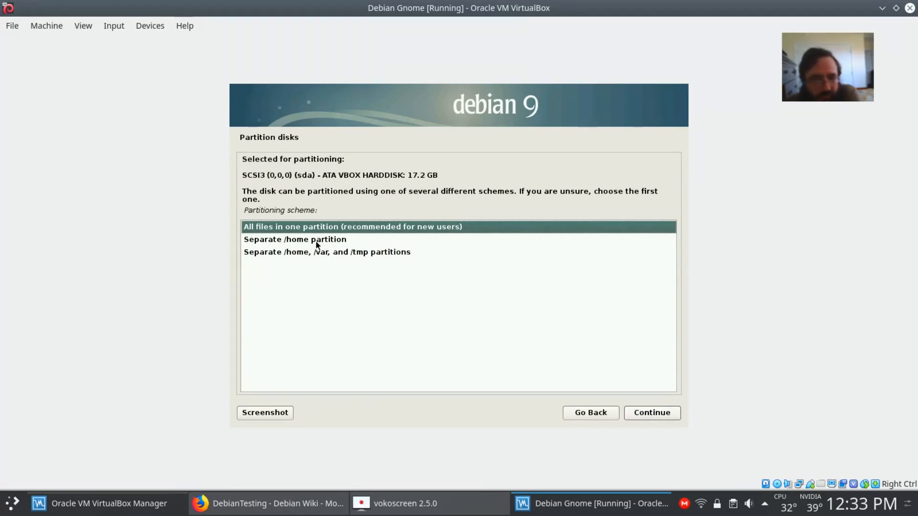
mouse_move(286, 245)
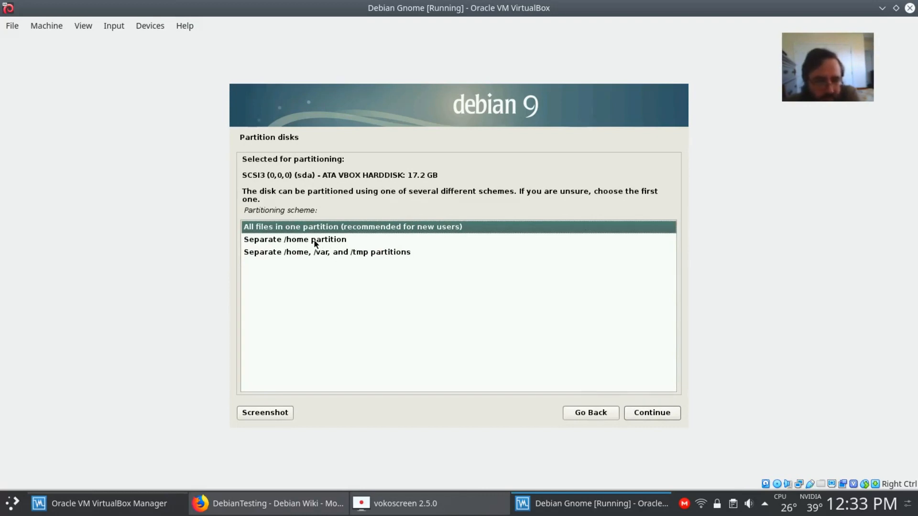
mouse_move(309, 247)
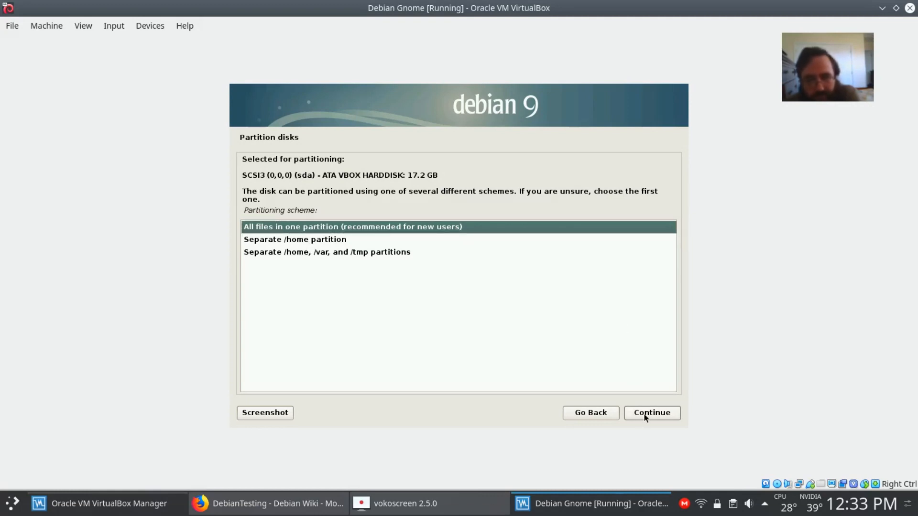
Keep all files in one partition, finish partitioning and answer Yes to writing changes
left_click(651, 413)
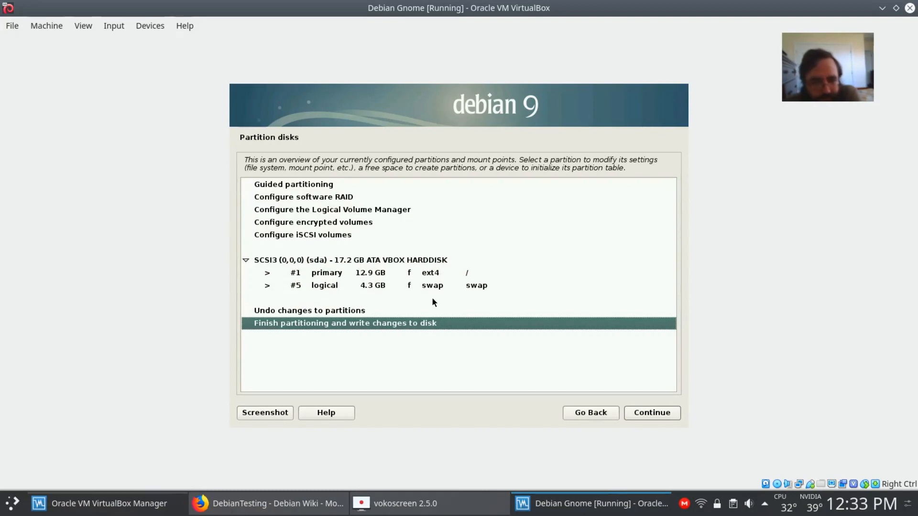
mouse_move(265, 274)
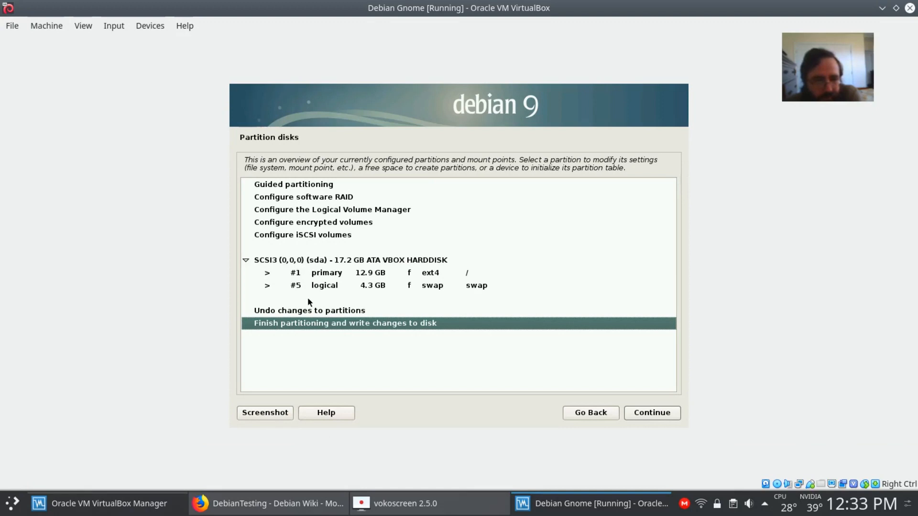
mouse_move(389, 294)
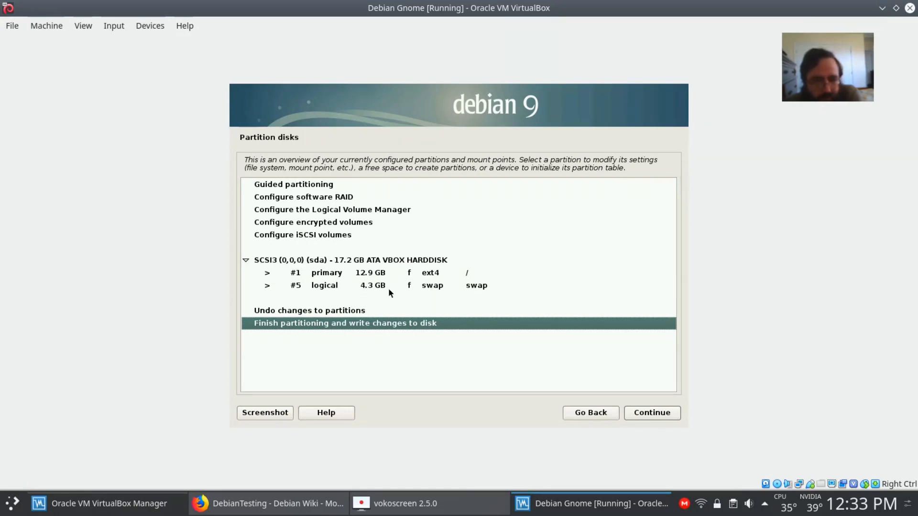
mouse_move(365, 293)
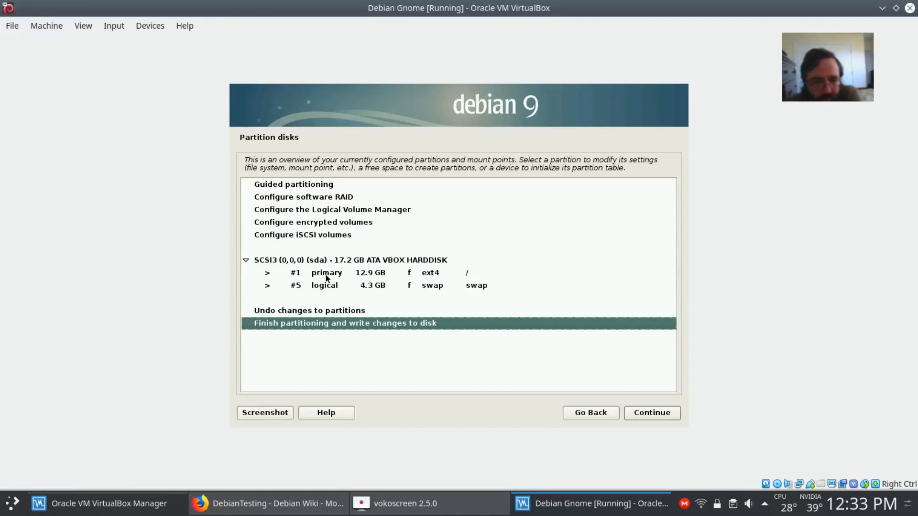
mouse_move(327, 327)
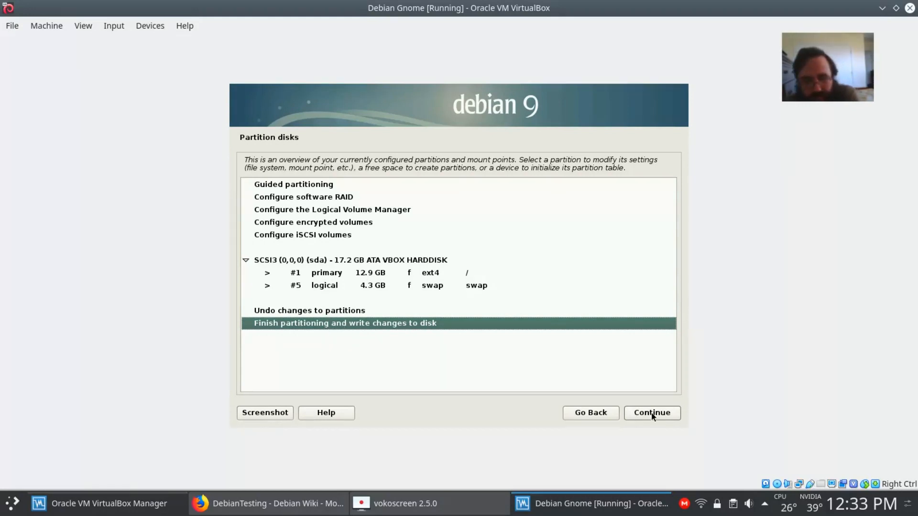
left_click(651, 413)
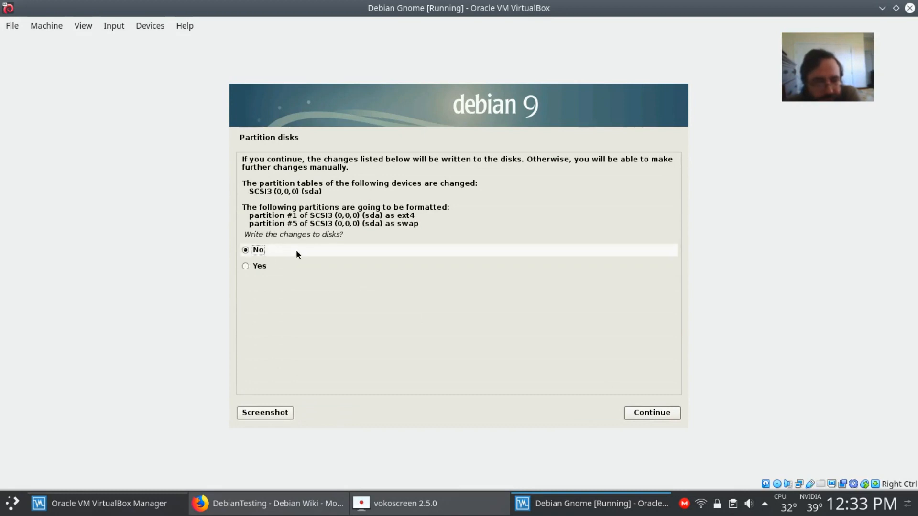
left_click(246, 267)
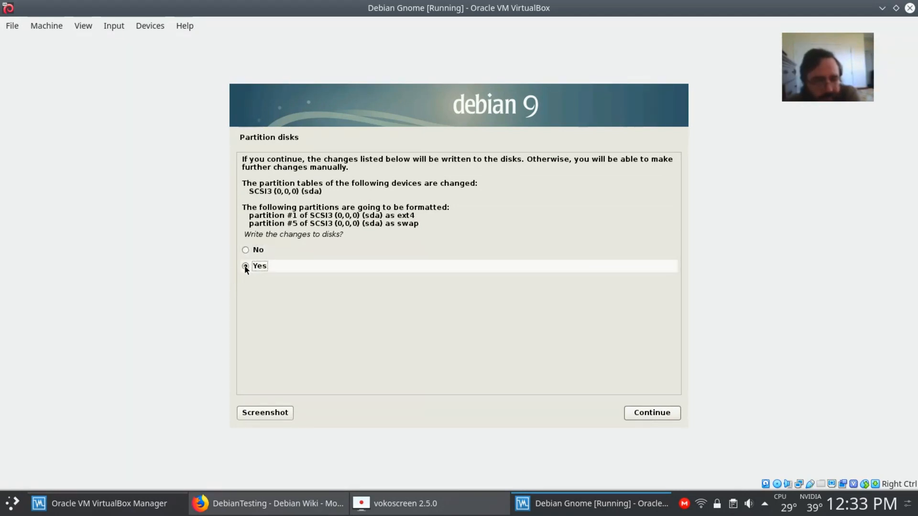
left_click(246, 266)
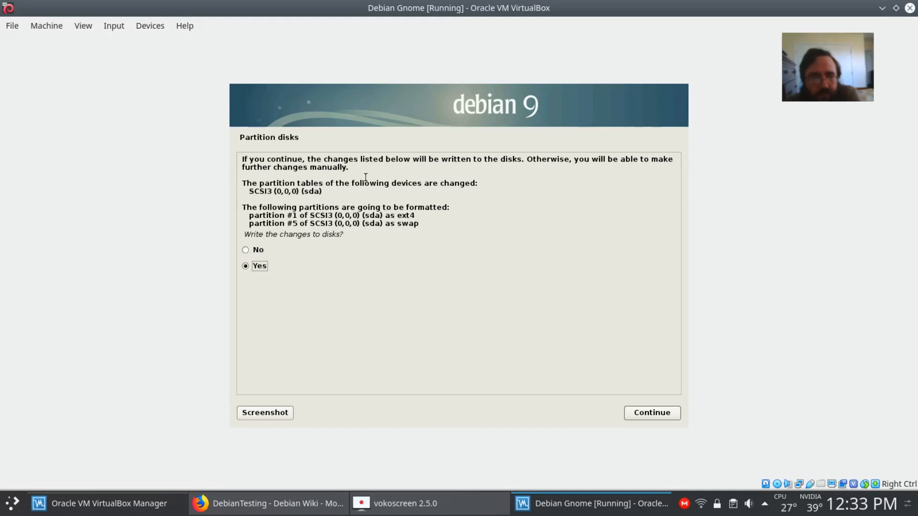
mouse_move(603, 335)
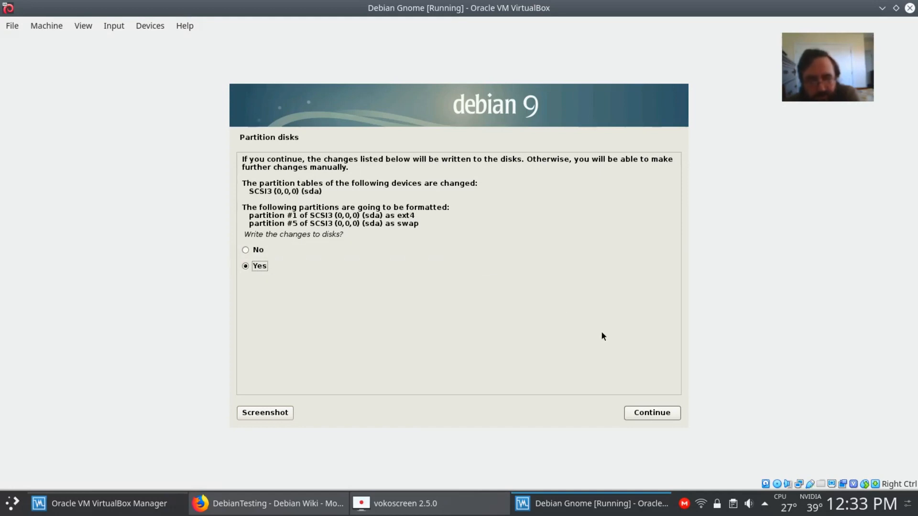
Write the partition changes and let the base system install
left_click(650, 413)
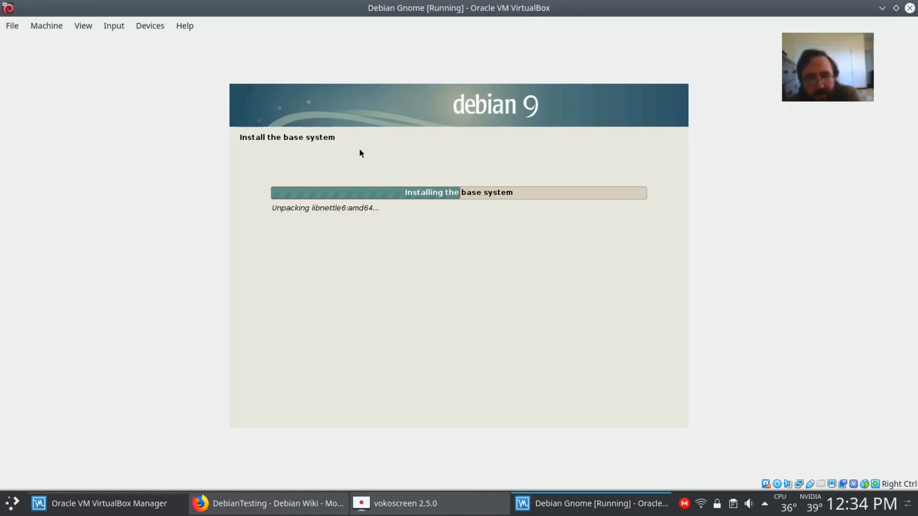
mouse_move(545, 271)
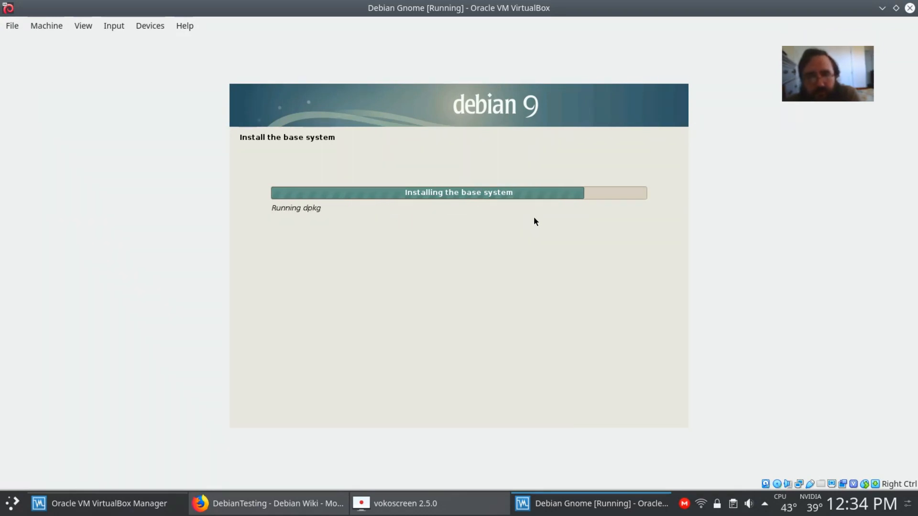
mouse_move(502, 196)
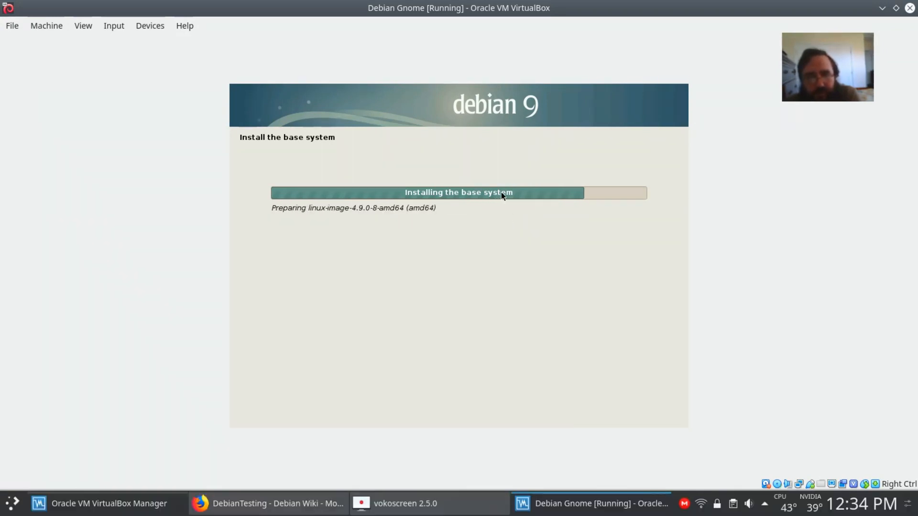
mouse_move(532, 287)
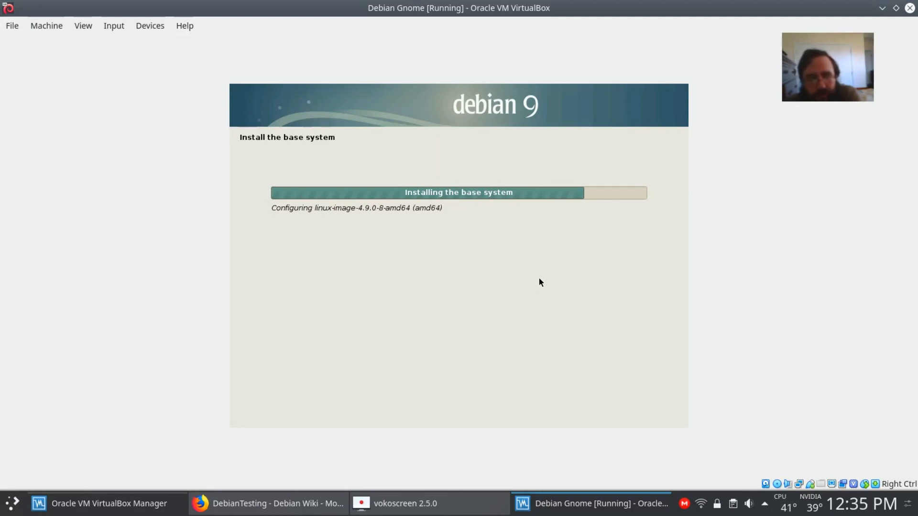
mouse_move(493, 198)
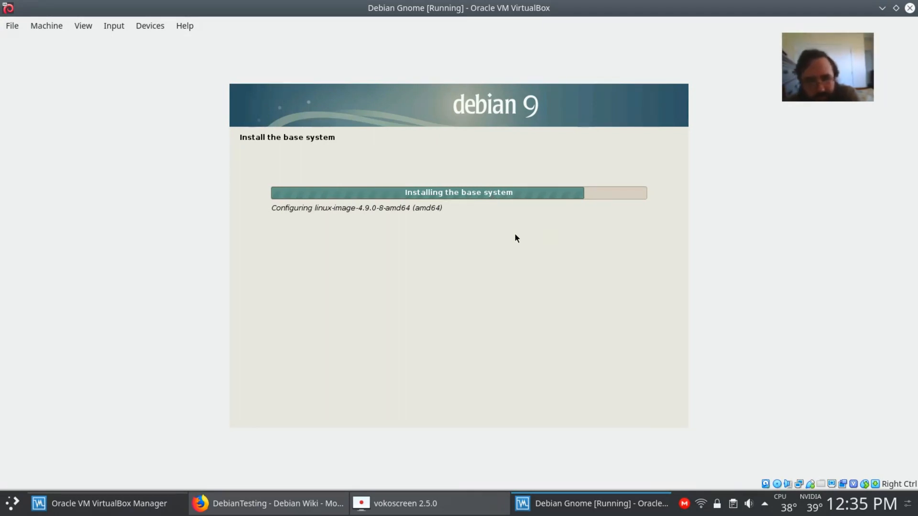
mouse_move(522, 236)
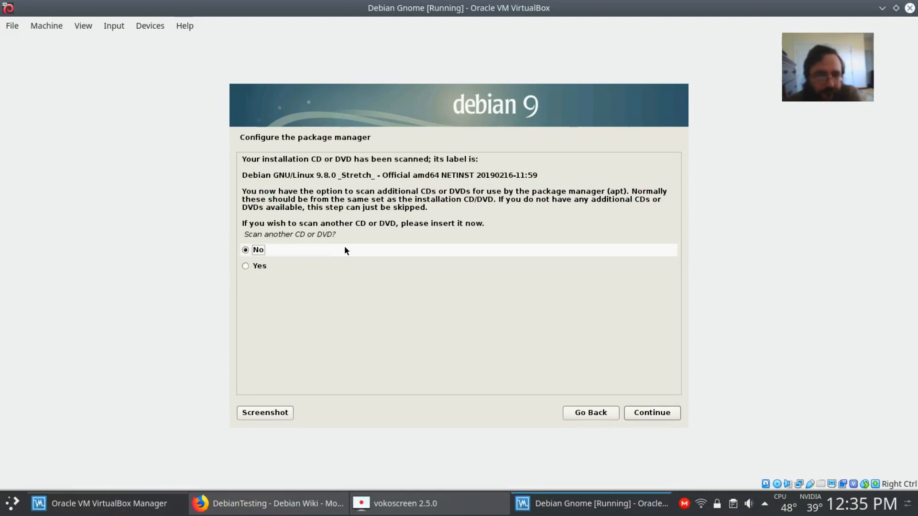
mouse_move(304, 257)
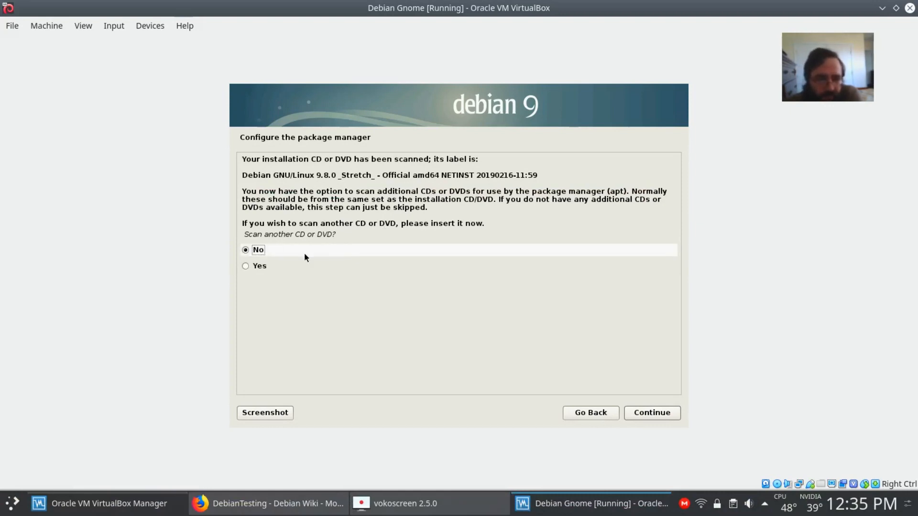
Decline scanning another disc and choose the United States mirror ftp.us.debian.org
left_click(651, 413)
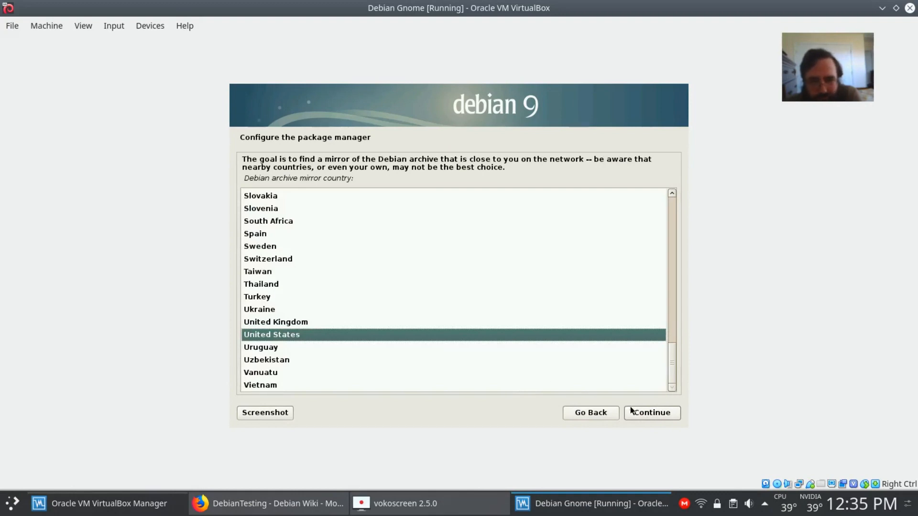
left_click(651, 413)
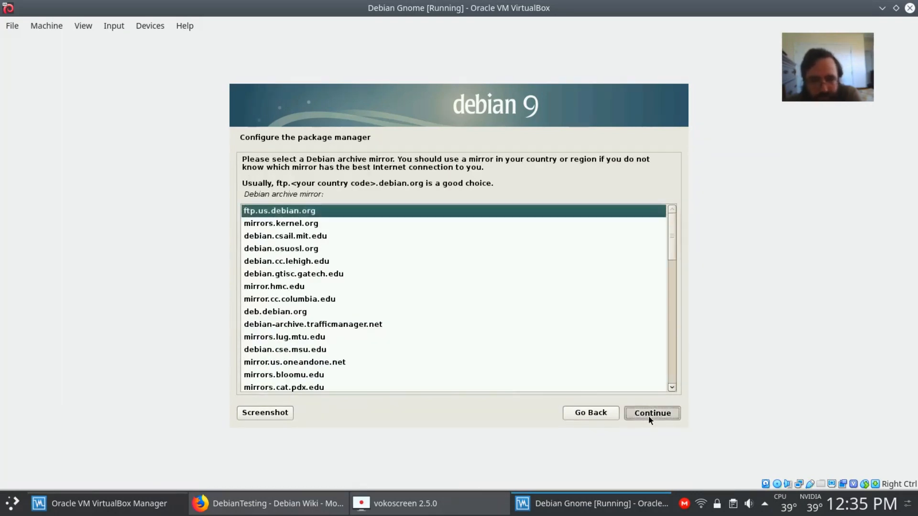
left_click(651, 413)
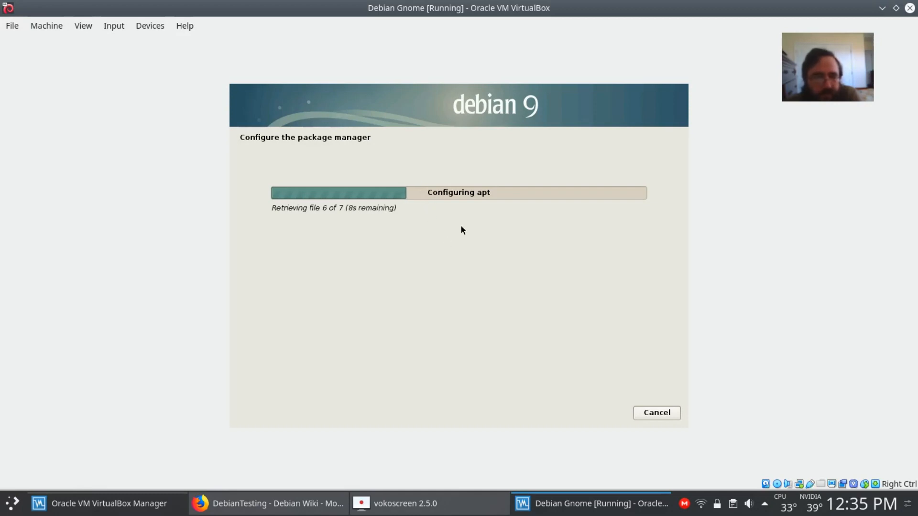
mouse_move(484, 292)
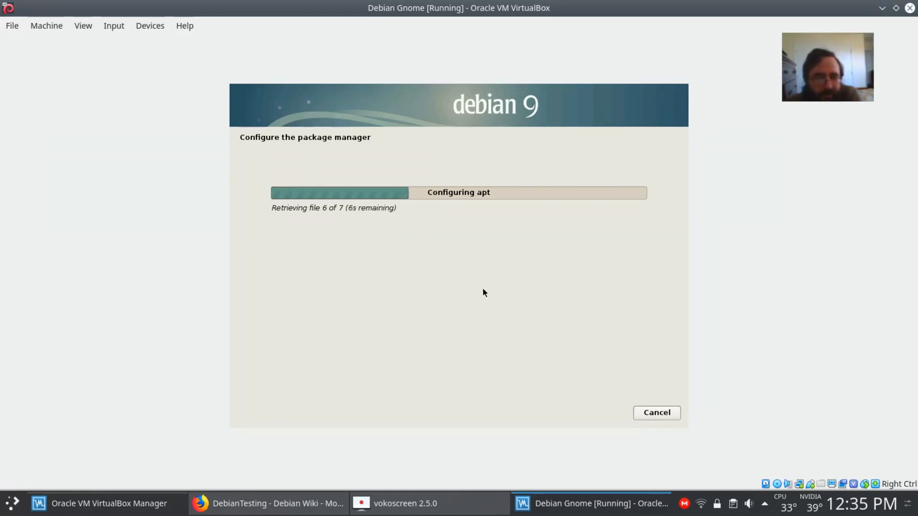
mouse_move(490, 256)
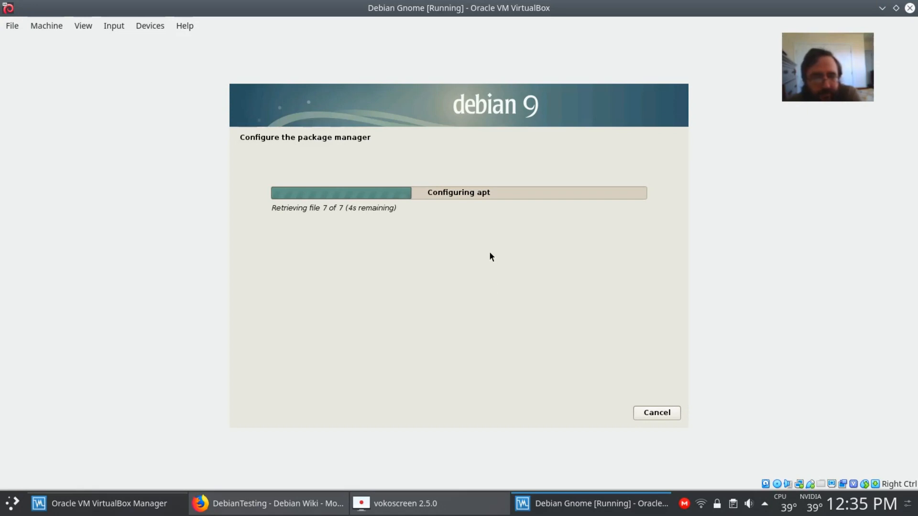
mouse_move(431, 228)
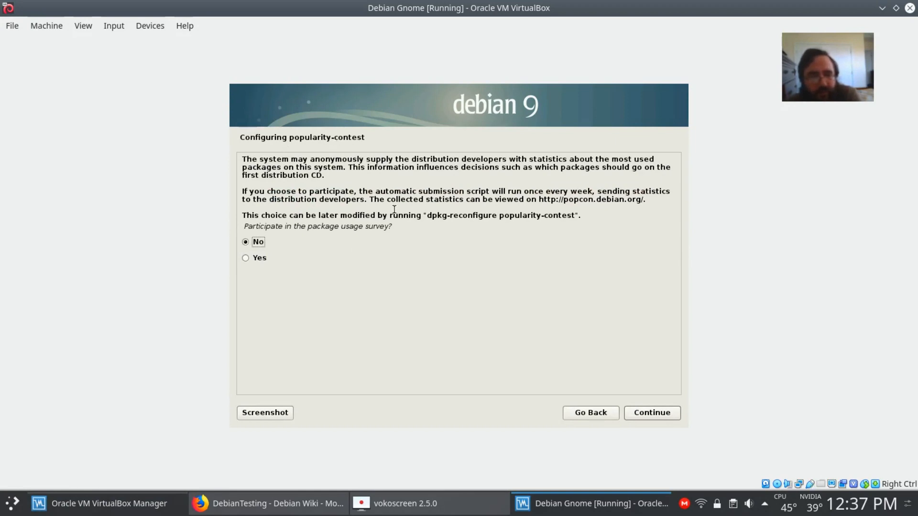
mouse_move(504, 212)
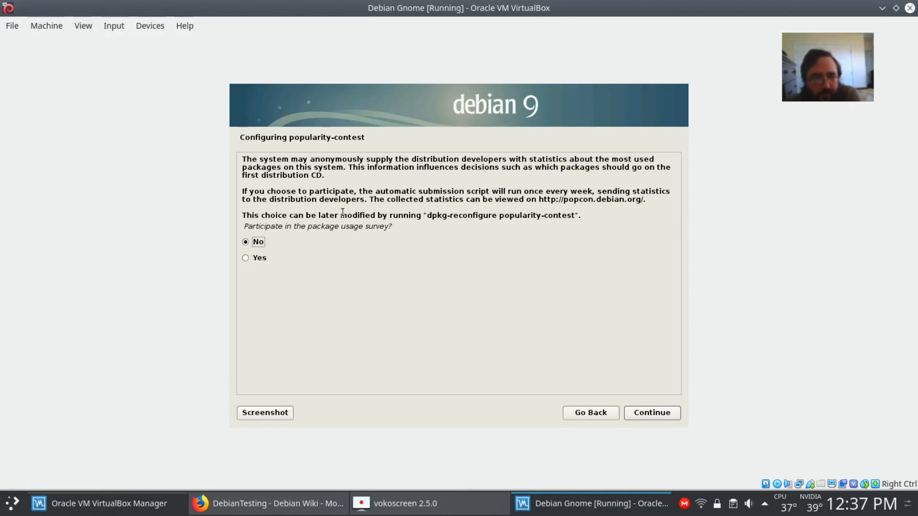
mouse_move(276, 200)
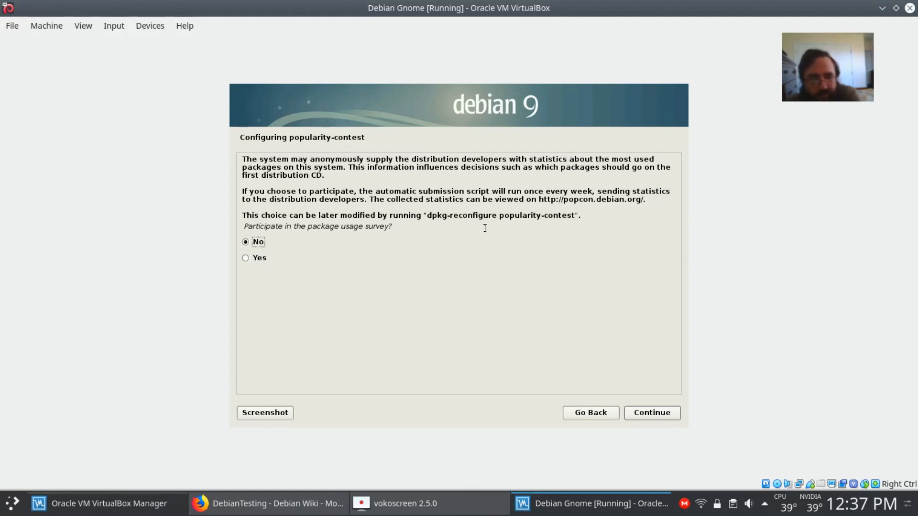
mouse_move(613, 246)
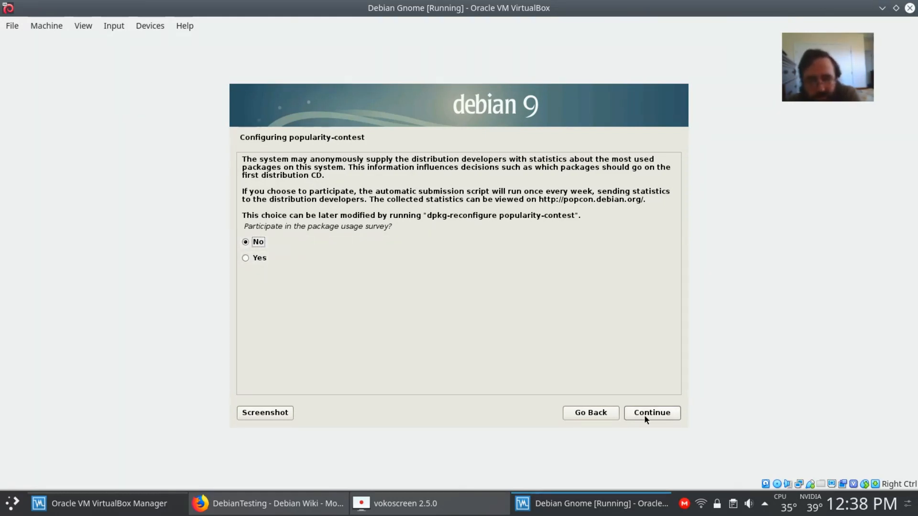
Keep No for the popularity-contest survey and continue to software selection
left_click(651, 413)
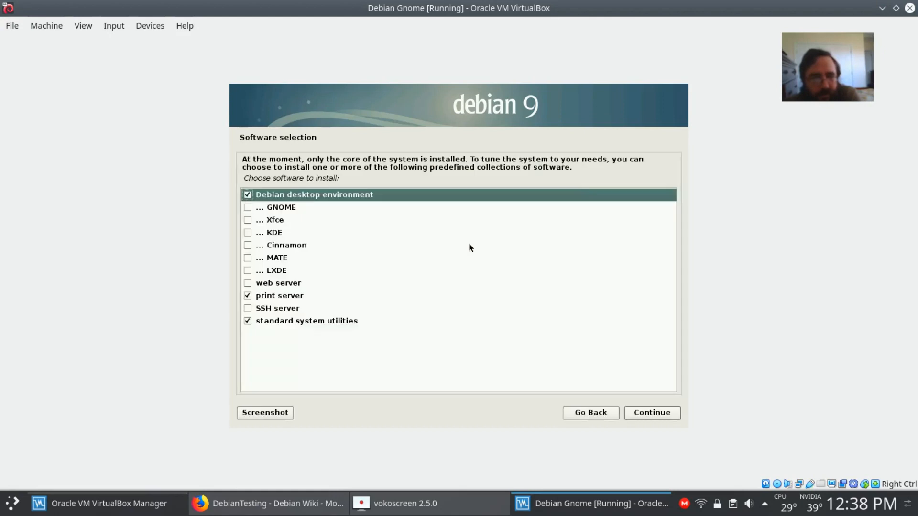
mouse_move(323, 186)
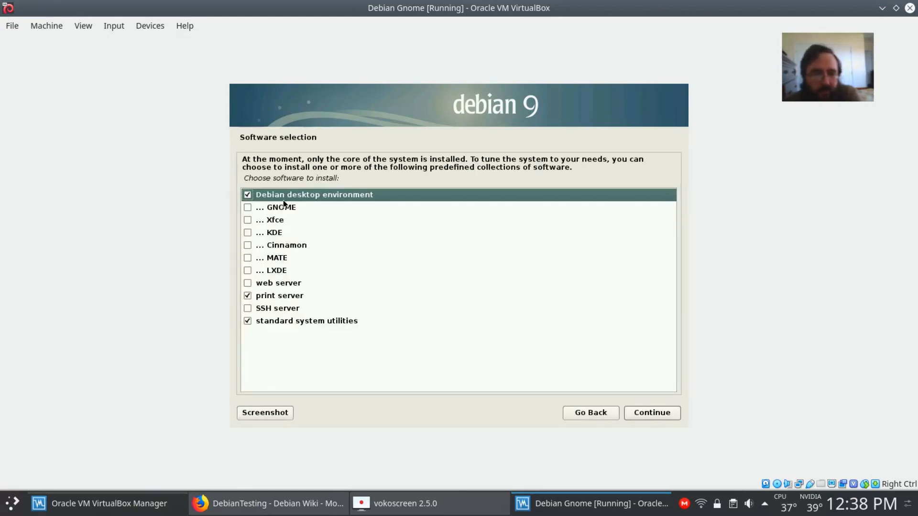
mouse_move(269, 327)
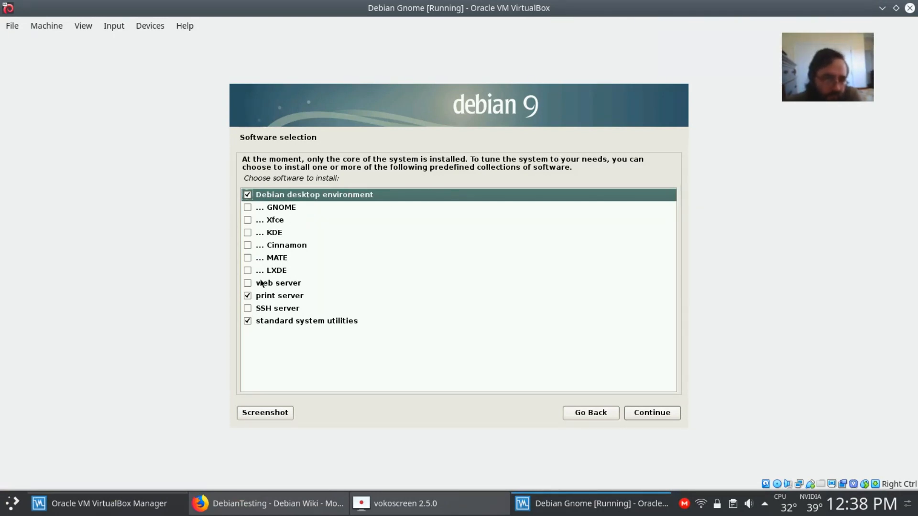
Select Debian desktop environment and GNOME alongside print server and standard utilities
left_click(246, 194)
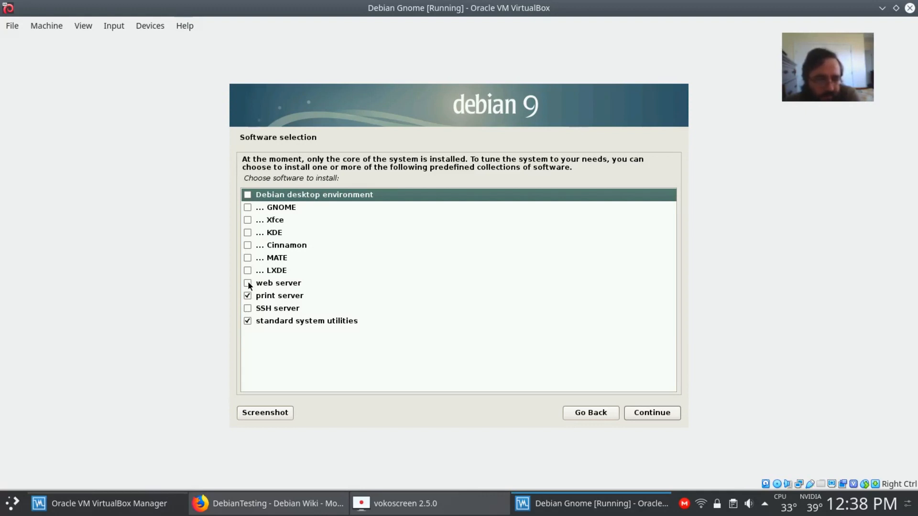
left_click(247, 194)
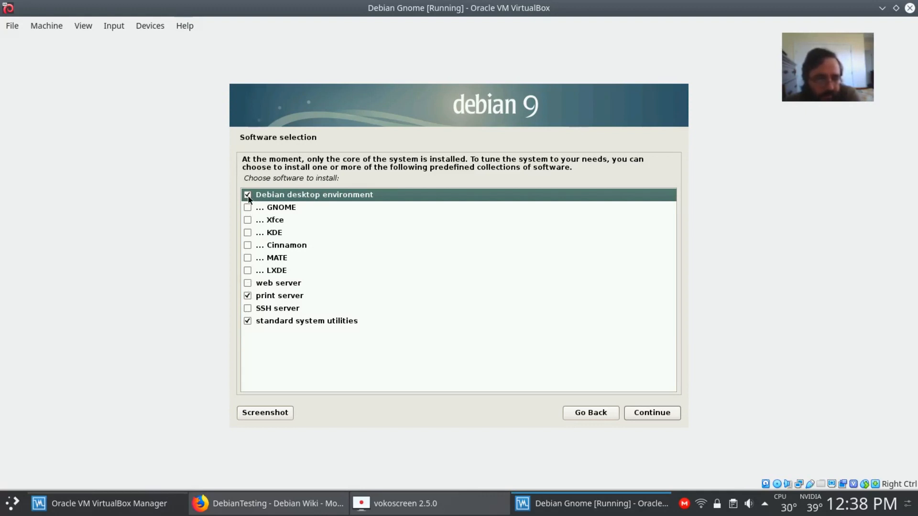
left_click(248, 207)
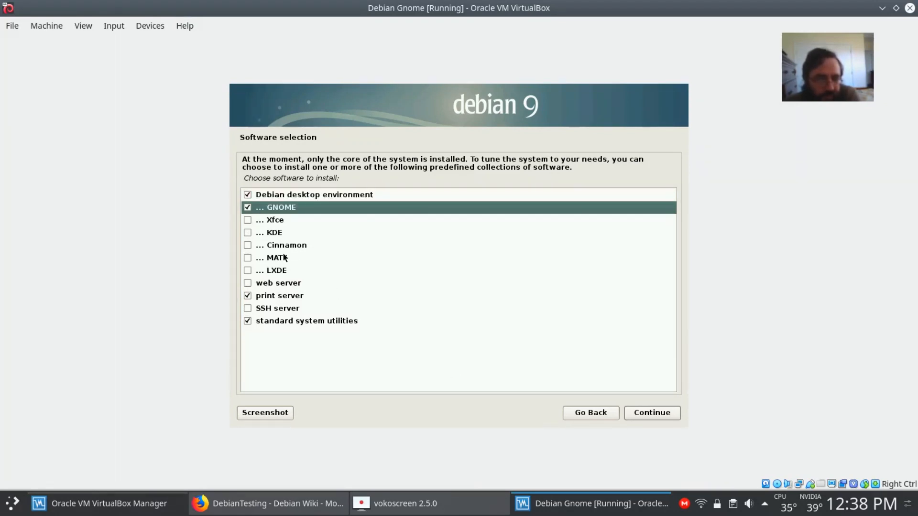
mouse_move(284, 252)
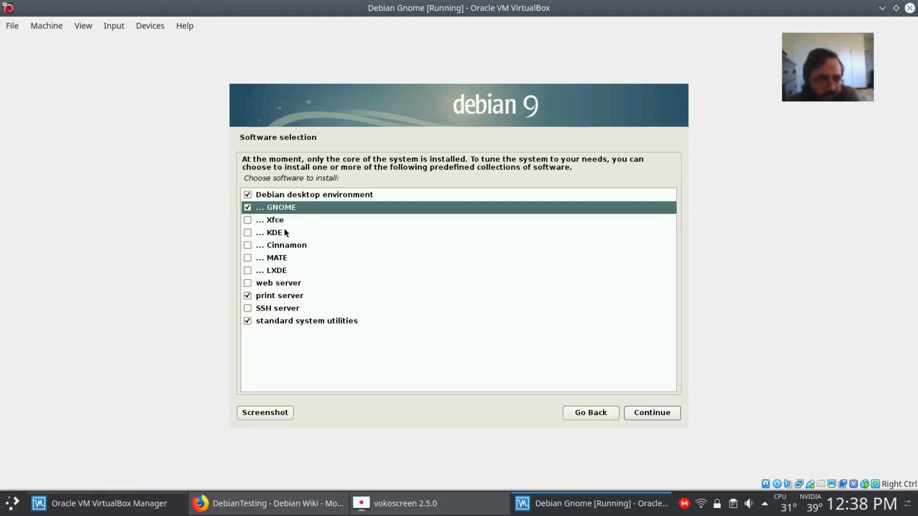
mouse_move(371, 228)
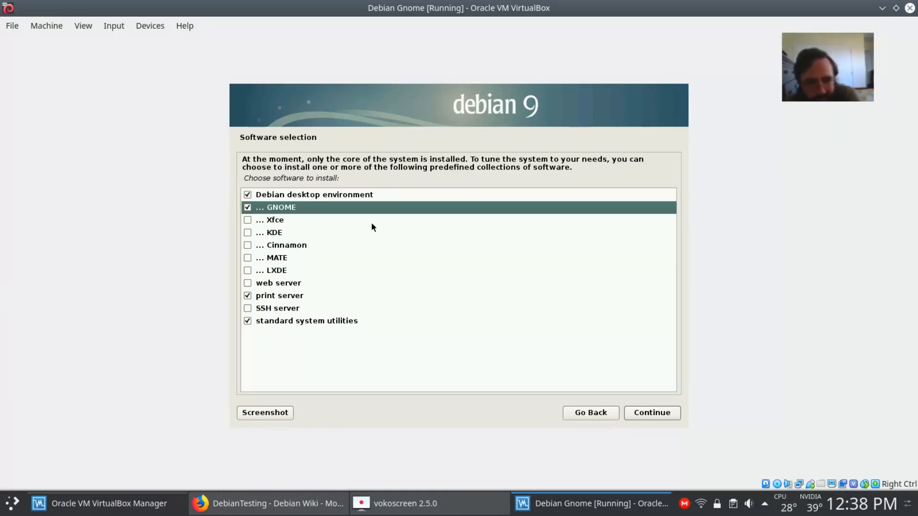
mouse_move(715, 431)
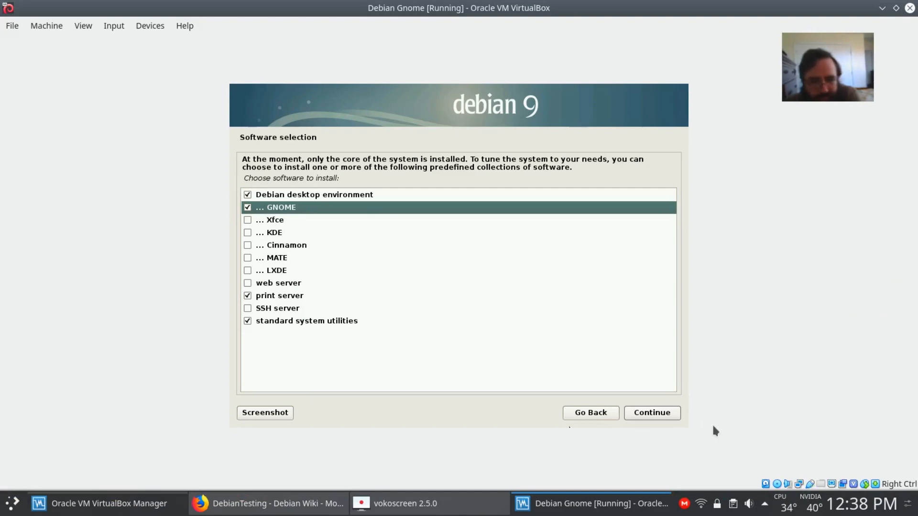
left_click(651, 413)
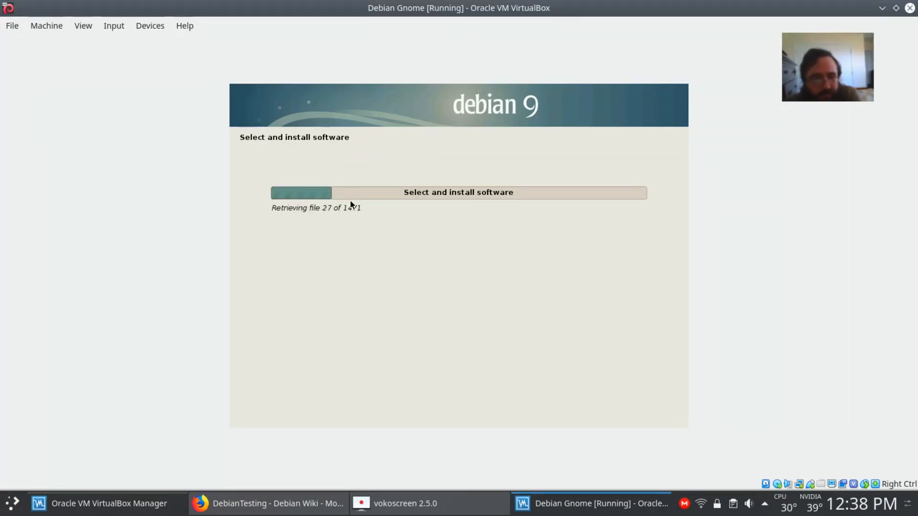
mouse_move(478, 268)
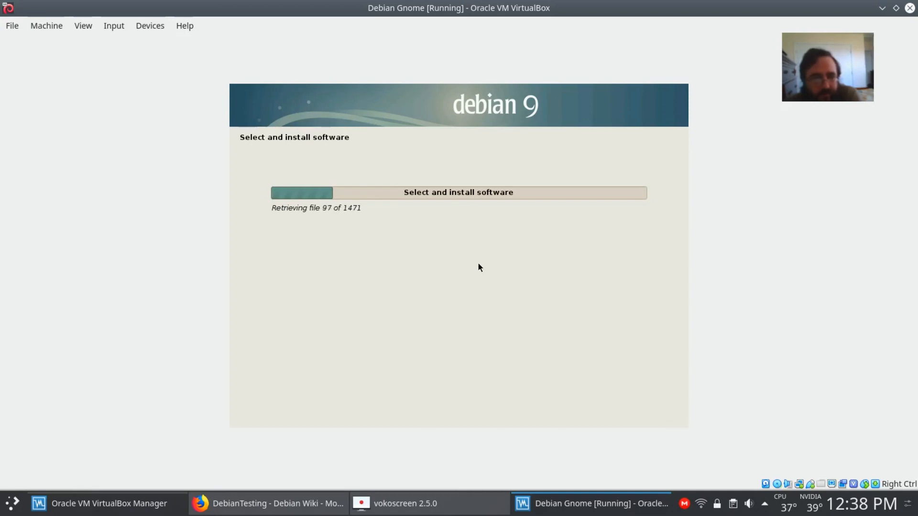
mouse_move(375, 218)
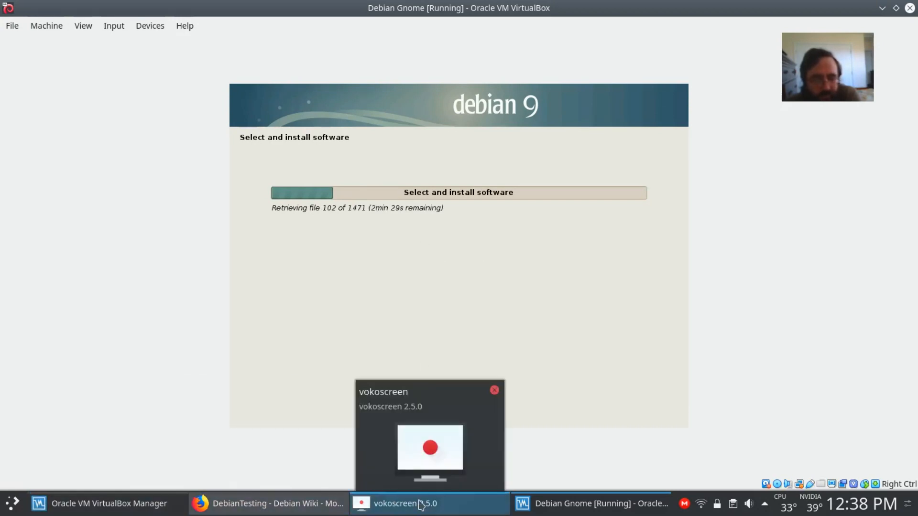
left_click(429, 503)
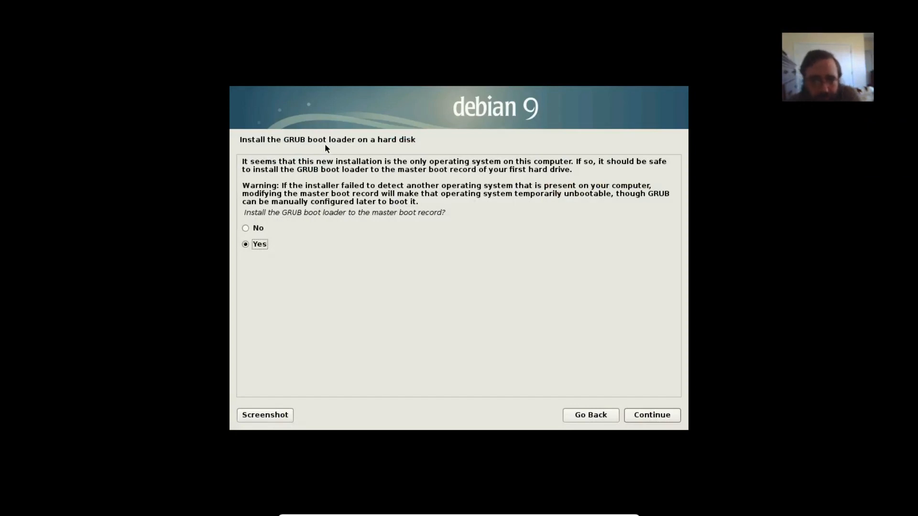
mouse_move(512, 313)
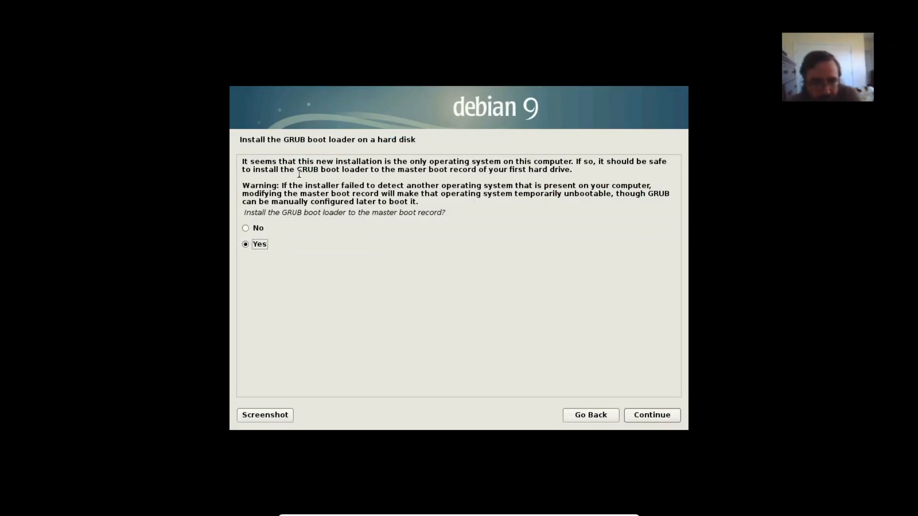
mouse_move(431, 111)
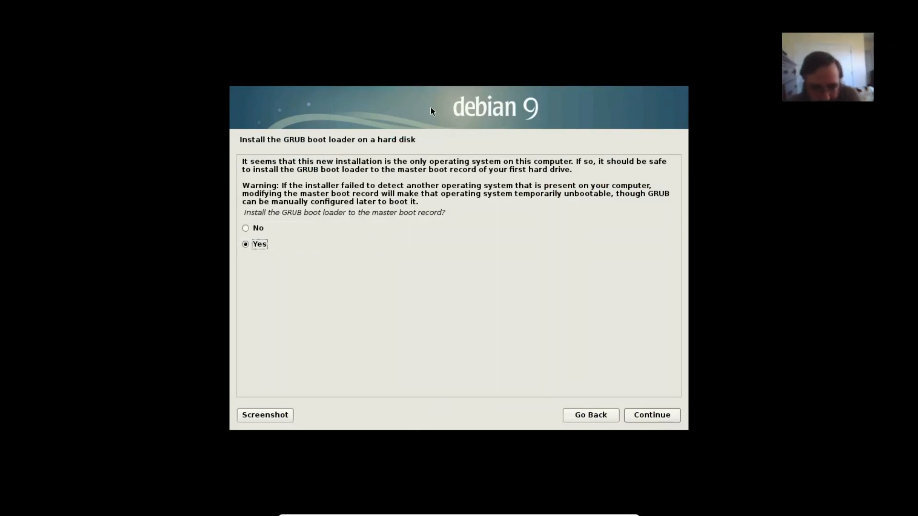
mouse_move(303, 139)
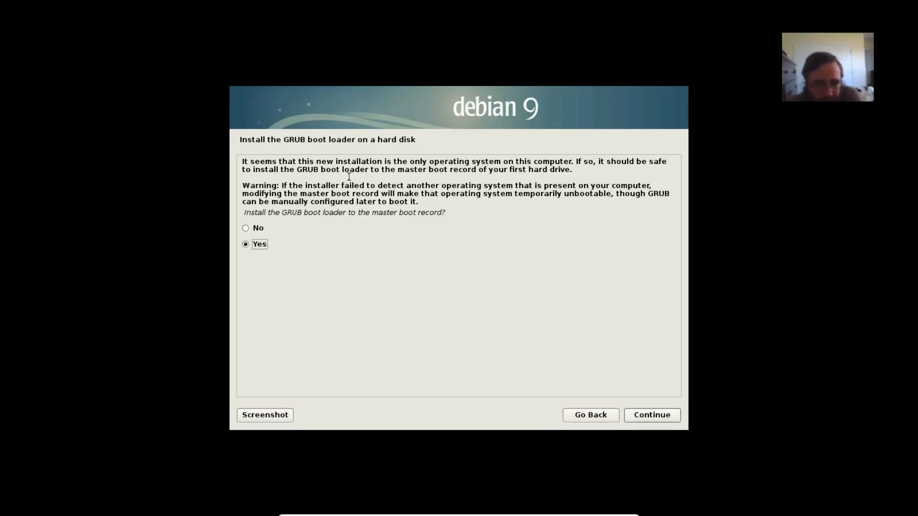
mouse_move(305, 198)
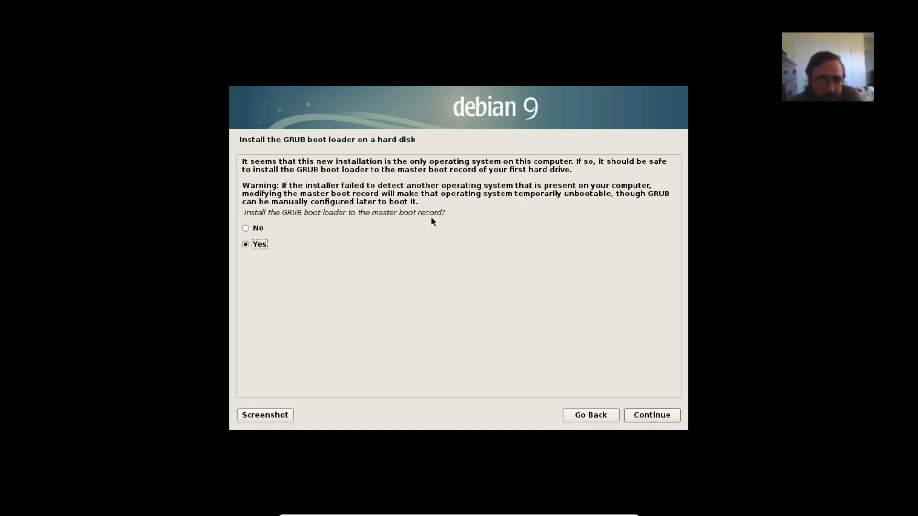
mouse_move(445, 228)
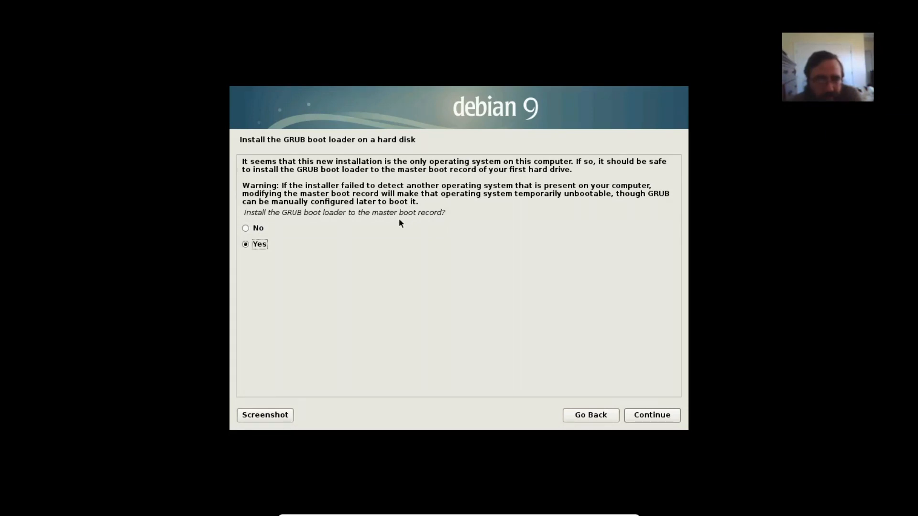
mouse_move(415, 215)
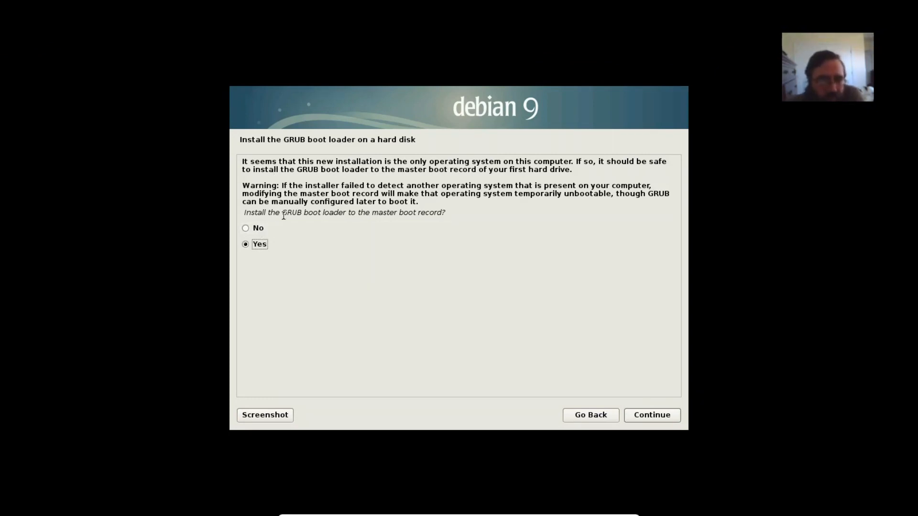
Install GRUB to the master boot record on /dev/sda and let the installer finish
left_click(259, 244)
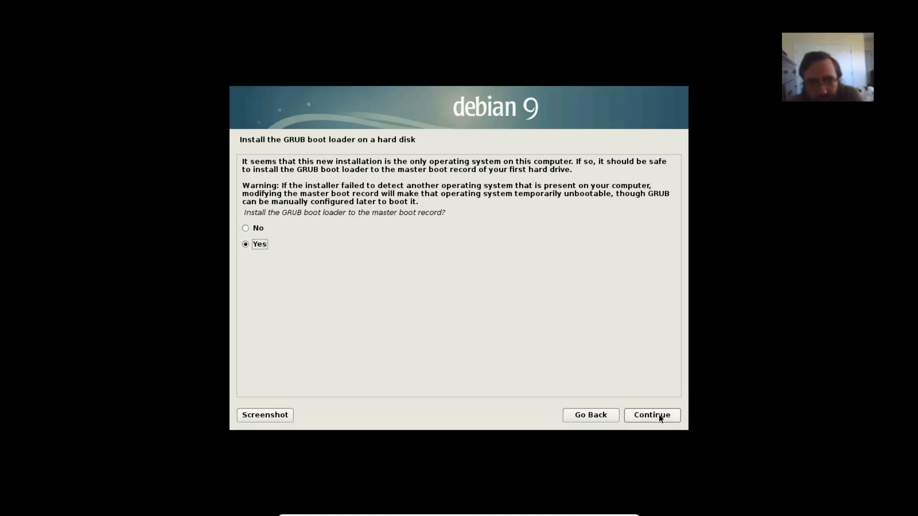
left_click(651, 415)
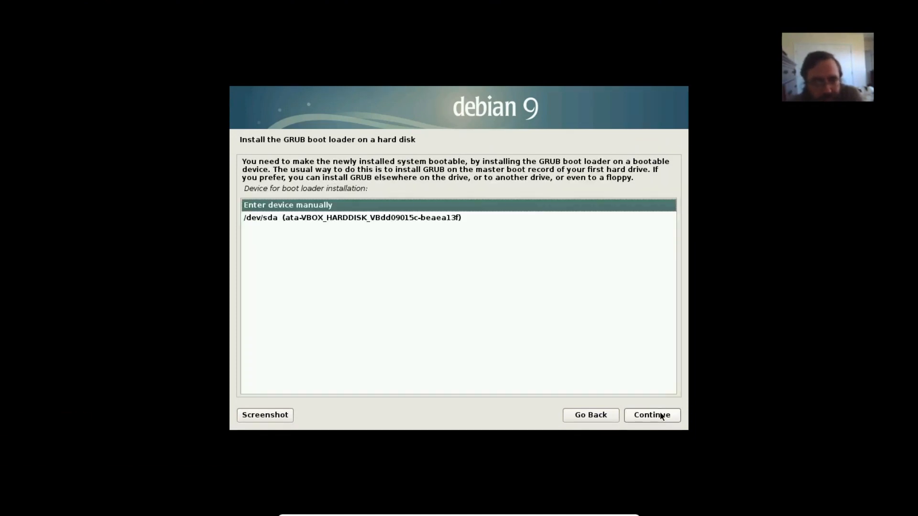
left_click(351, 217)
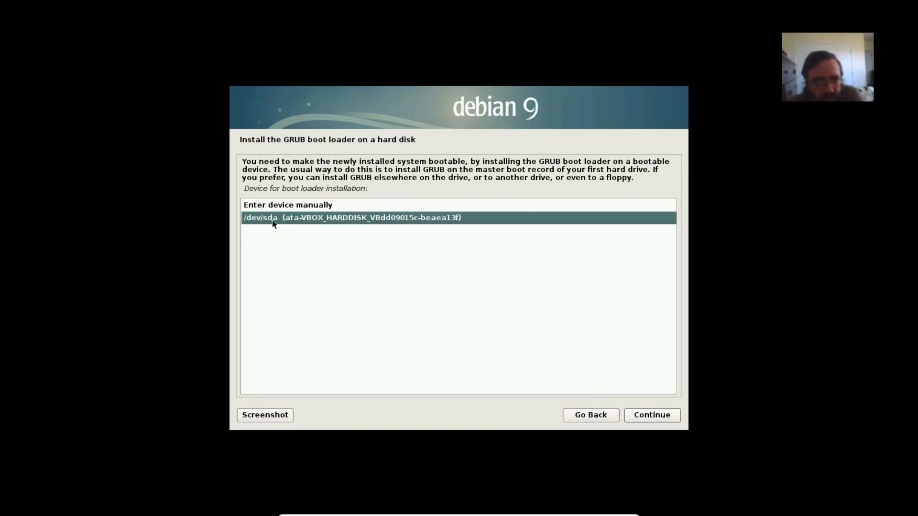
left_click(651, 414)
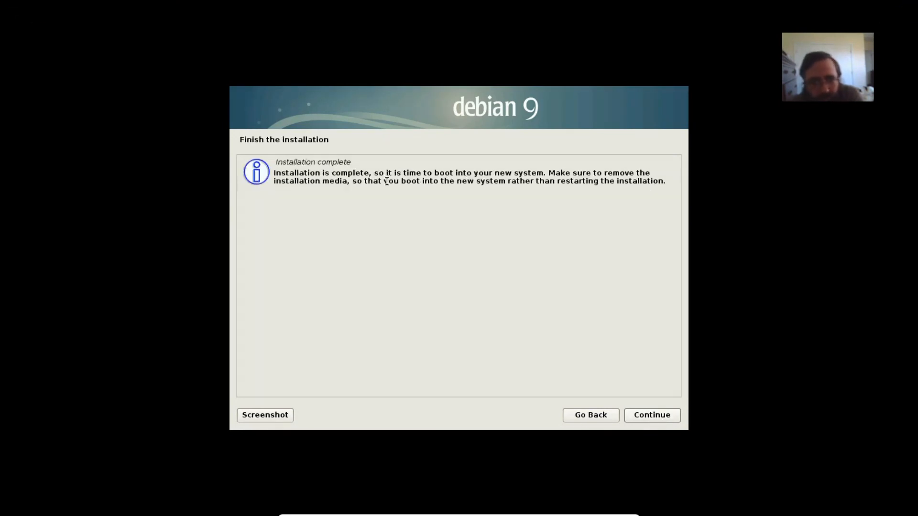
mouse_move(388, 196)
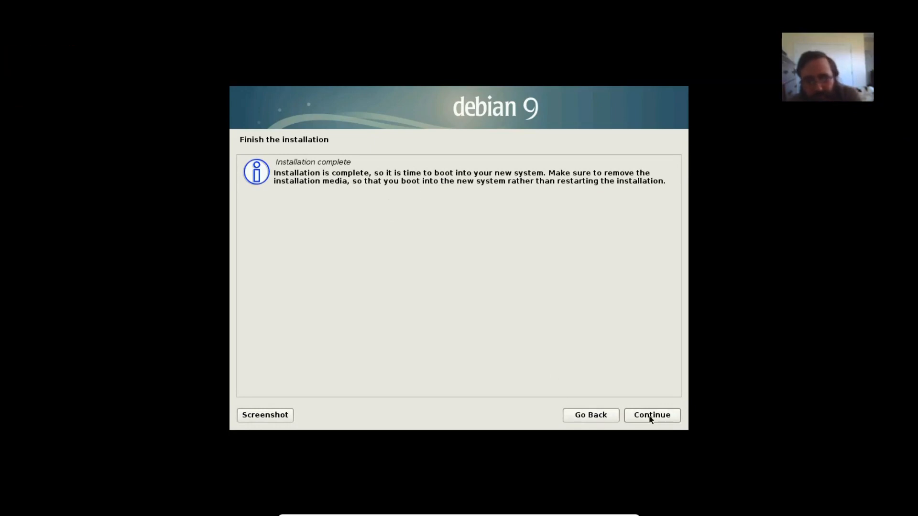
Continue past 'Installation complete' to reboot the VM into the new Debian system
left_click(651, 415)
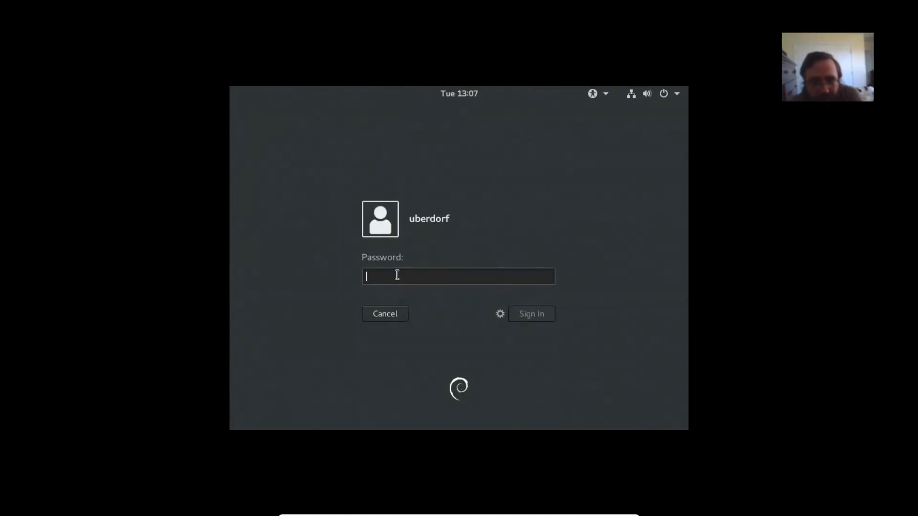
mouse_move(498, 321)
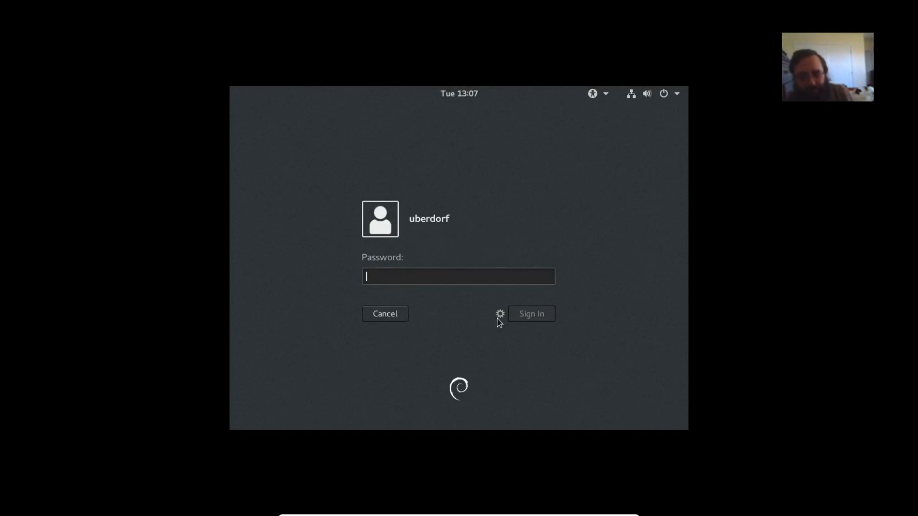
Choose a GNOME session and sign in as uberdorf to reach the desktop
left_click(499, 313)
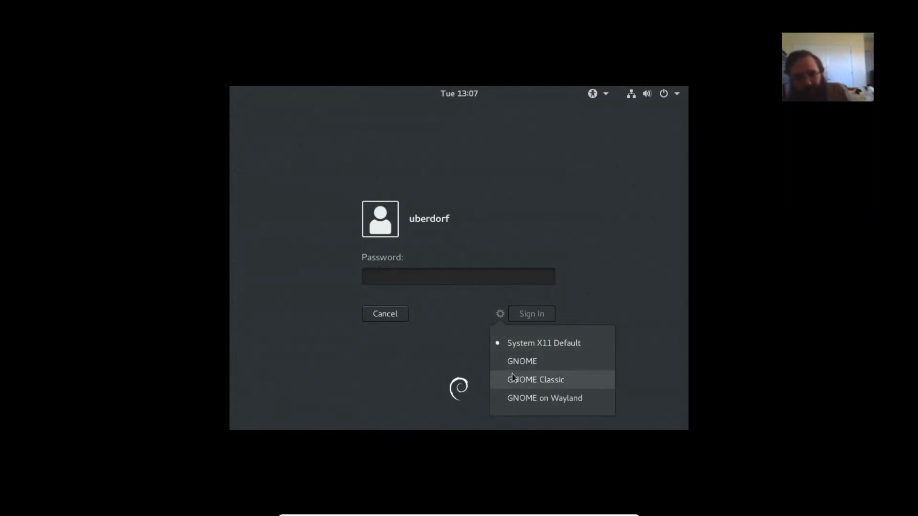
mouse_move(521, 361)
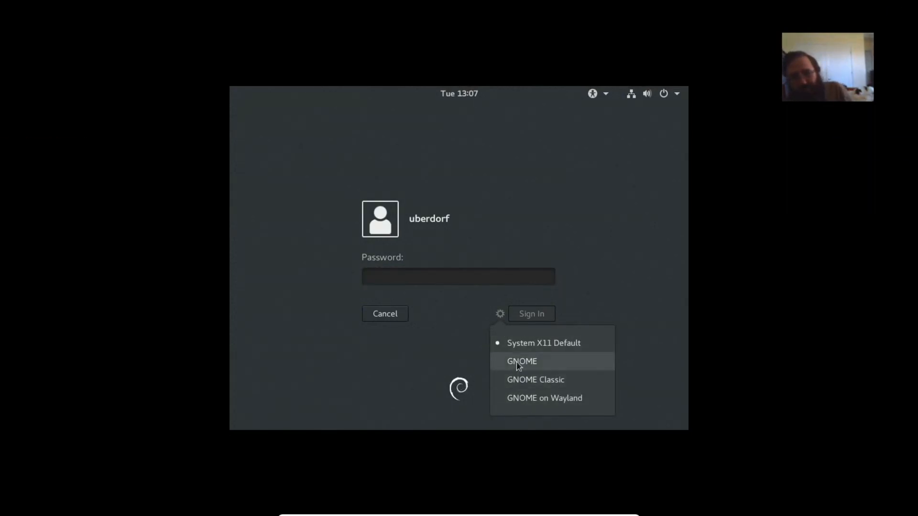
mouse_move(524, 381)
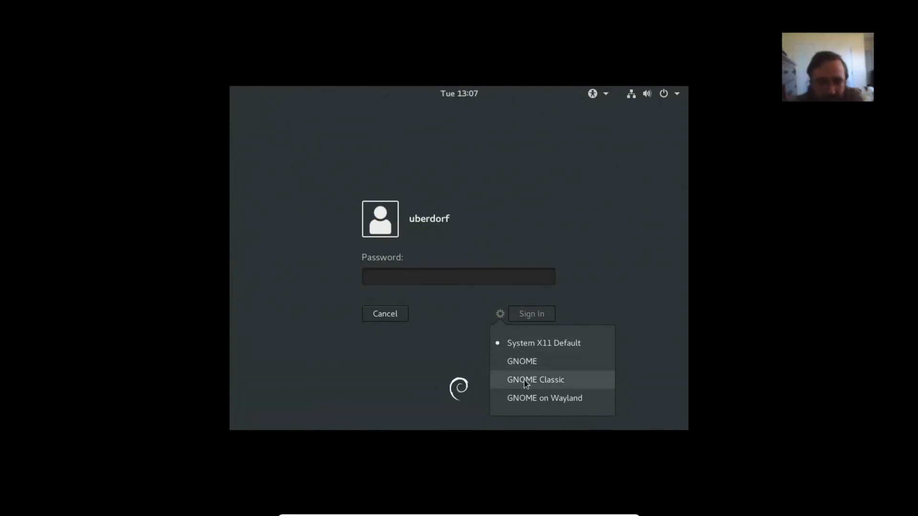
mouse_move(528, 367)
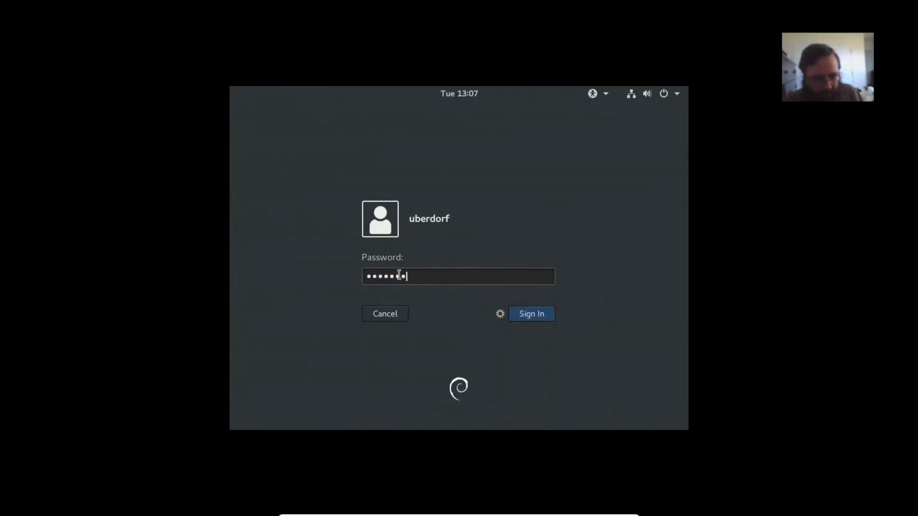
left_click(531, 314)
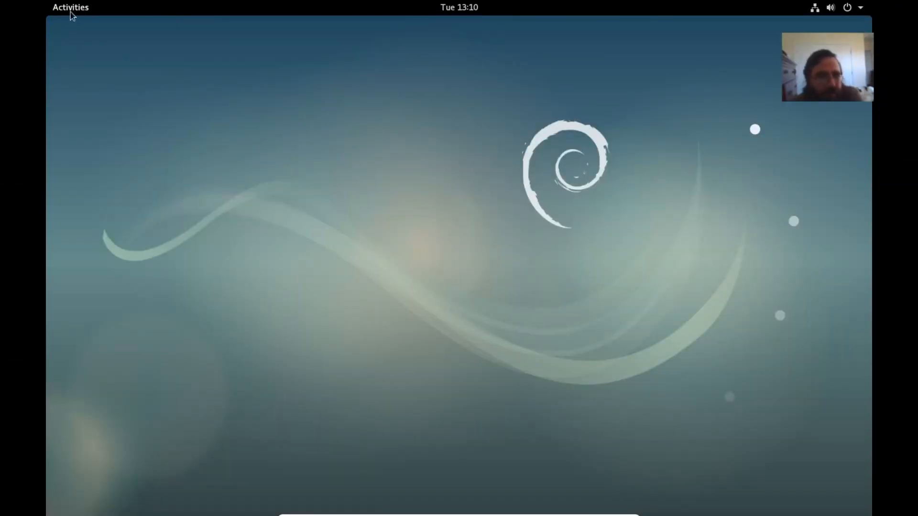
Show all applications from Activities and search for 'te' to find Terminal
left_click(70, 6)
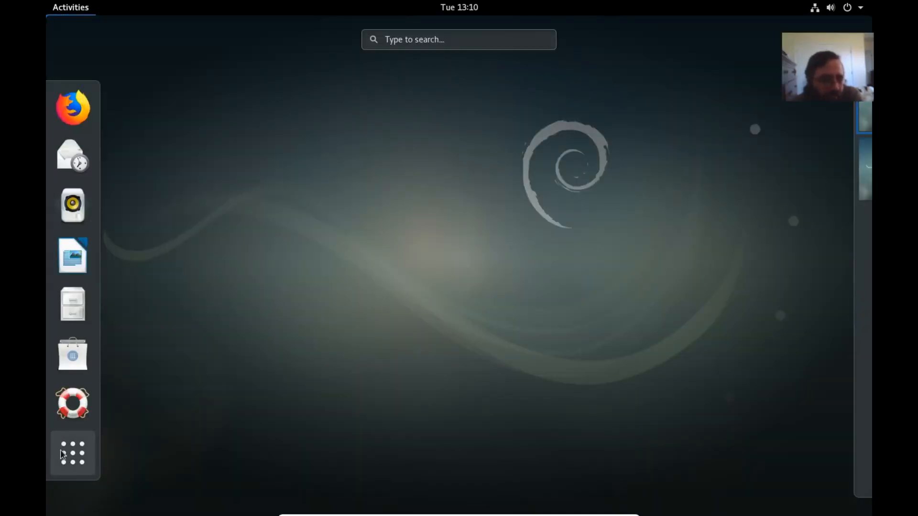
mouse_move(72, 453)
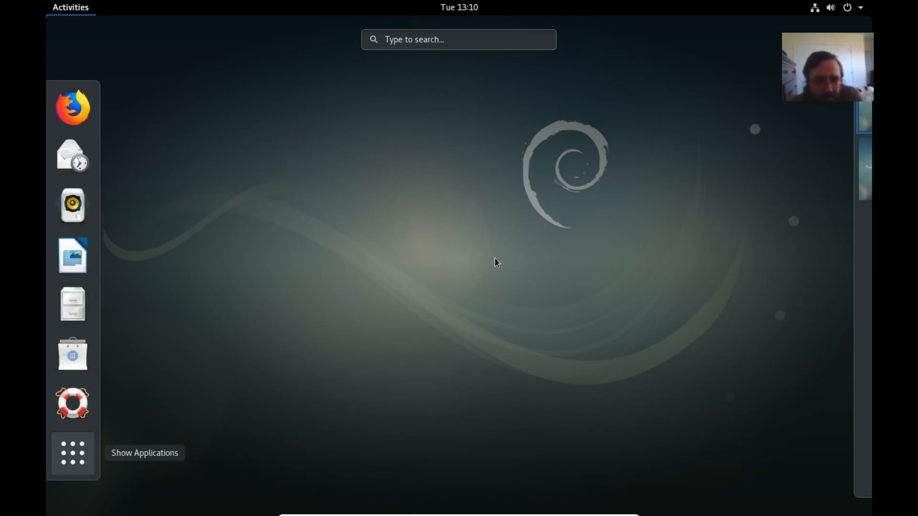
left_click(72, 452)
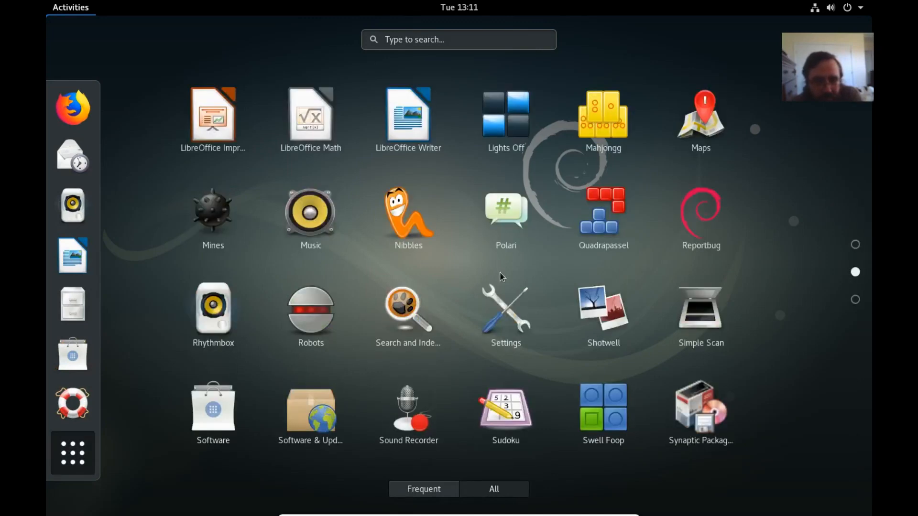
mouse_move(341, 485)
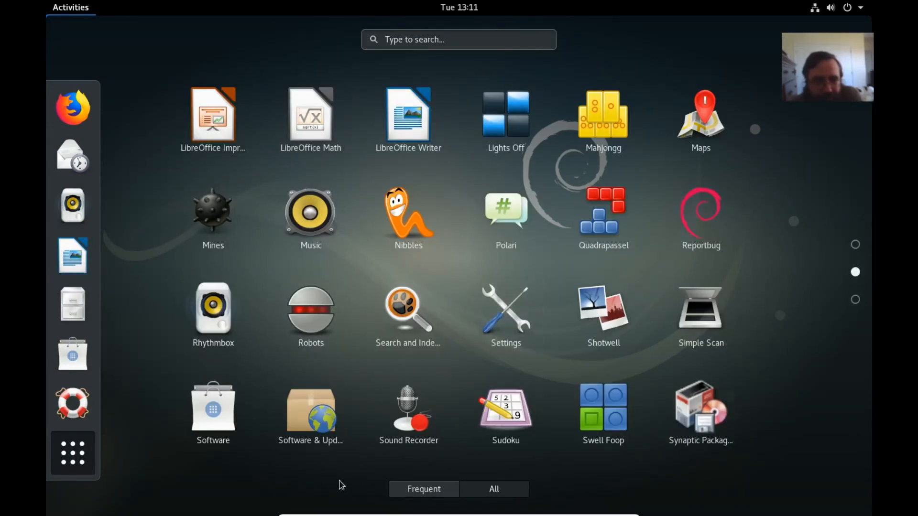
scroll("down", 3)
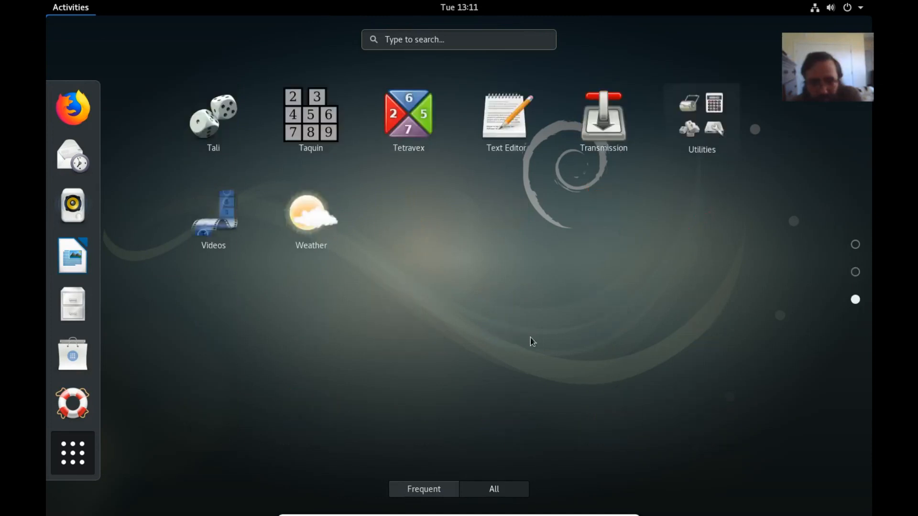
left_click(458, 39)
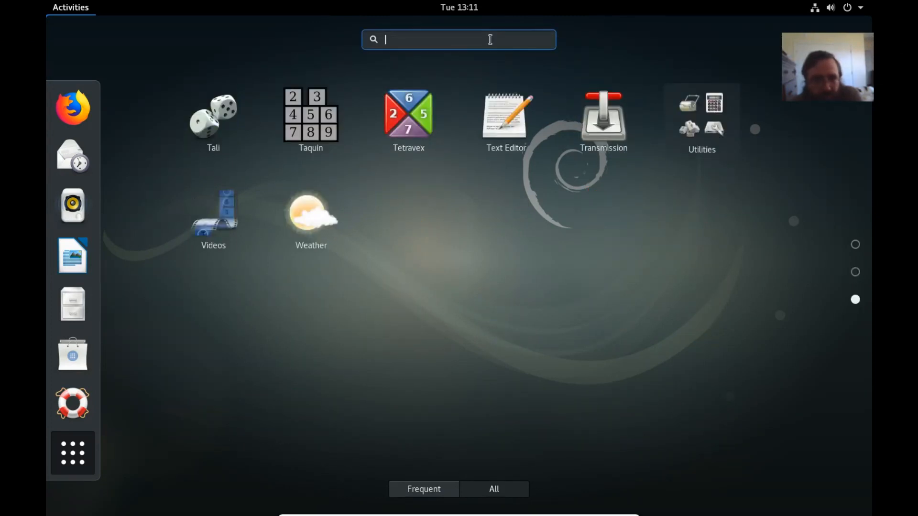
type("te")
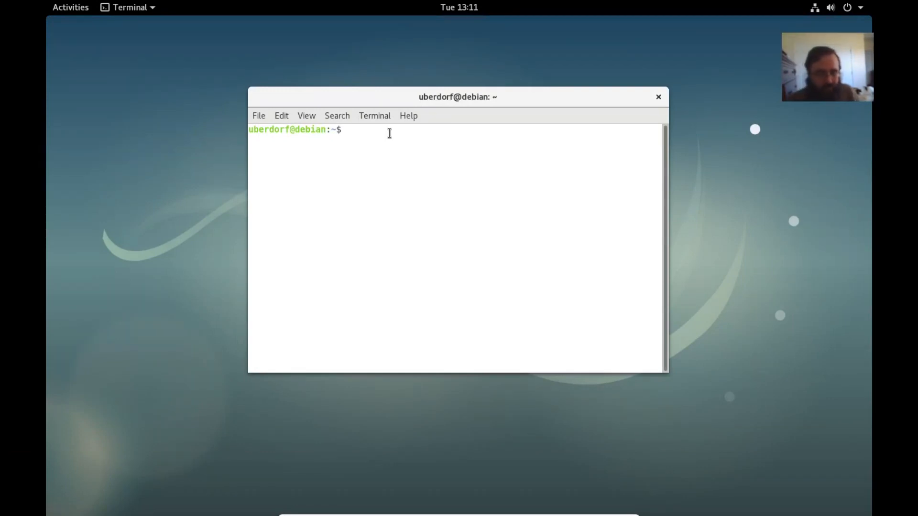
Abandon the sudo attempt and become root with su - and the root password
type("sudo apt")
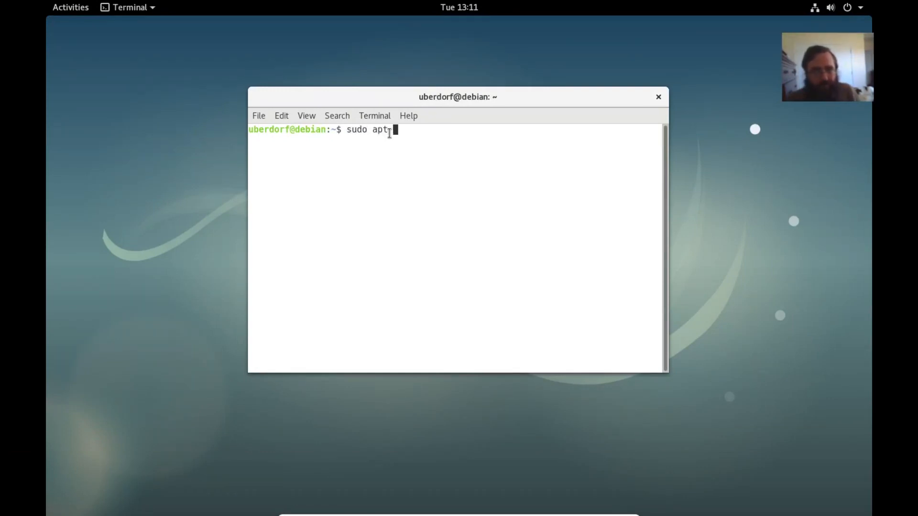
type("u")
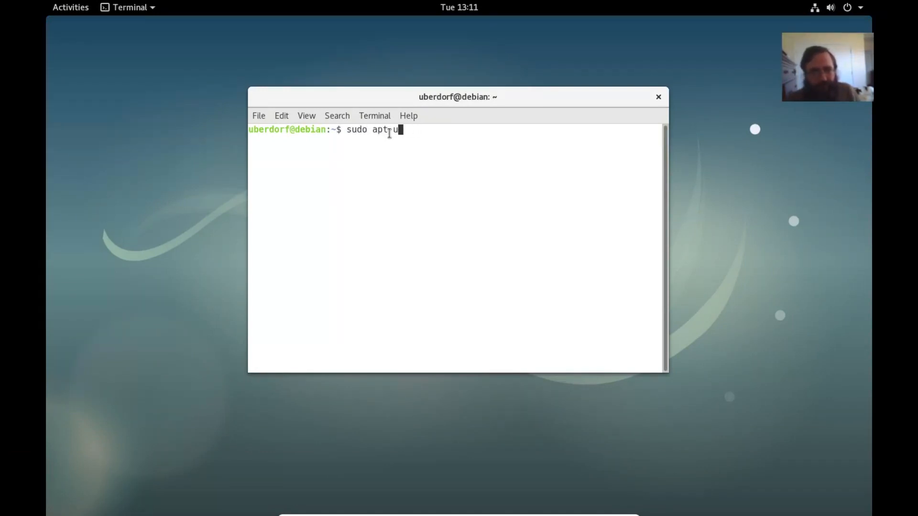
key("ctrl+c")
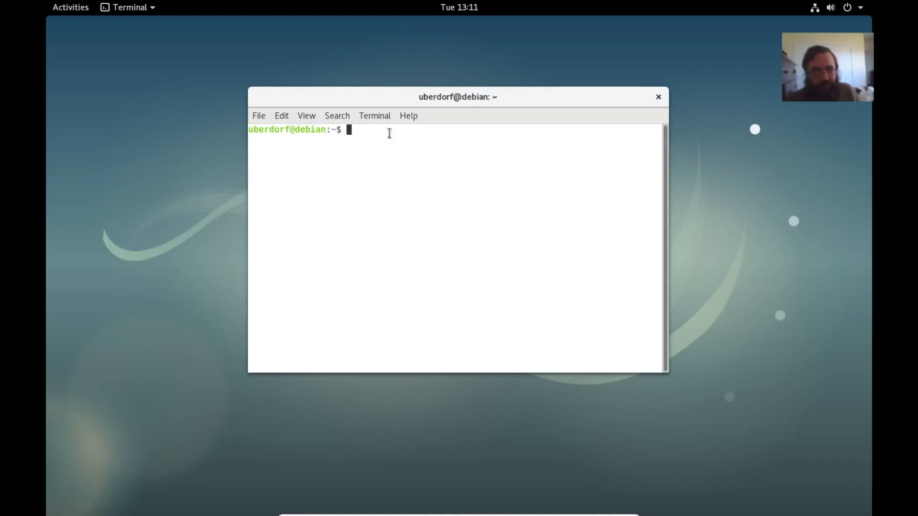
type("su-")
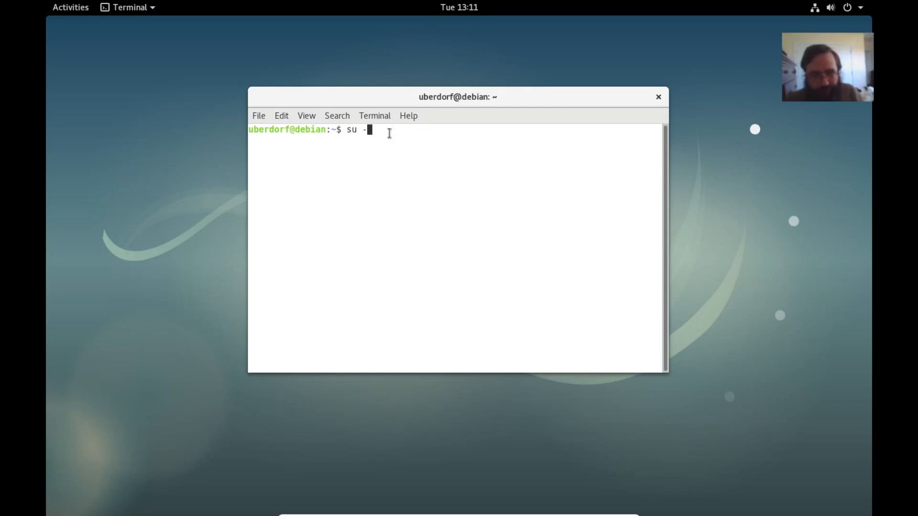
key("Return")
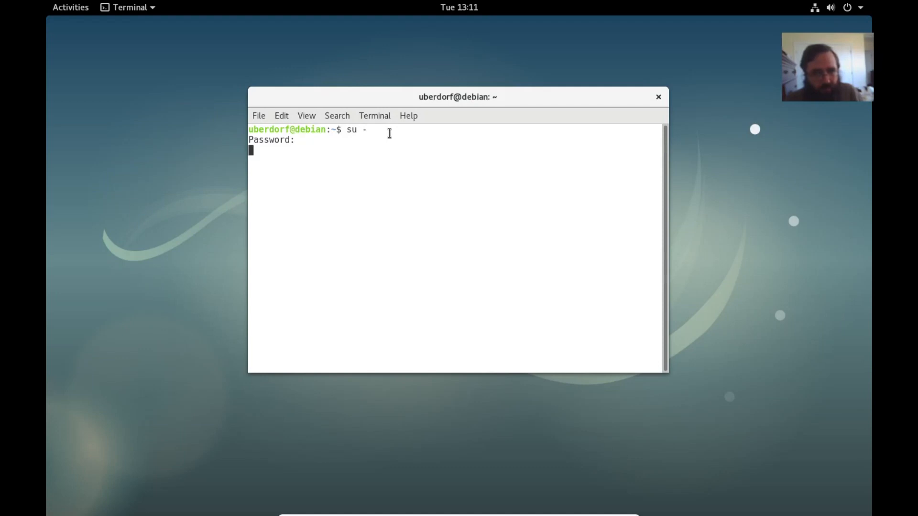
key("Return")
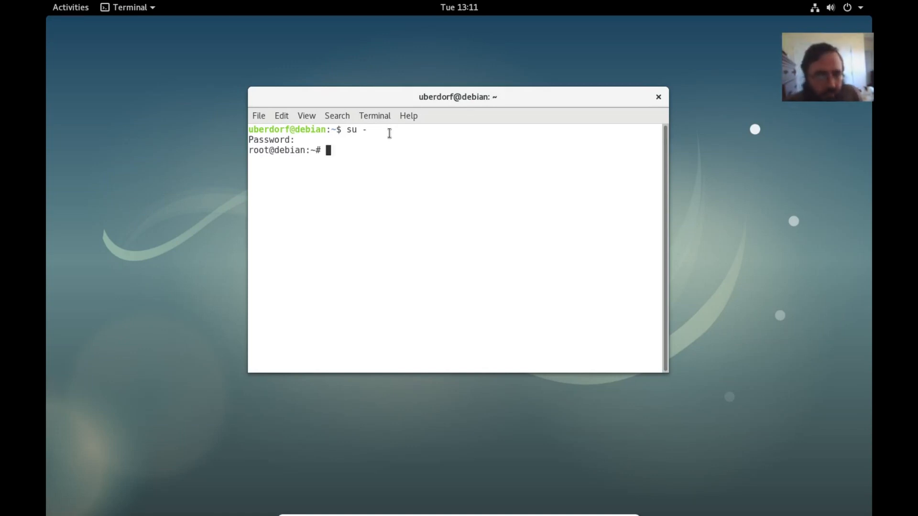
Run apt update as root, confirming all packages are up to date
type("apt")
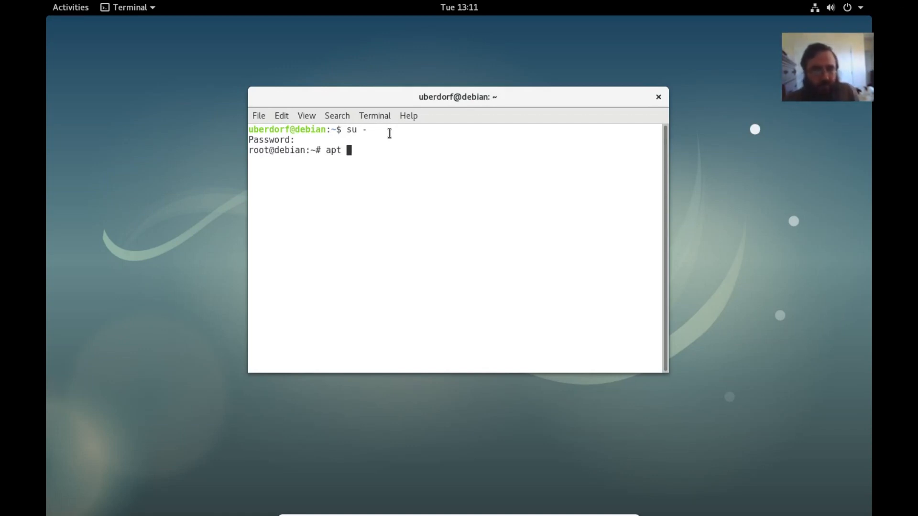
type("update")
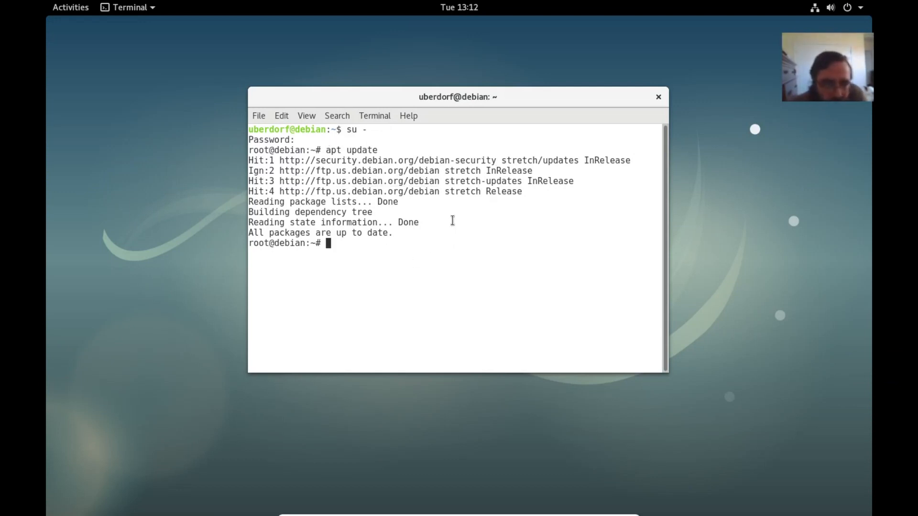
mouse_move(168, 129)
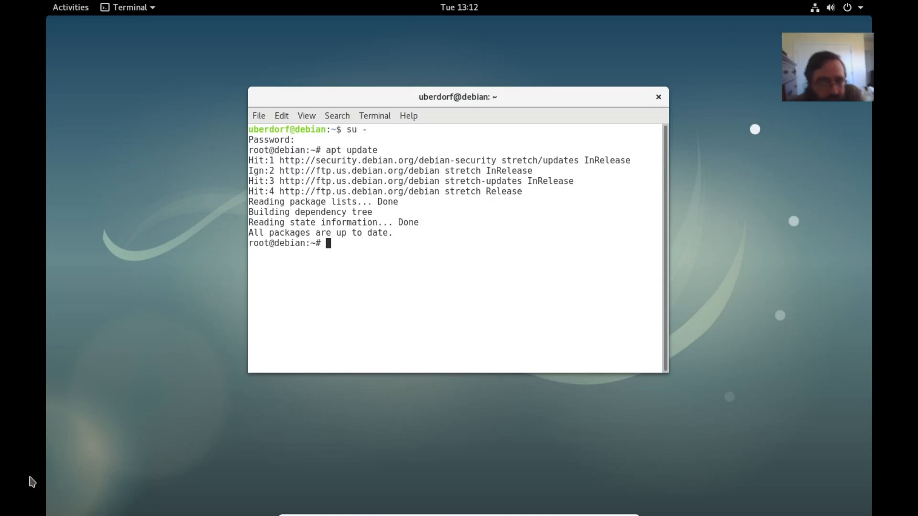
mouse_move(71, 10)
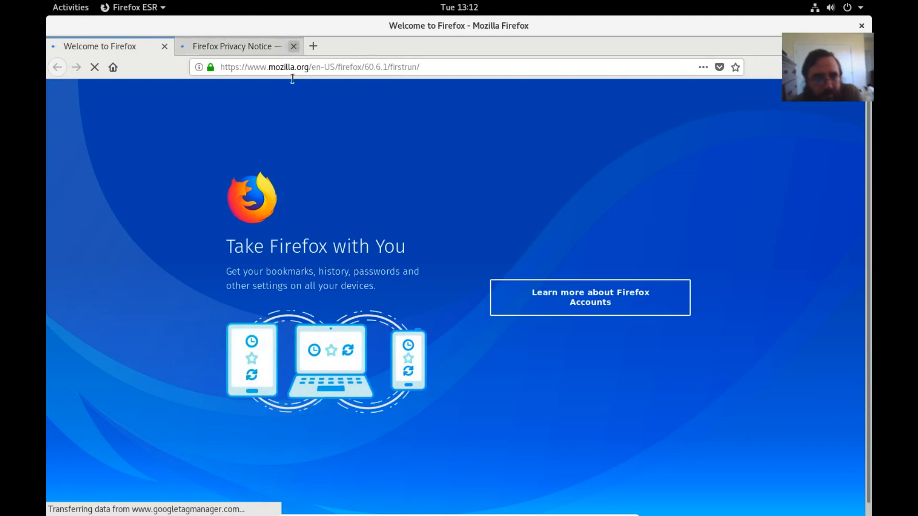
Search Google for 'debian testing upgrade' from the Firefox address bar
left_click(294, 46)
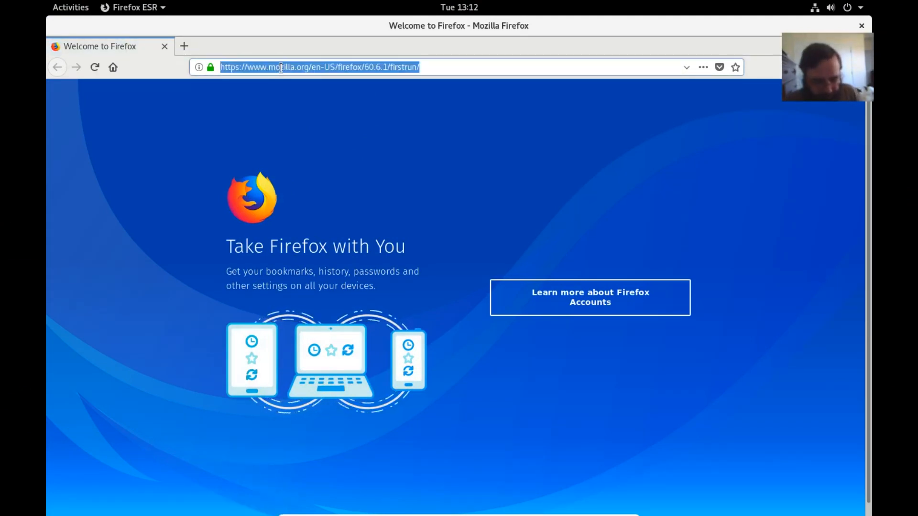
type("debian testing")
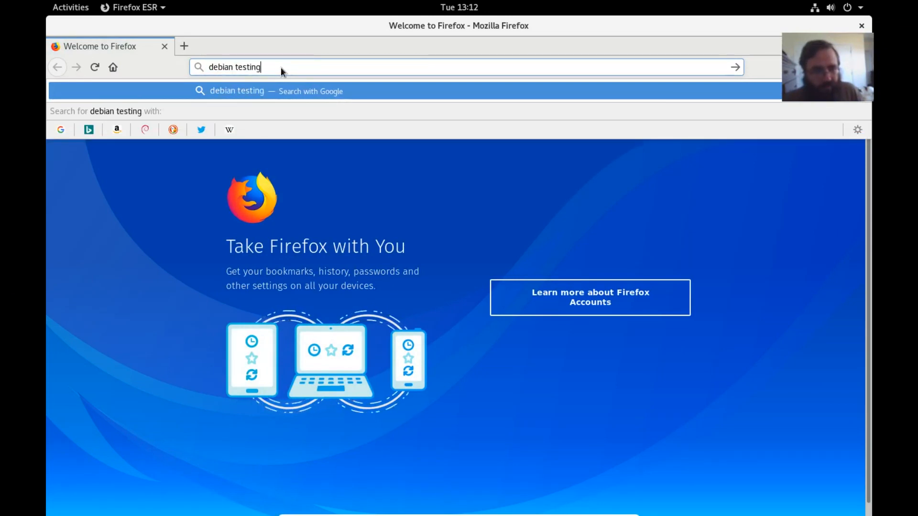
type("upgrade&ie=utf-8&oe=utf-8&client=firefox-b-1-e")
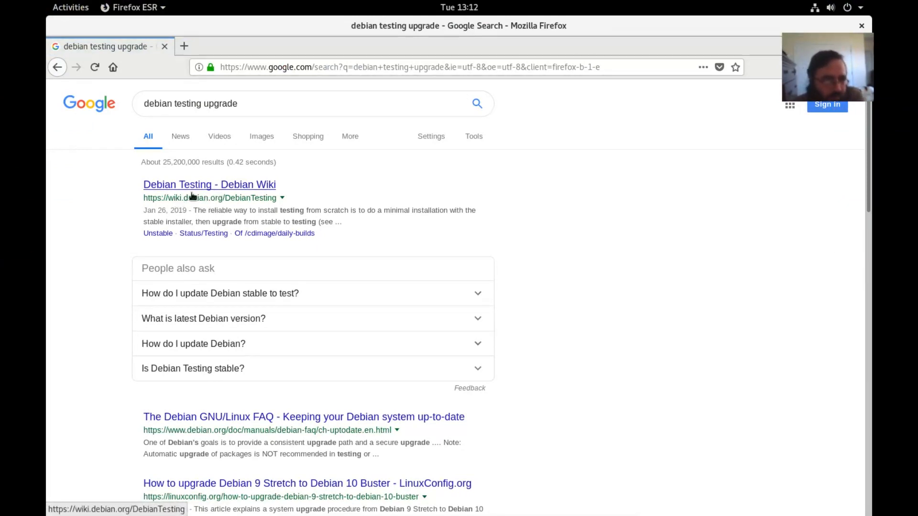
Open the Debian Wiki DebianTesting result and scroll to its upgrade-from-stable instructions
left_click(209, 184)
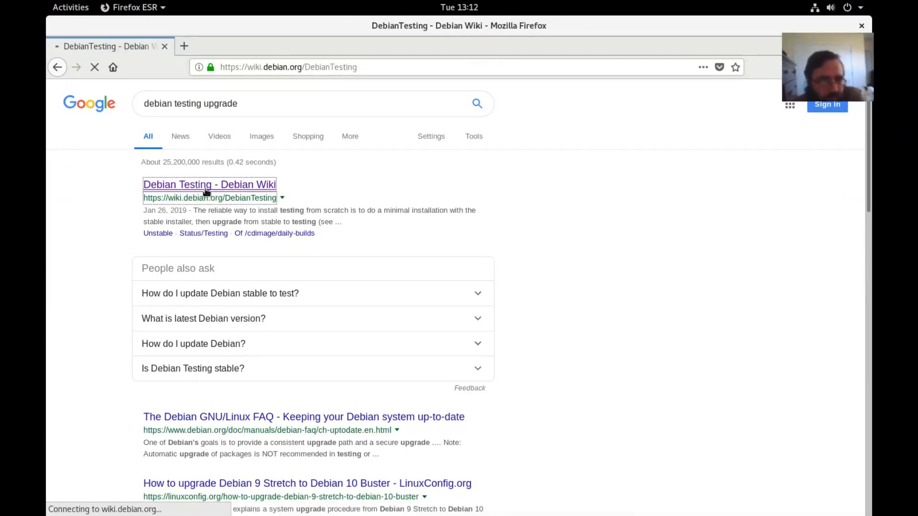
left_click(209, 184)
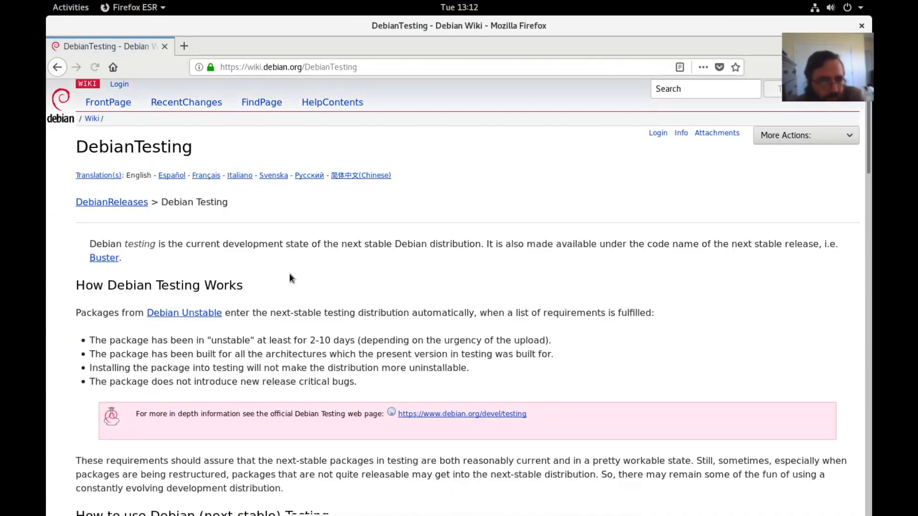
scroll("down", 3)
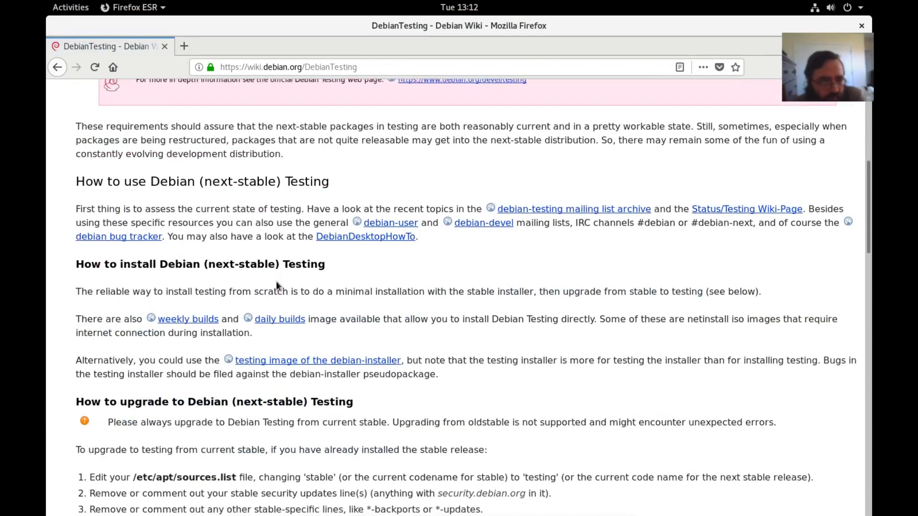
scroll("down", 3)
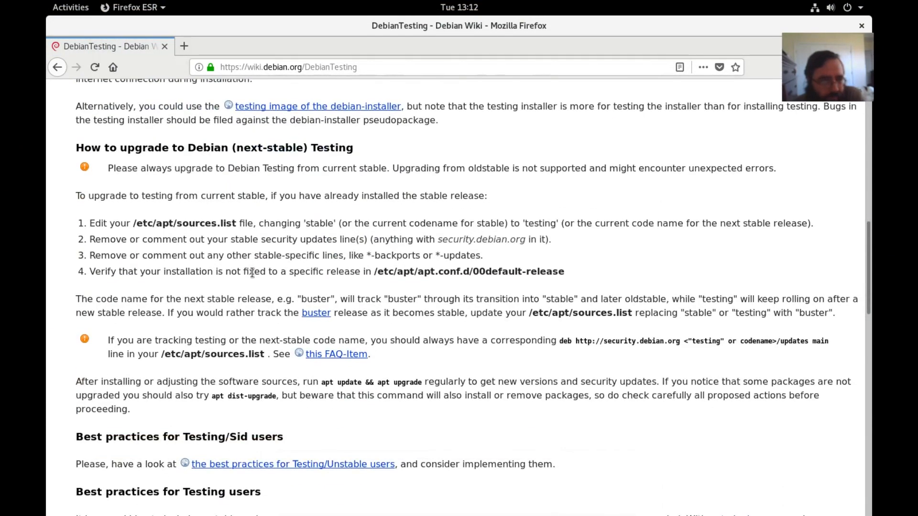
scroll("down", 3)
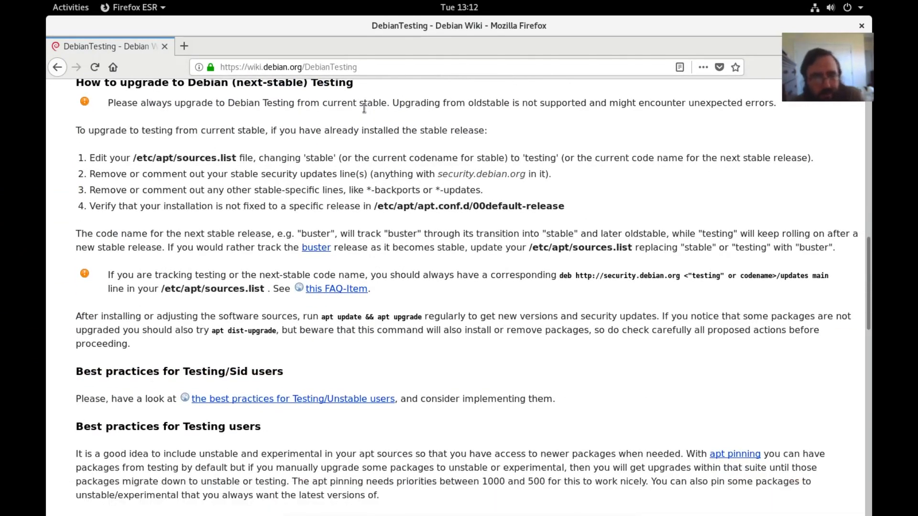
mouse_move(272, 153)
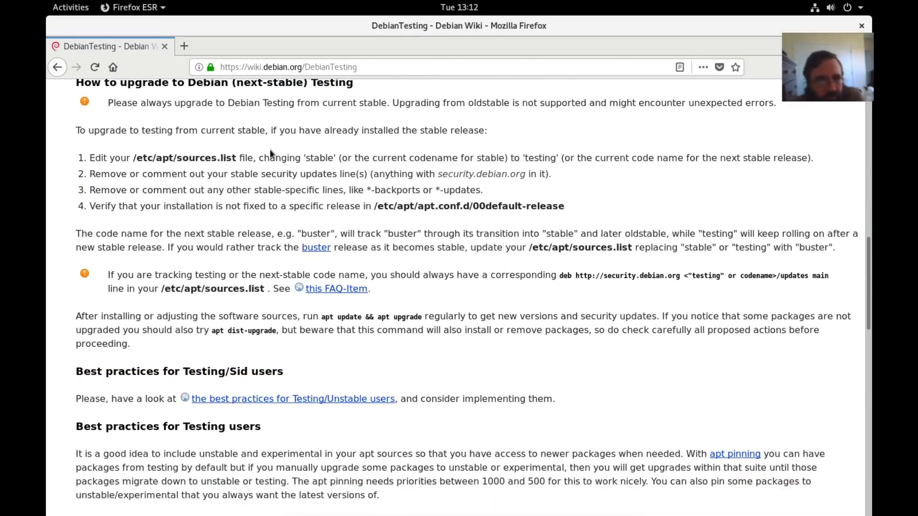
mouse_move(133, 154)
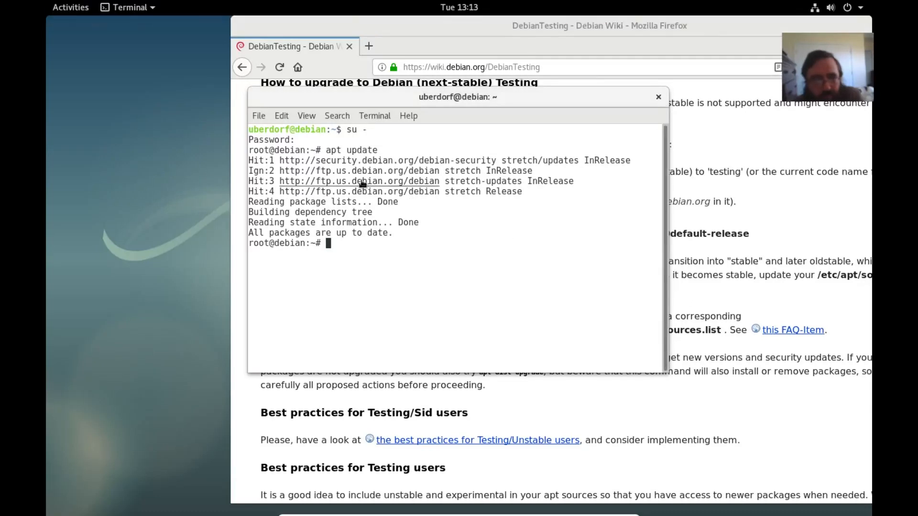
Place the terminal beside the wiki and open /etc/apt/sources.list in nano via a pasted path
left_click_drag(458, 97, 270, 67)
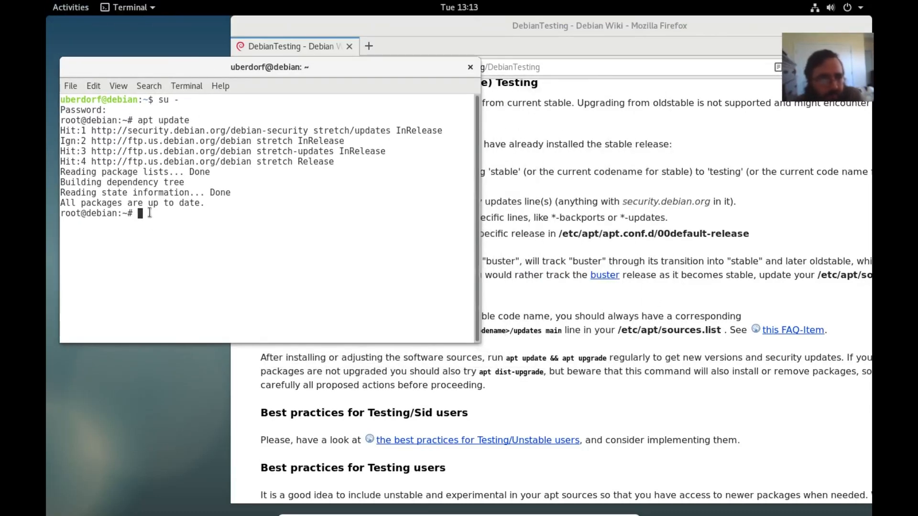
right_click(140, 213)
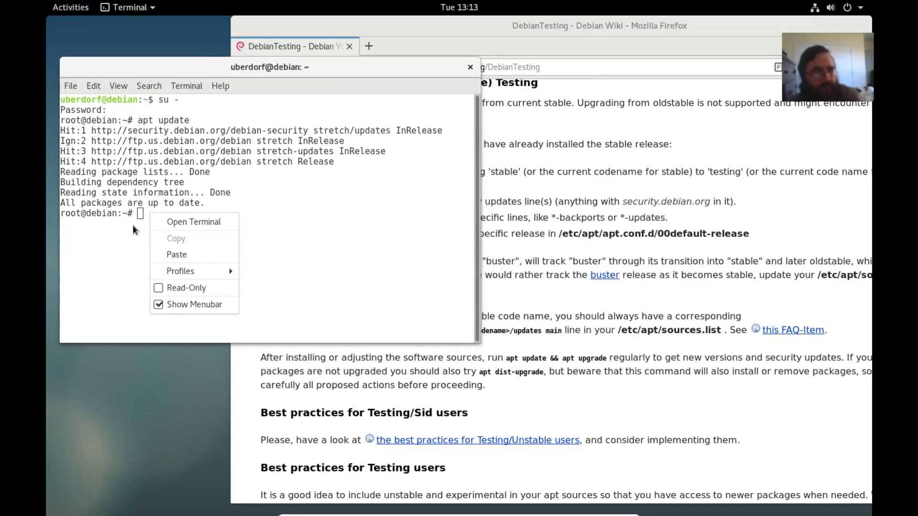
type("na")
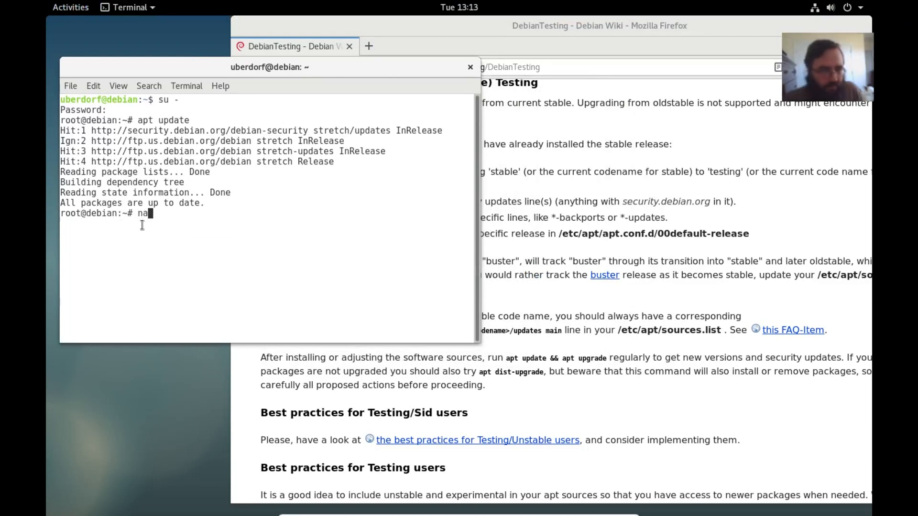
type("no")
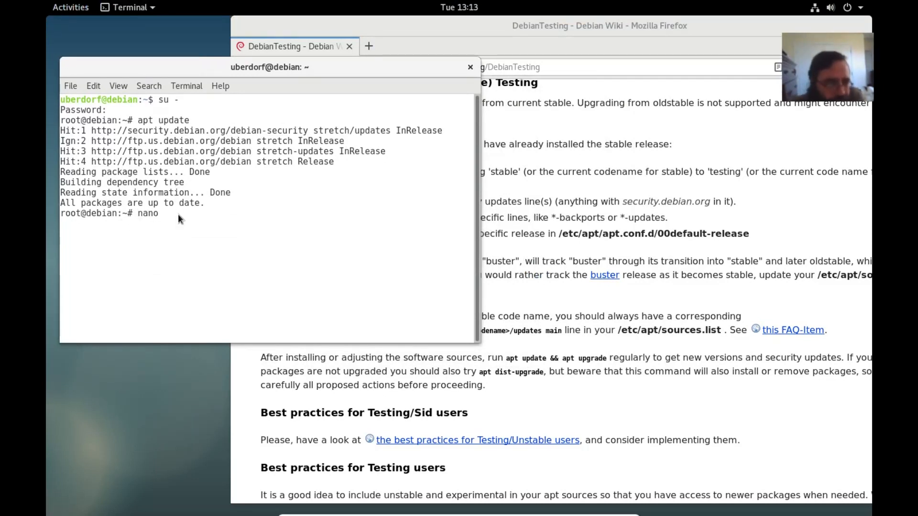
right_click(175, 213)
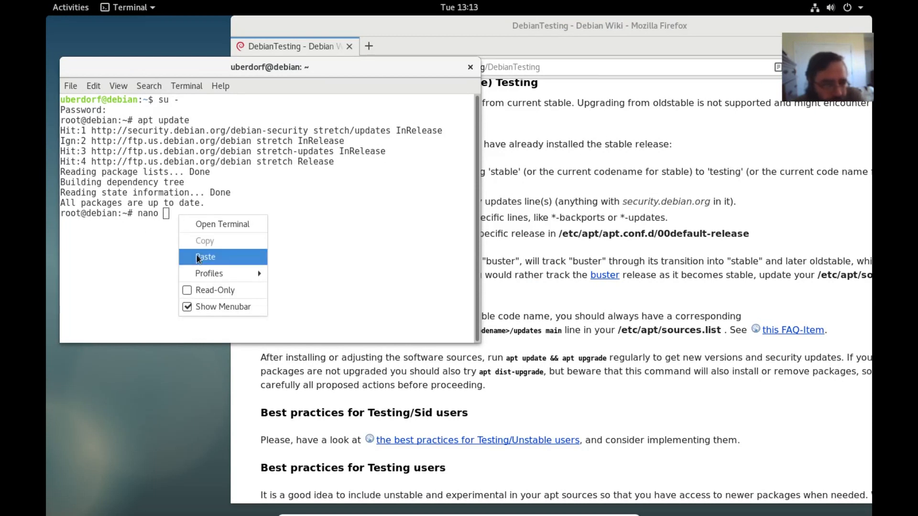
left_click(205, 258)
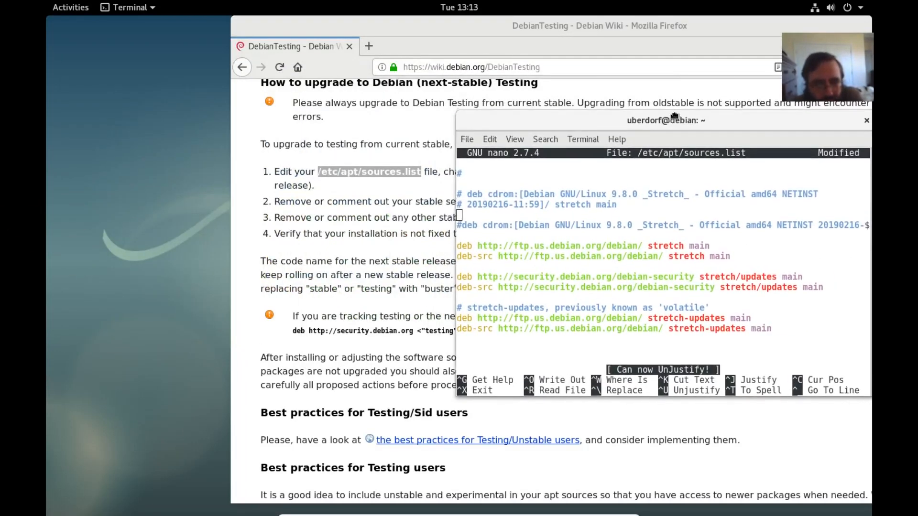
Reposition the editor window so the wiki's upgrade steps remain visible beside it
left_click_drag(666, 120, 292, 240)
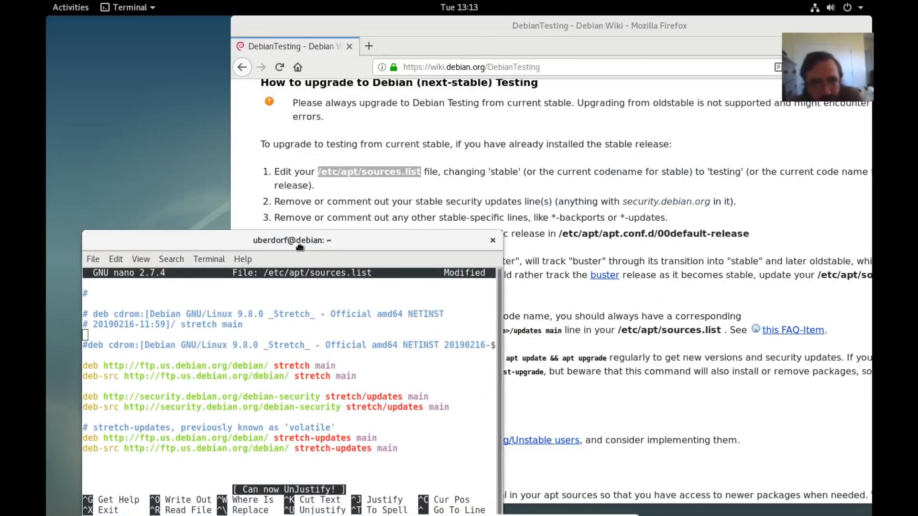
left_click_drag(299, 240, 306, 232)
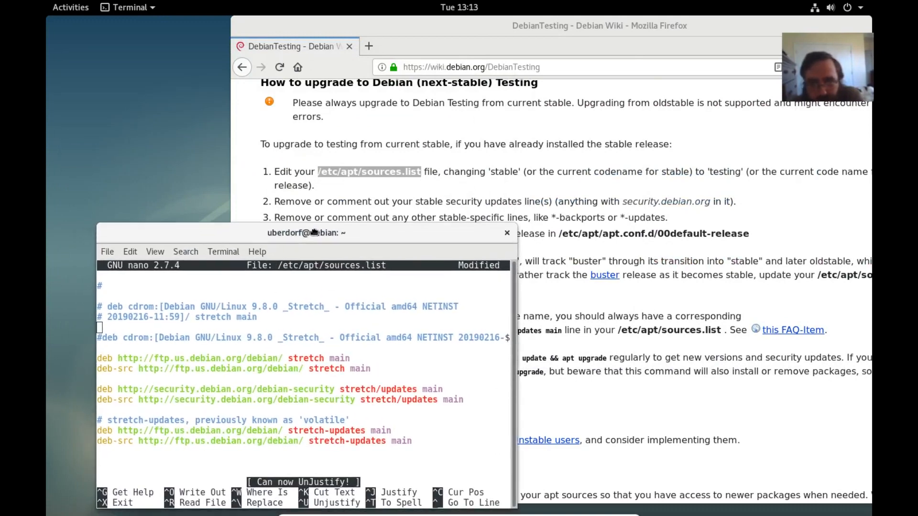
left_click_drag(306, 233, 312, 199)
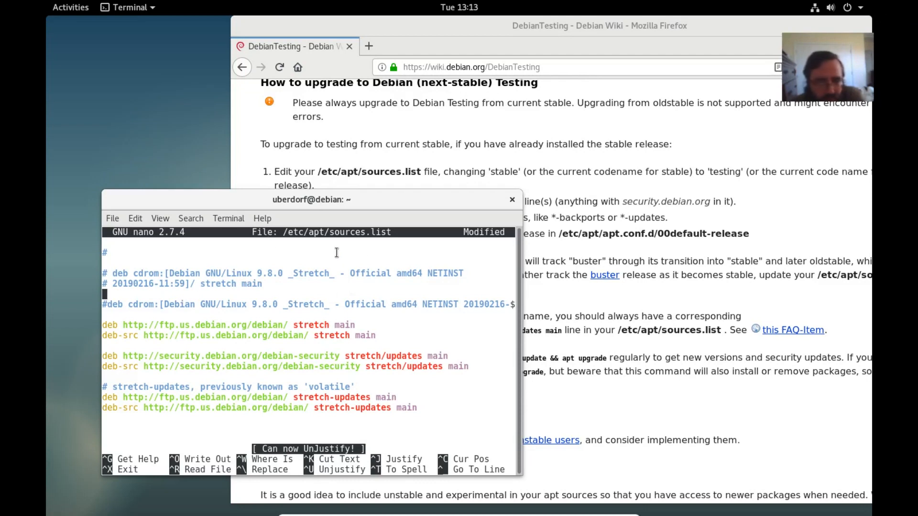
mouse_move(657, 192)
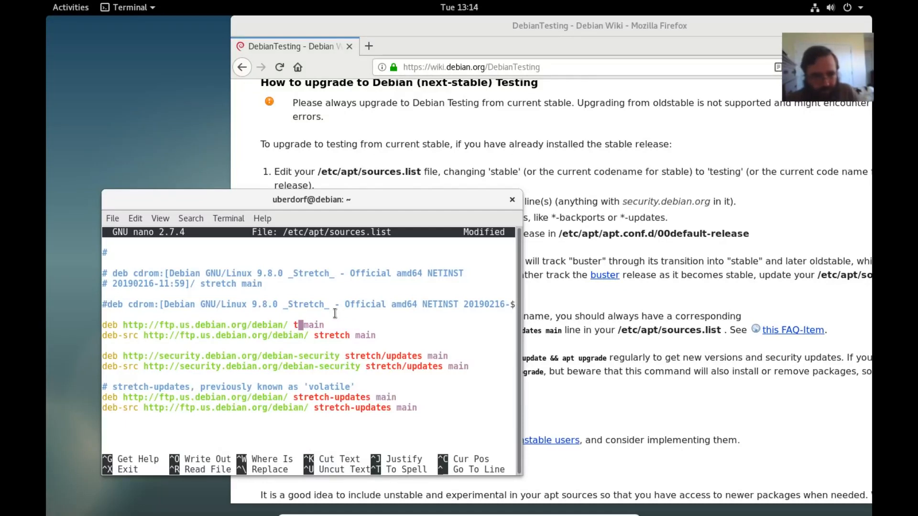
Change each stretch entry in sources.list to testing, then bring the wiki window forward
type("esting")
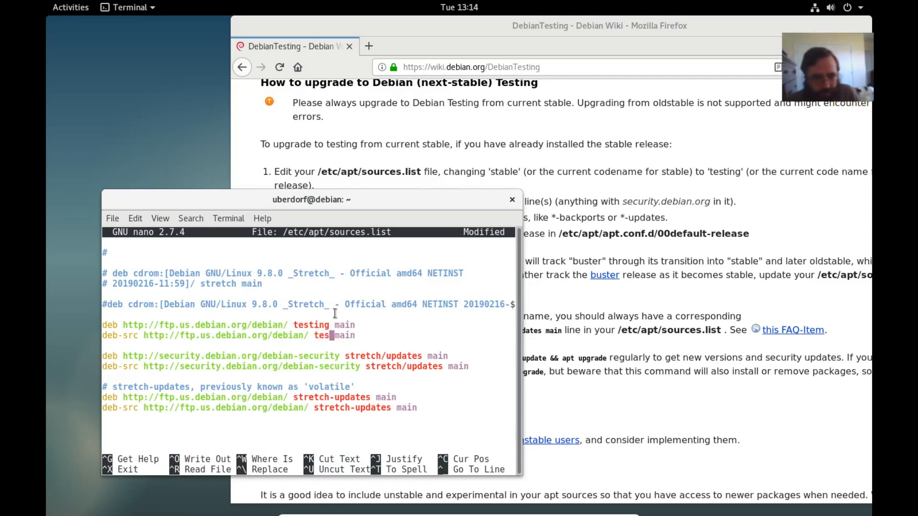
type("ting")
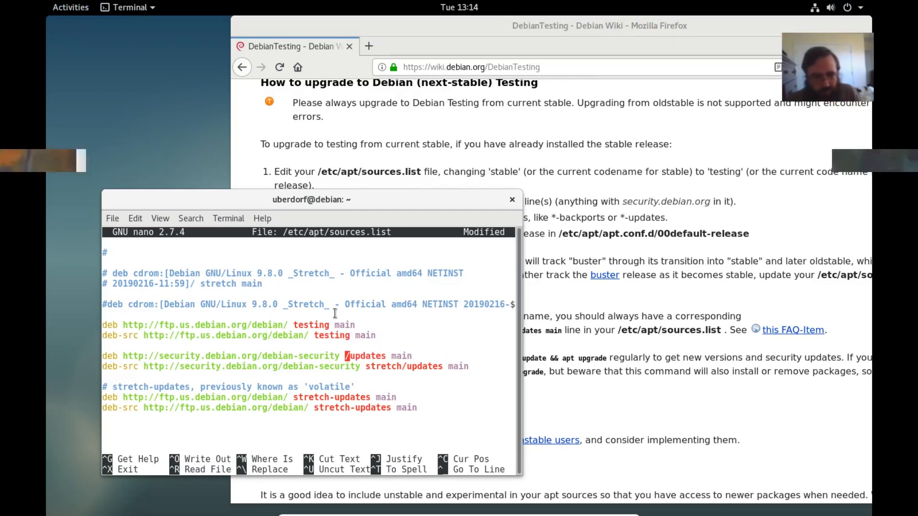
type("testing")
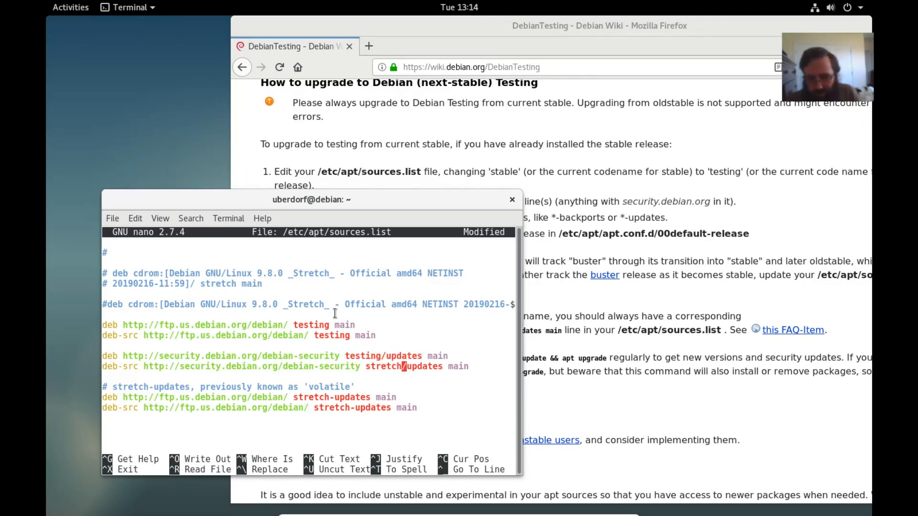
key("BackSpace")
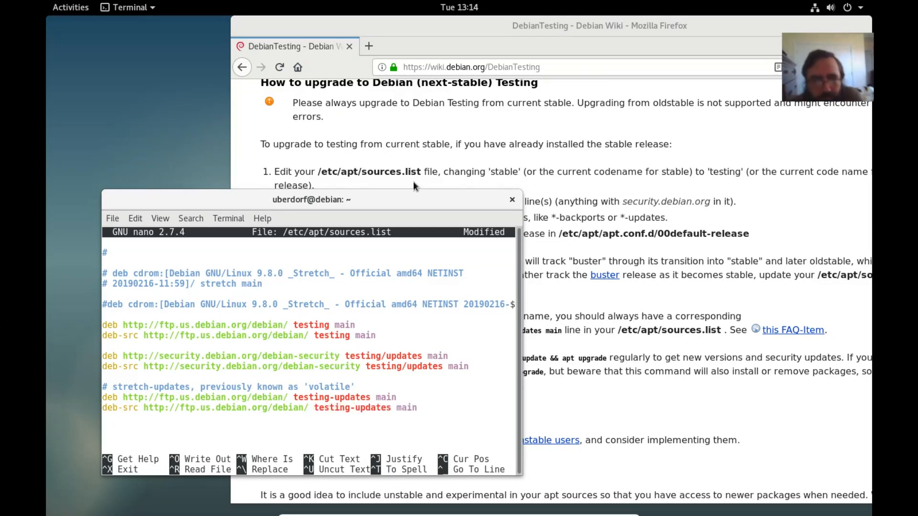
left_click_drag(312, 198, 334, 224)
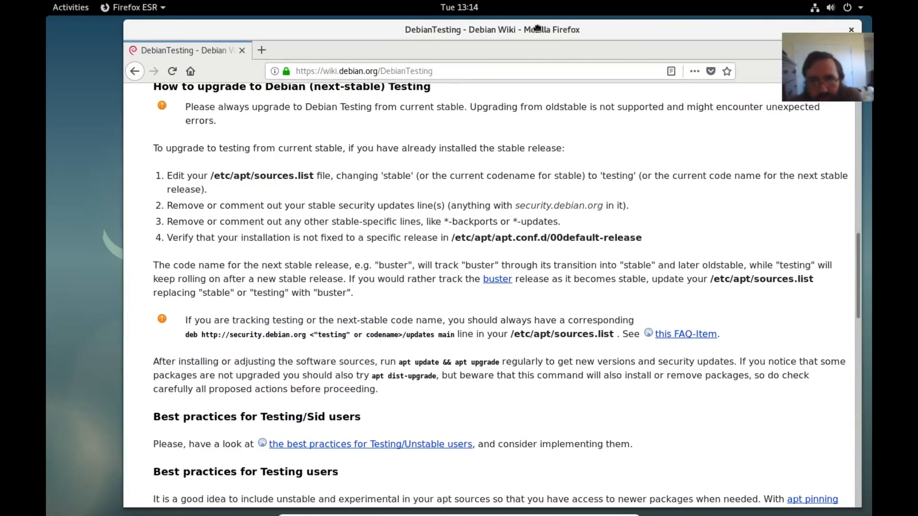
Switch from the wiki page back to the terminal running nano on sources.list
scroll("down", 3)
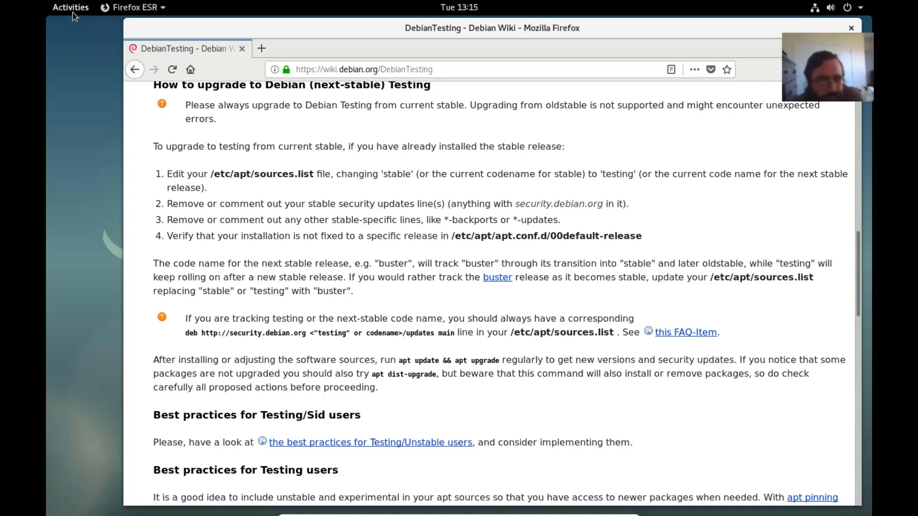
left_click(70, 7)
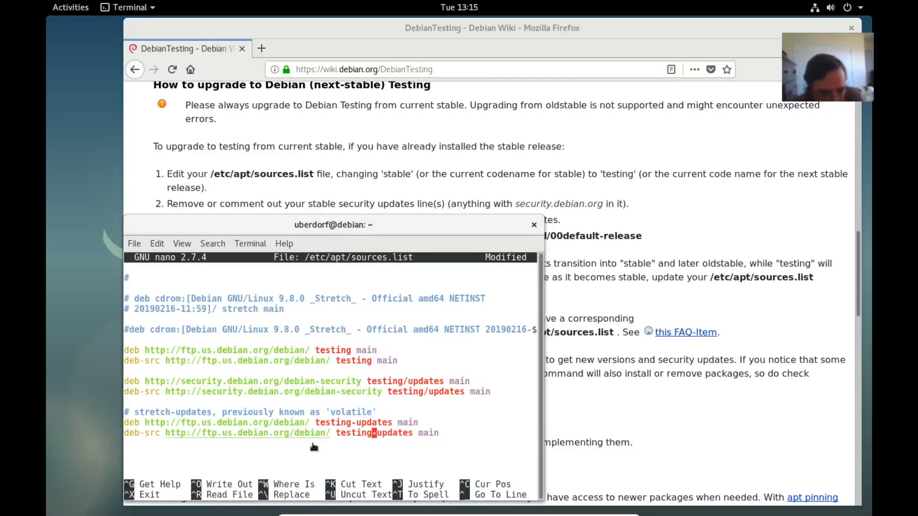
mouse_move(446, 468)
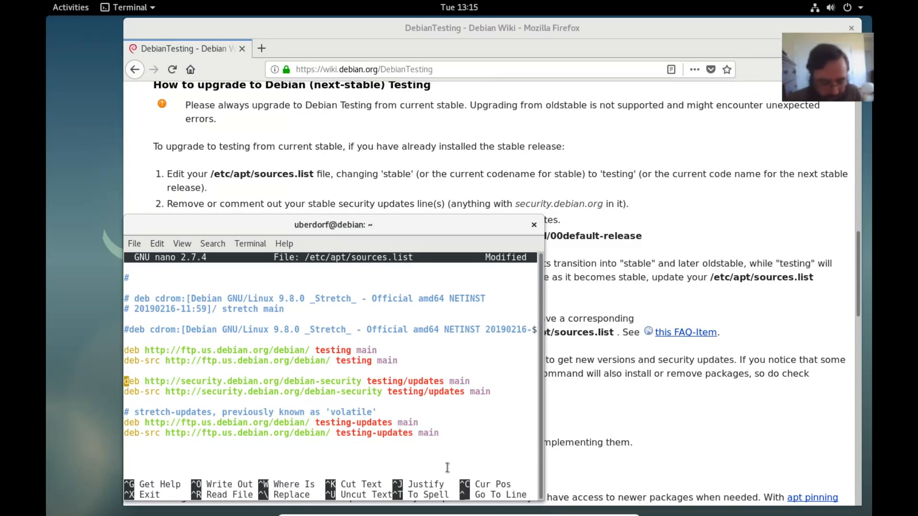
Prefix both debian-security lines and both testing-updates lines with # to disable them
type("#")
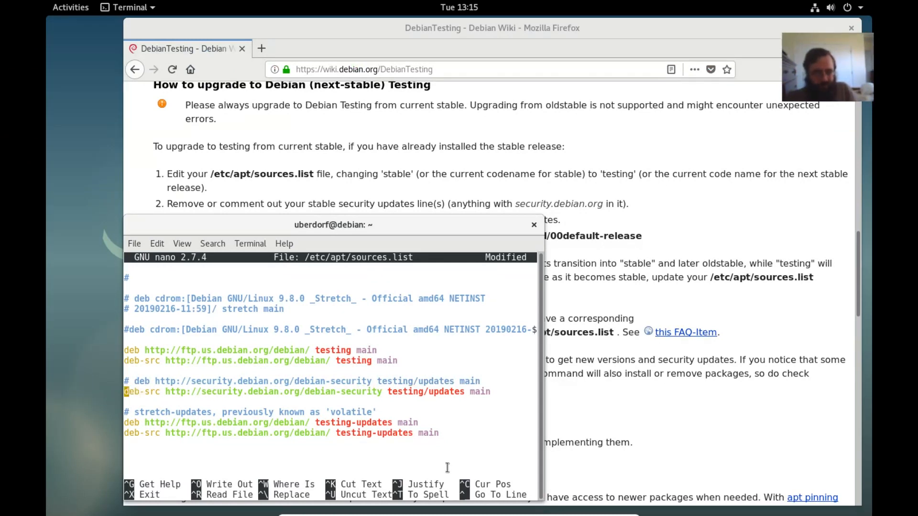
type("#")
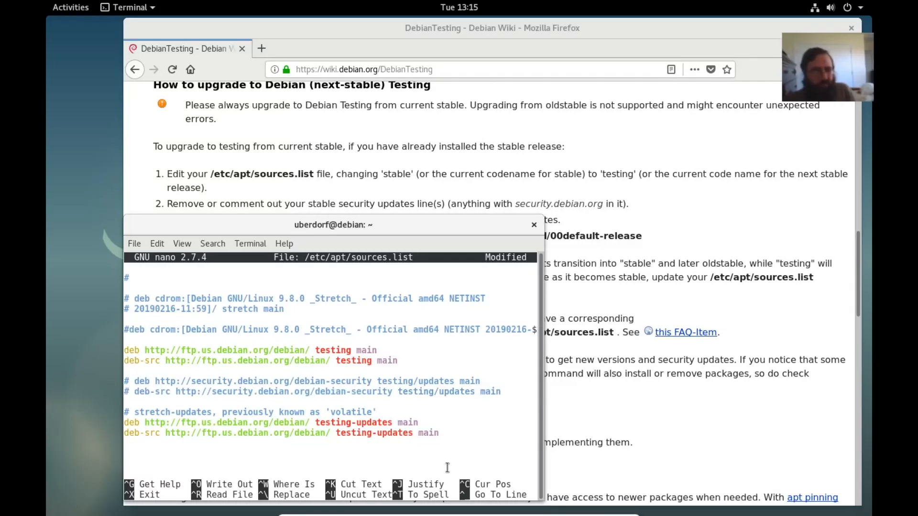
type("#")
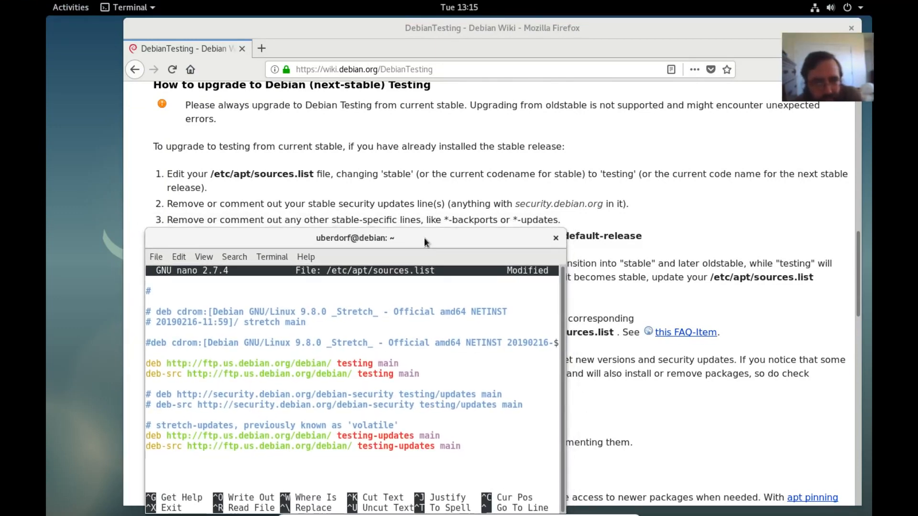
mouse_move(426, 455)
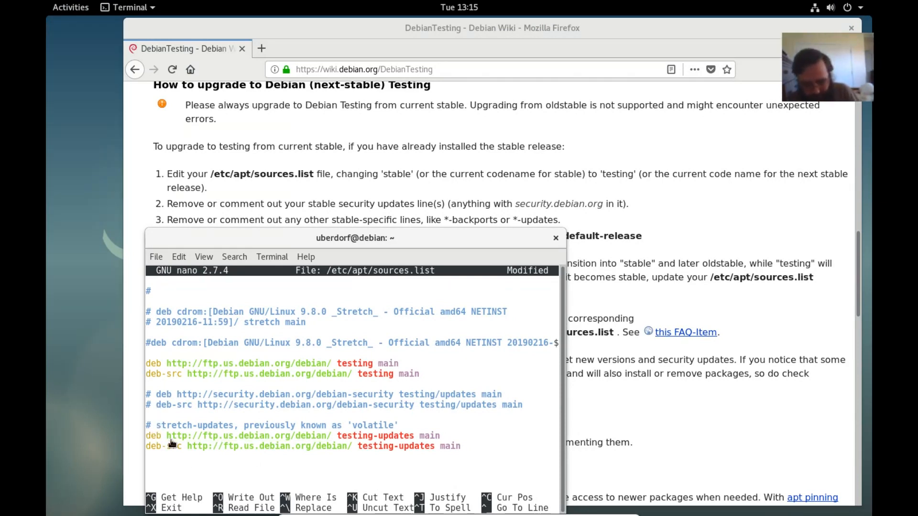
type("#")
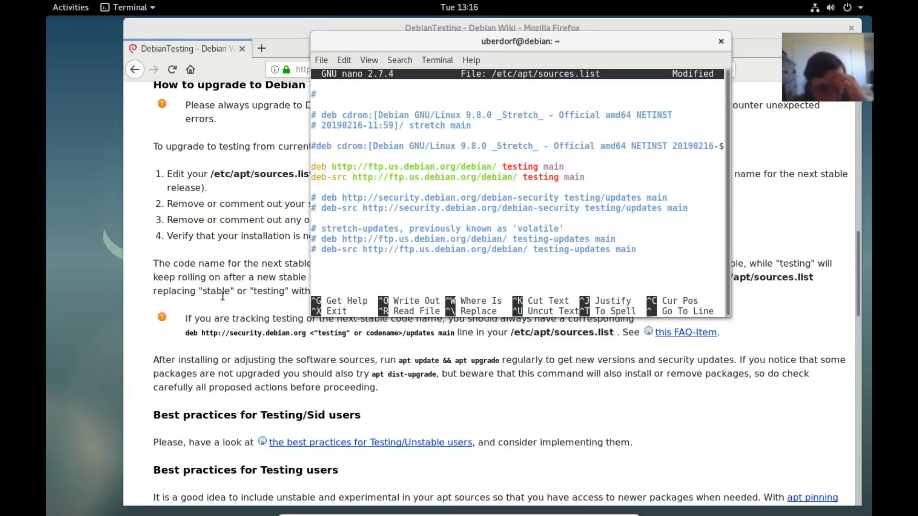
mouse_move(239, 318)
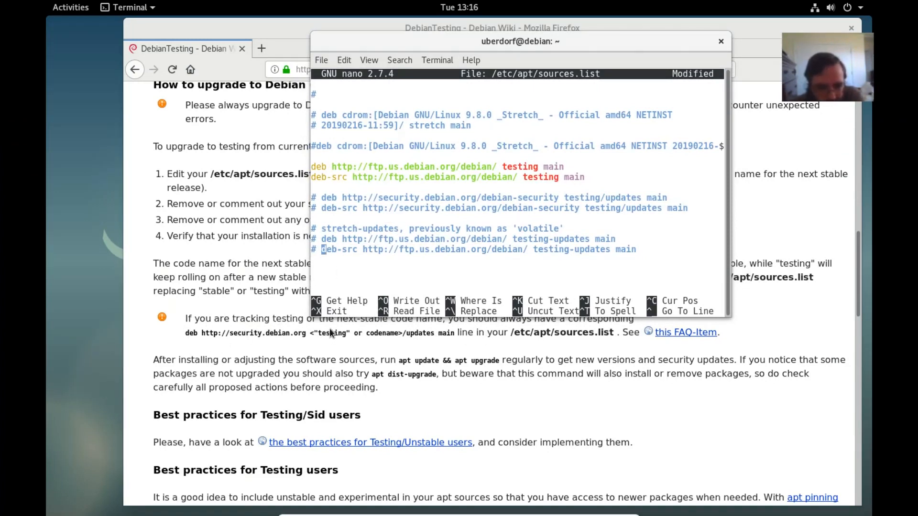
mouse_move(262, 347)
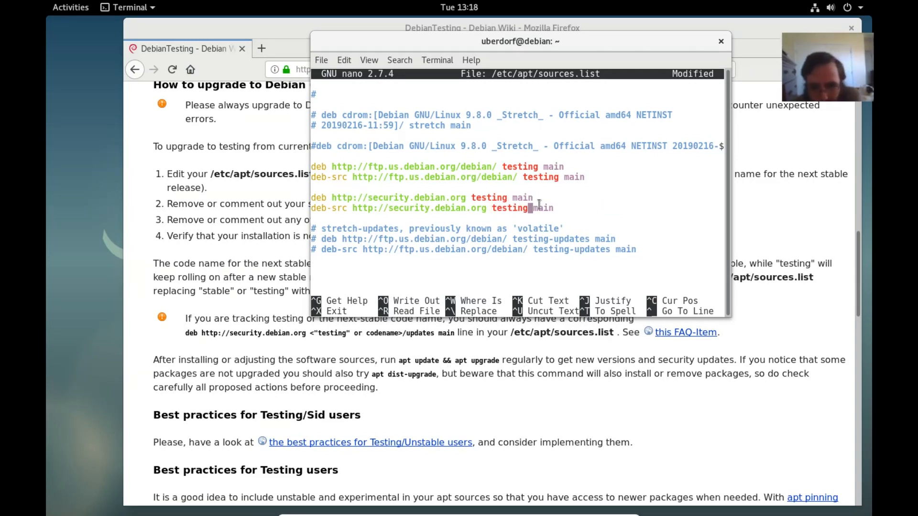
type("/")
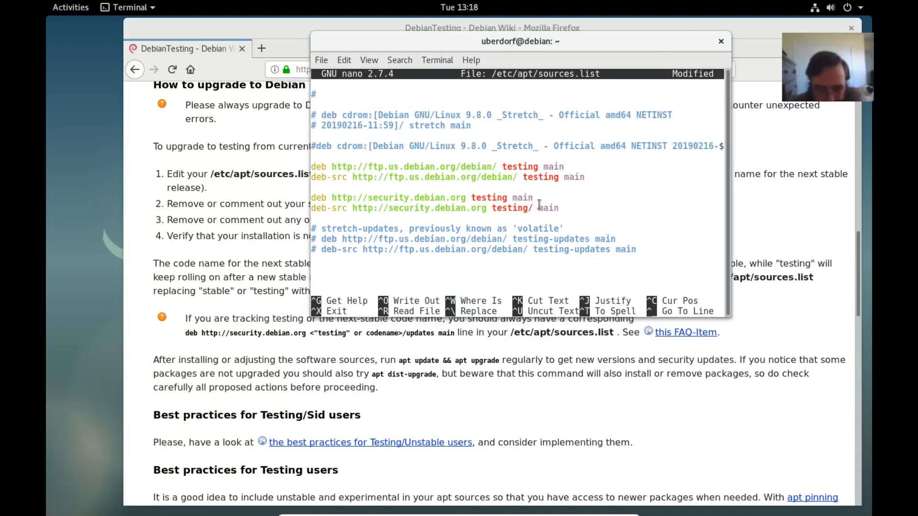
type("upg")
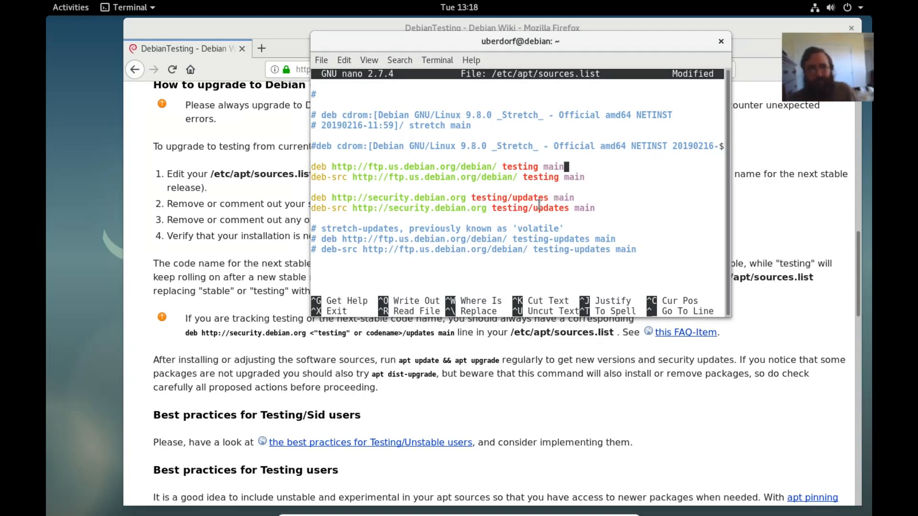
type("con")
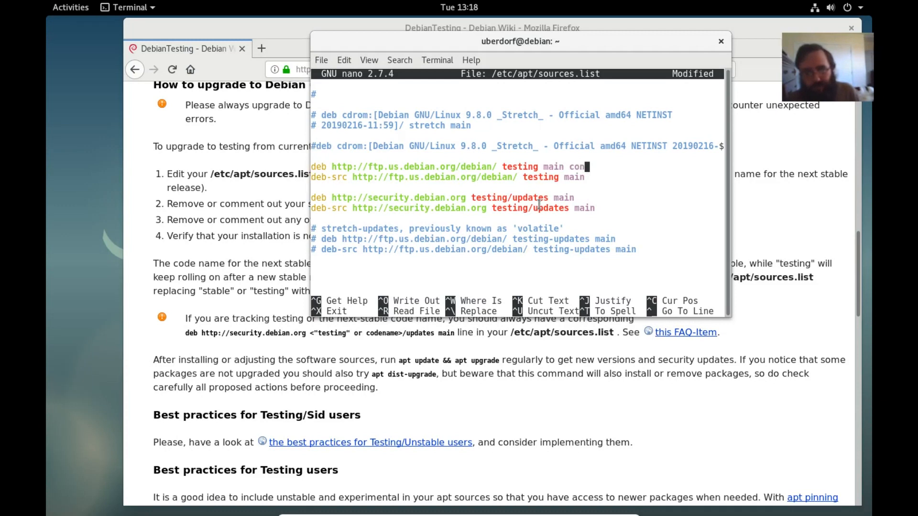
key("BackSpace")
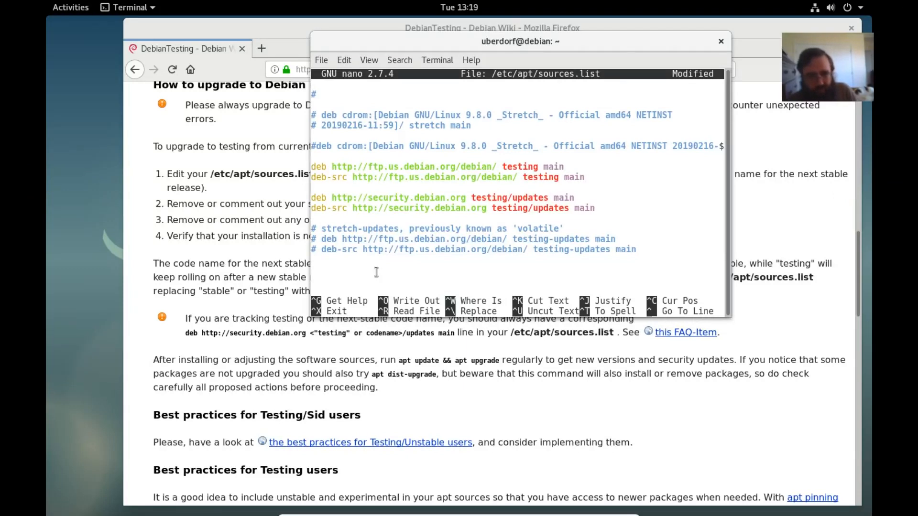
key("ctrl+x")
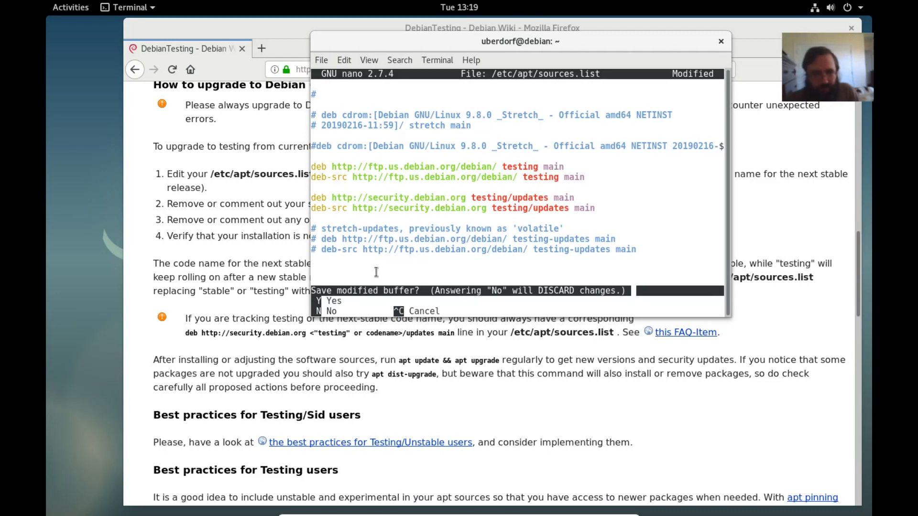
key("y")
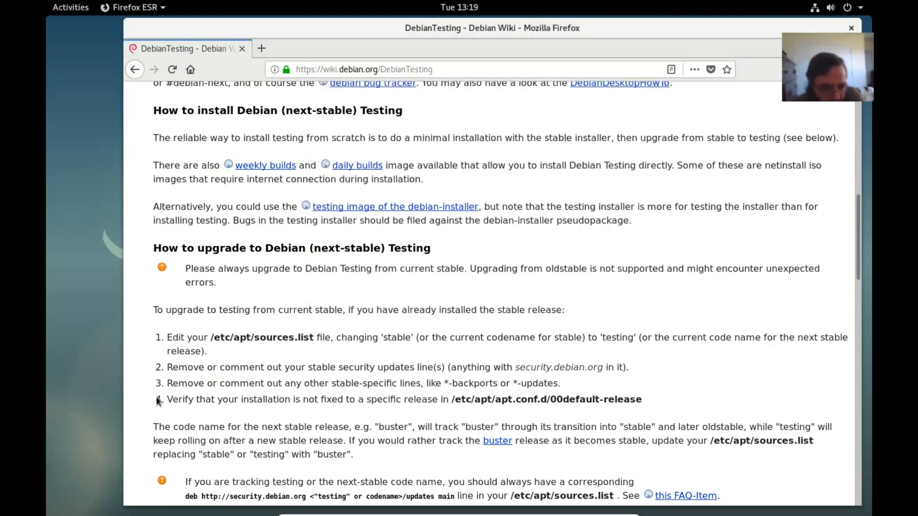
Highlight the wiki step about the default-release file and switch back to the root terminal
left_click_drag(166, 399, 243, 400)
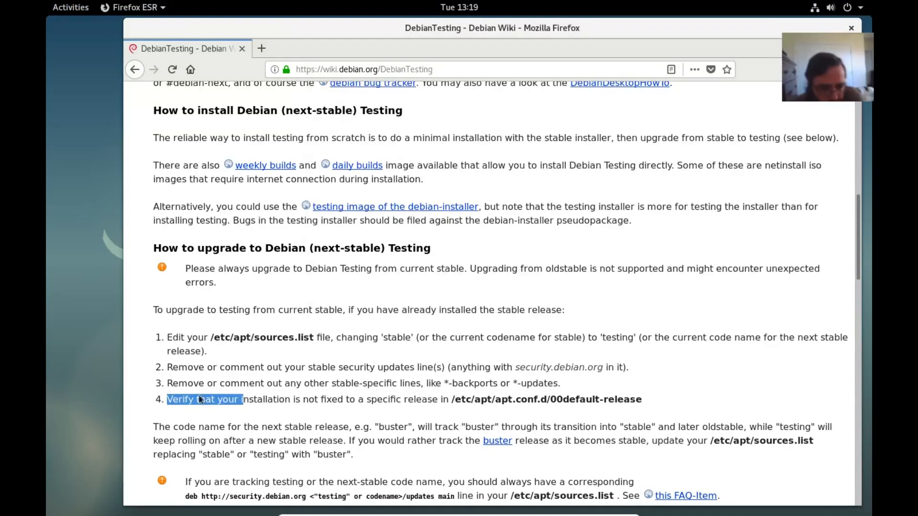
mouse_move(342, 411)
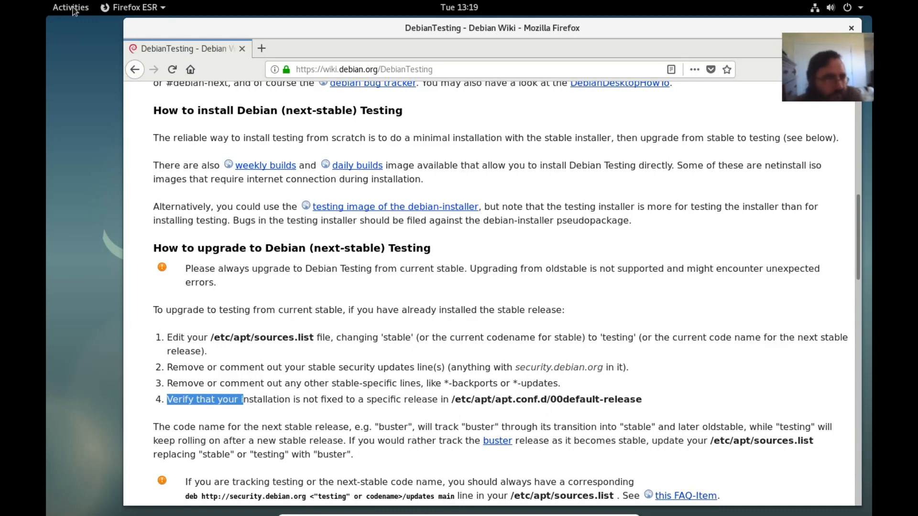
left_click(70, 7)
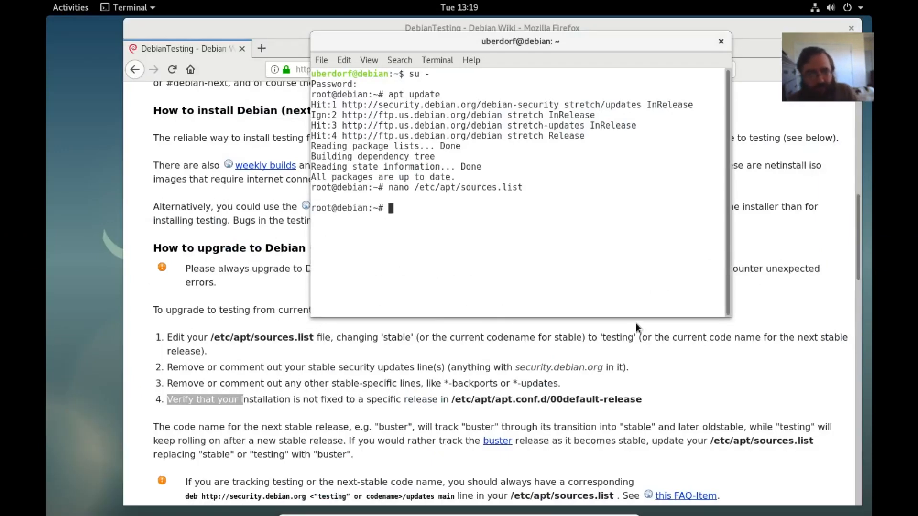
Check /etc/apt/apt.conf.d/00default-release in nano and find it empty/nonexistent
type("cd")
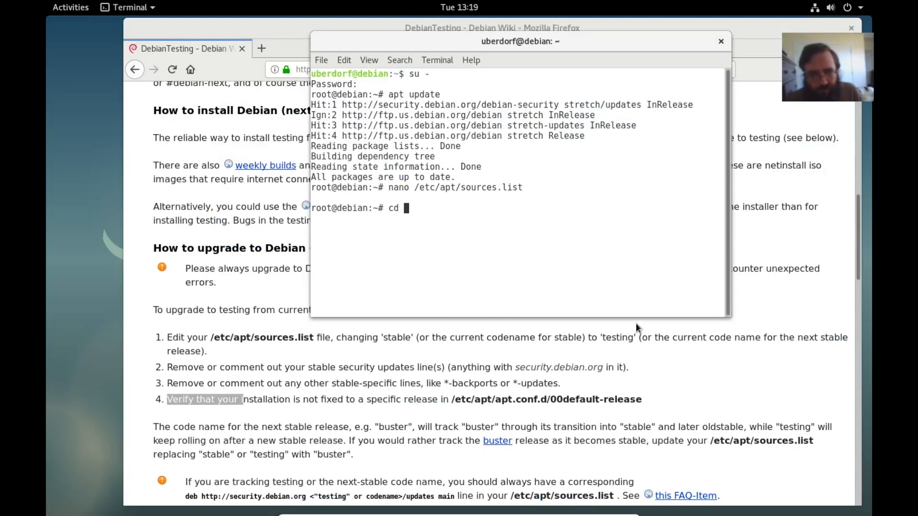
type("nn")
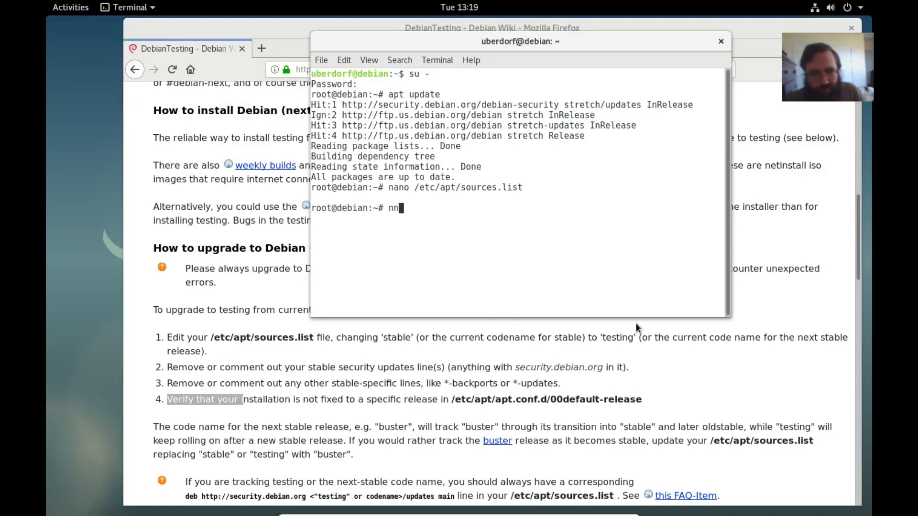
type("nano /e")
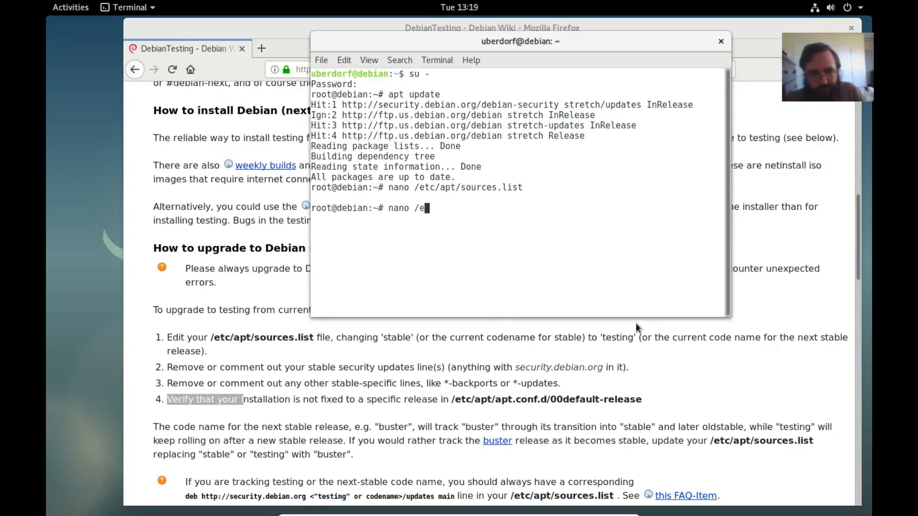
type("tc/apt/apt.conf.d")
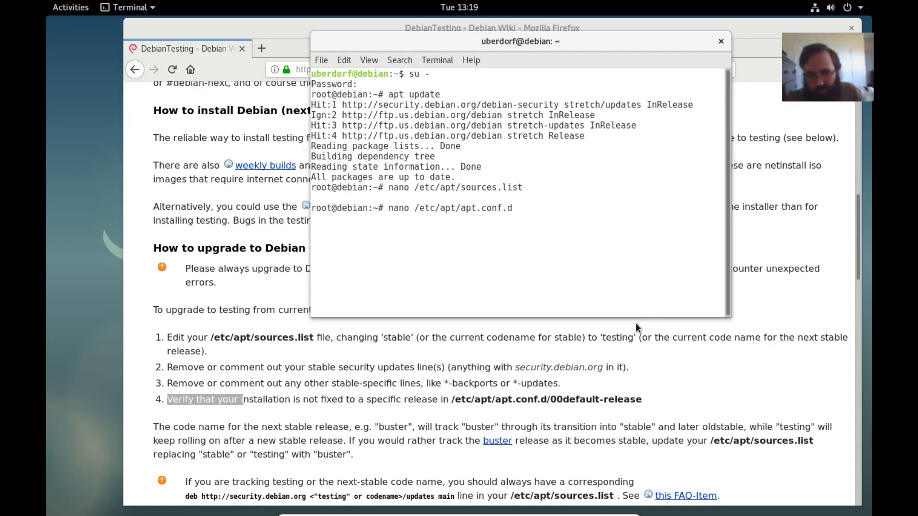
type("/00default-relea")
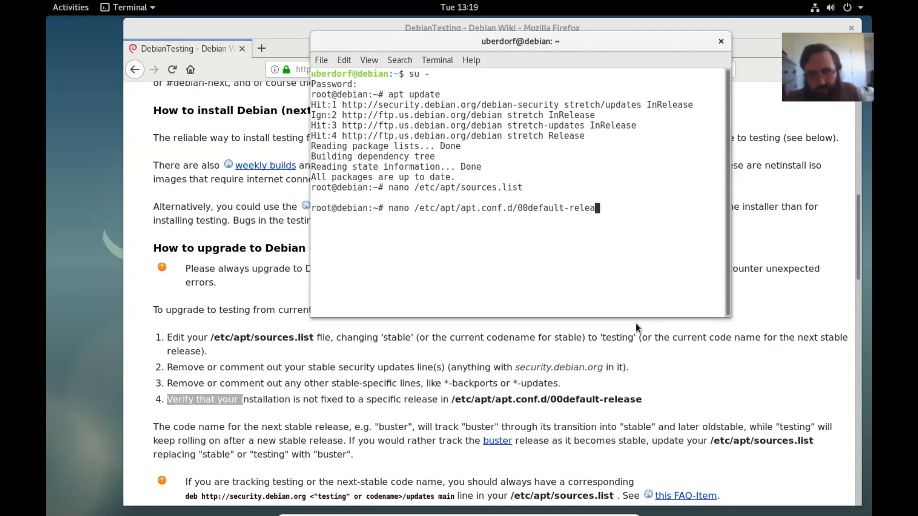
type("se")
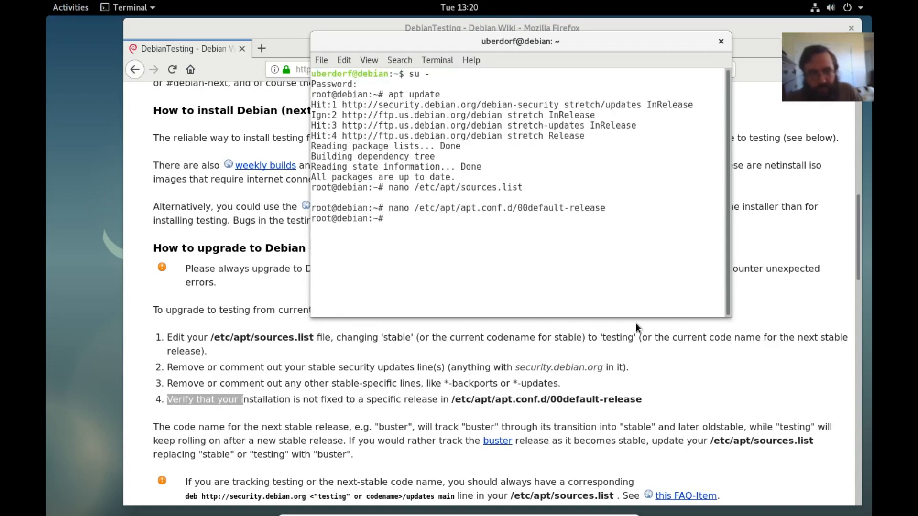
List /etc/apt/apt.conf.d to confirm no default-release file, then run apt update
type("cd /")
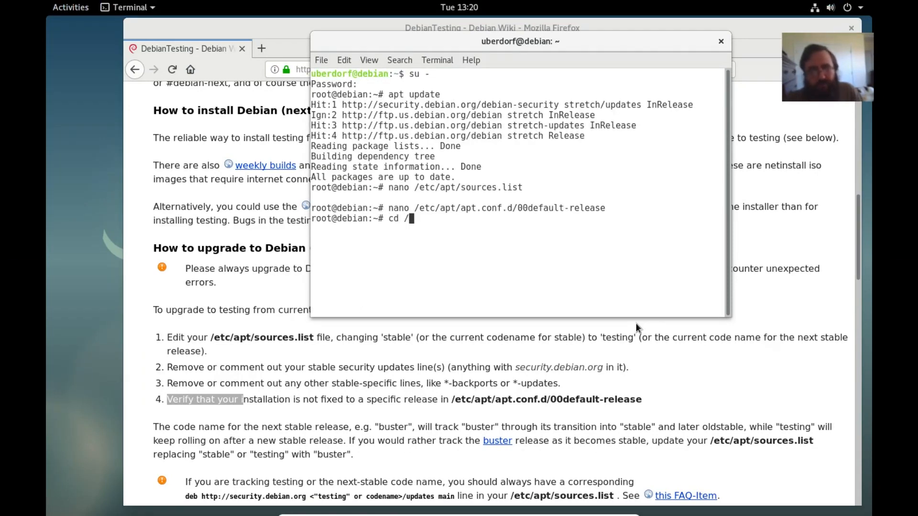
type("etc/")
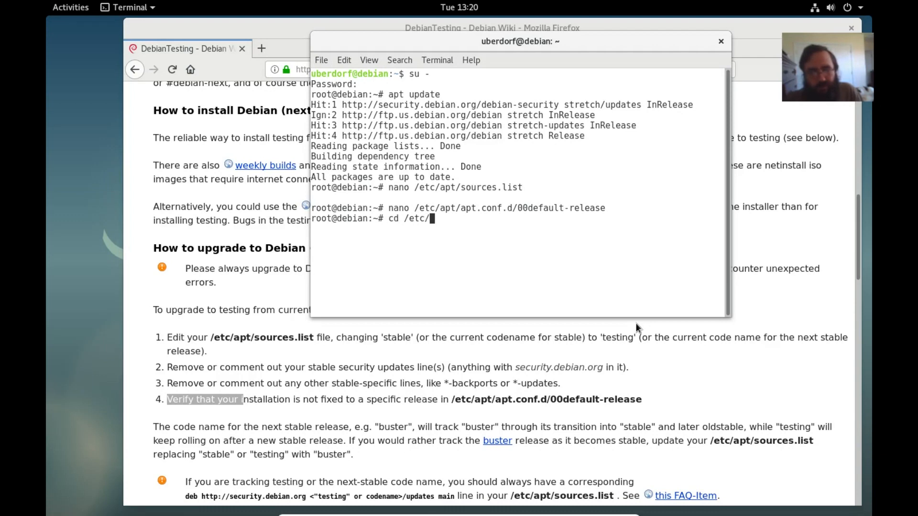
type("apt/")
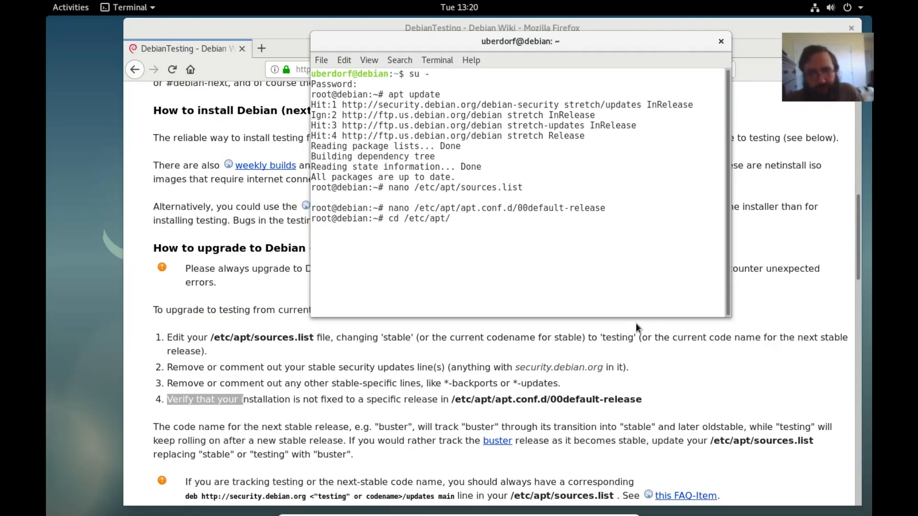
type("apt.conf.d")
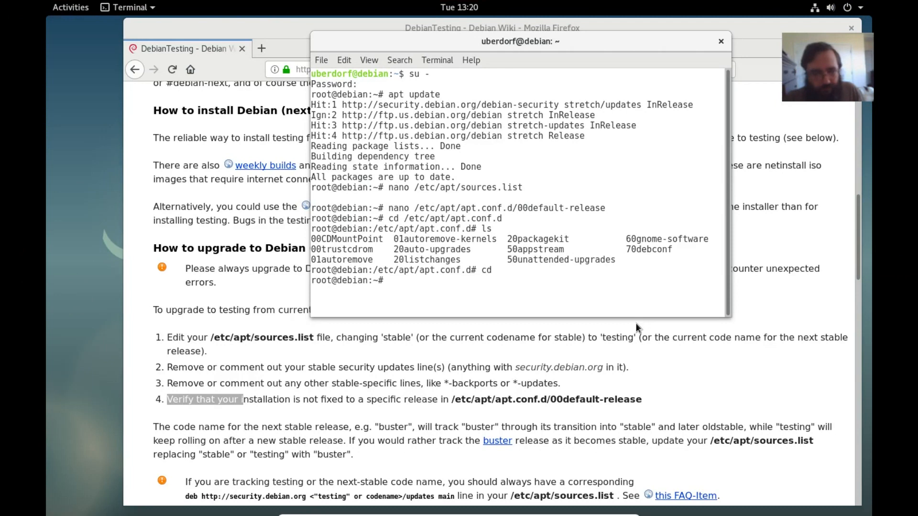
type("apt update")
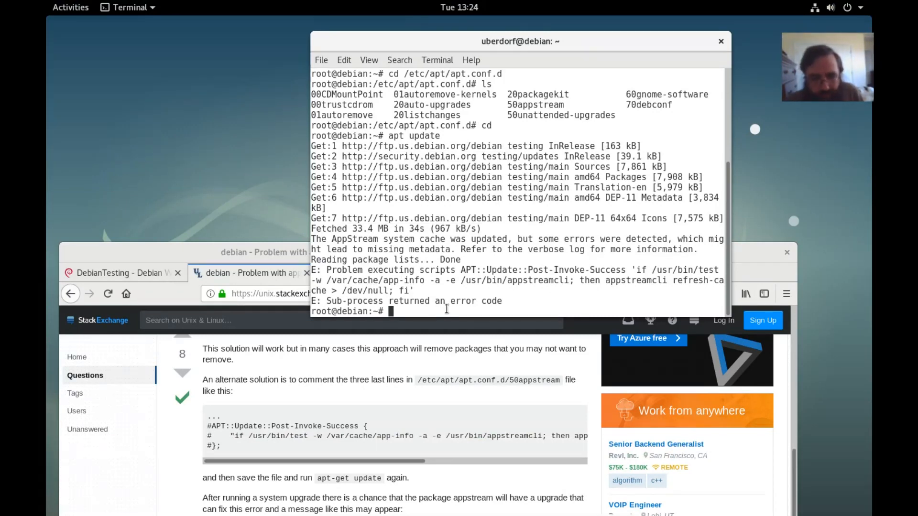
Abandon a mistaken nano /usr path and change directory to /etc/apt/apt.conf.d
type("nano /")
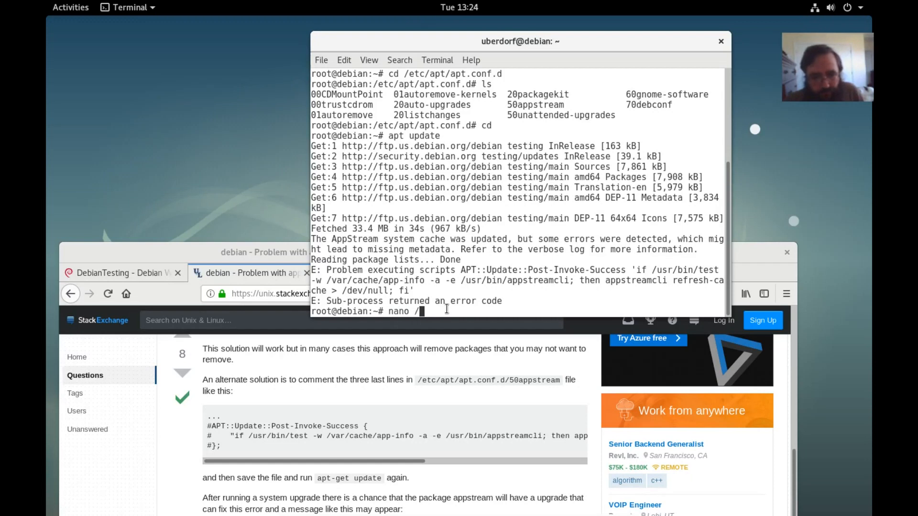
type("usr")
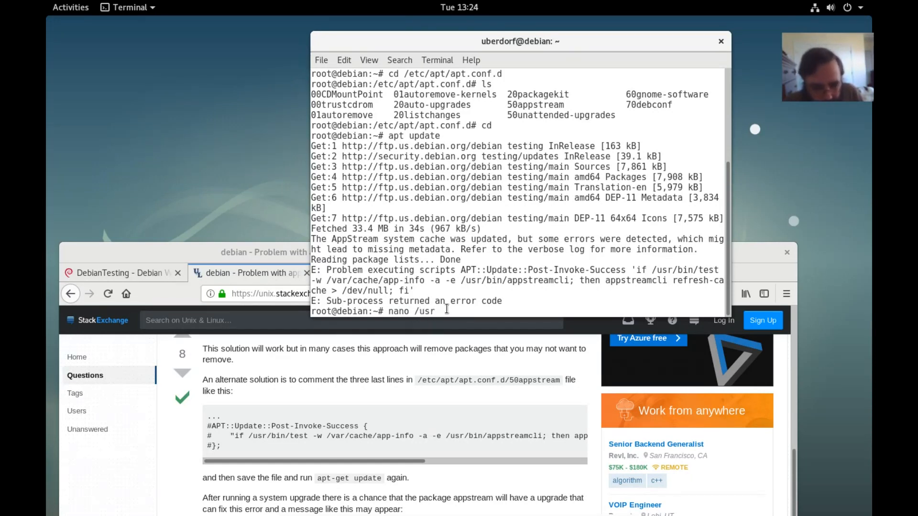
key("BackSpace")
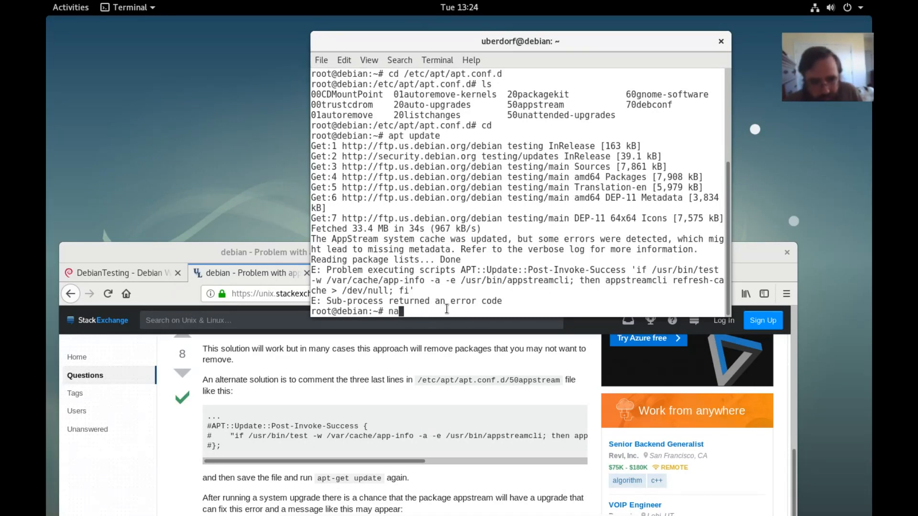
type("cd")
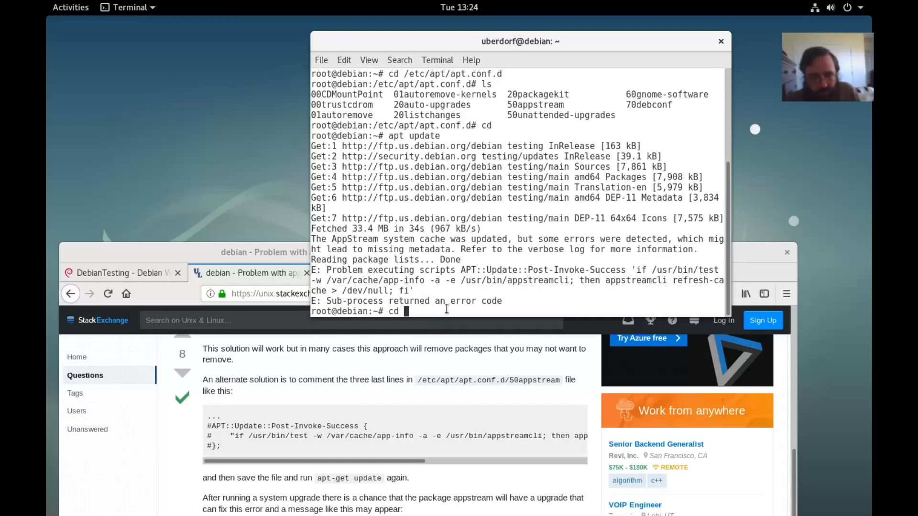
type("/etc/")
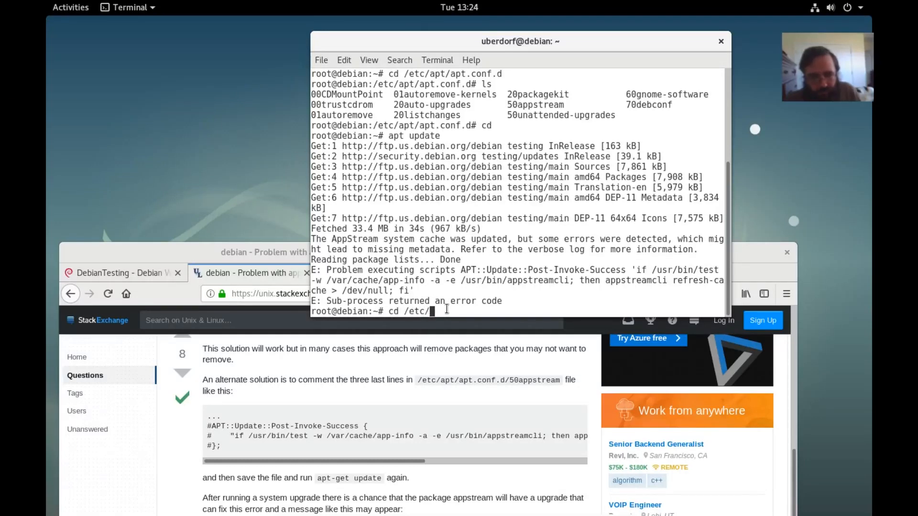
type("apt")
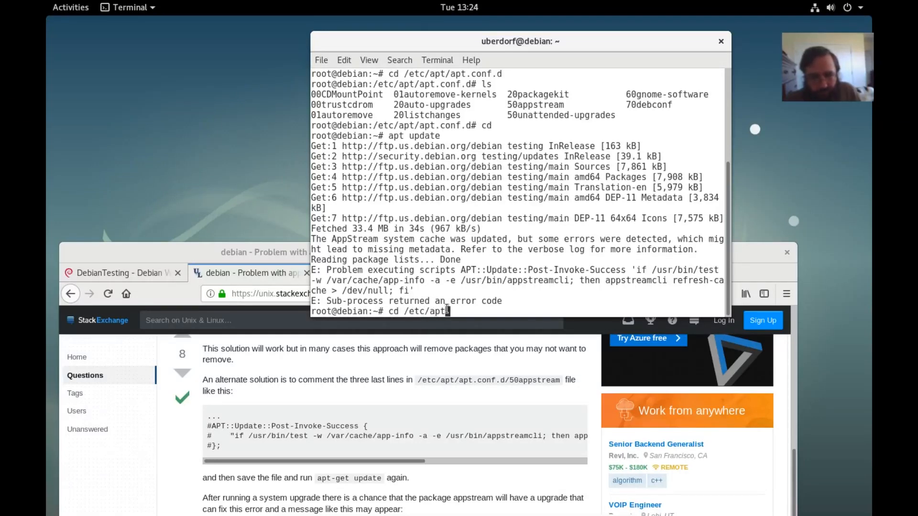
type("/a")
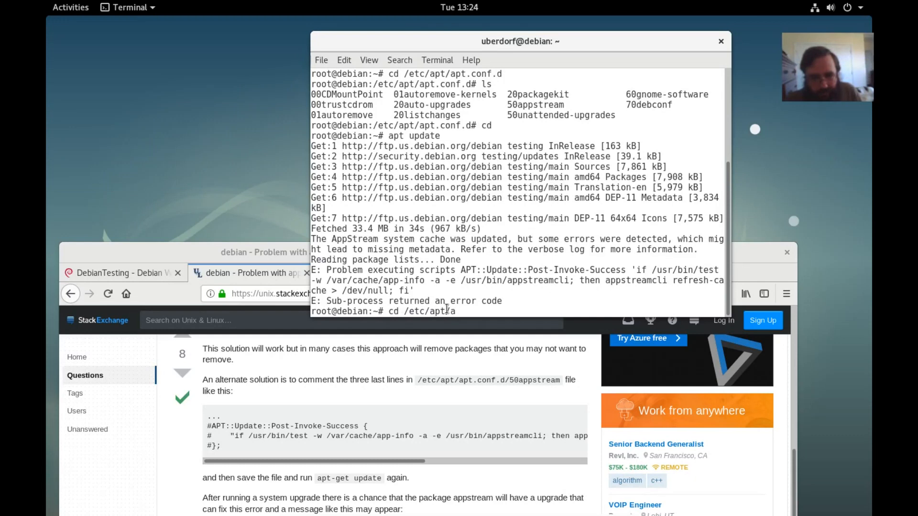
type("pt.conf.d")
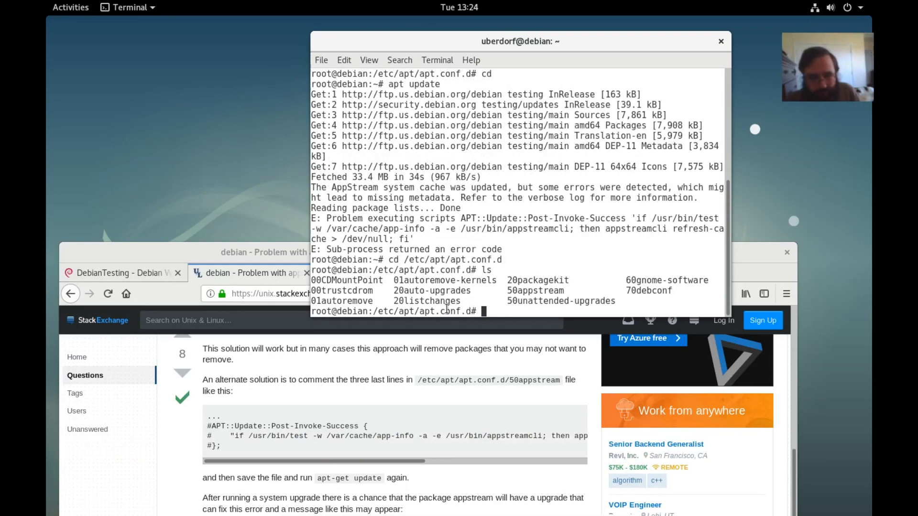
Open the 50appstream configuration file in nano
type("nano")
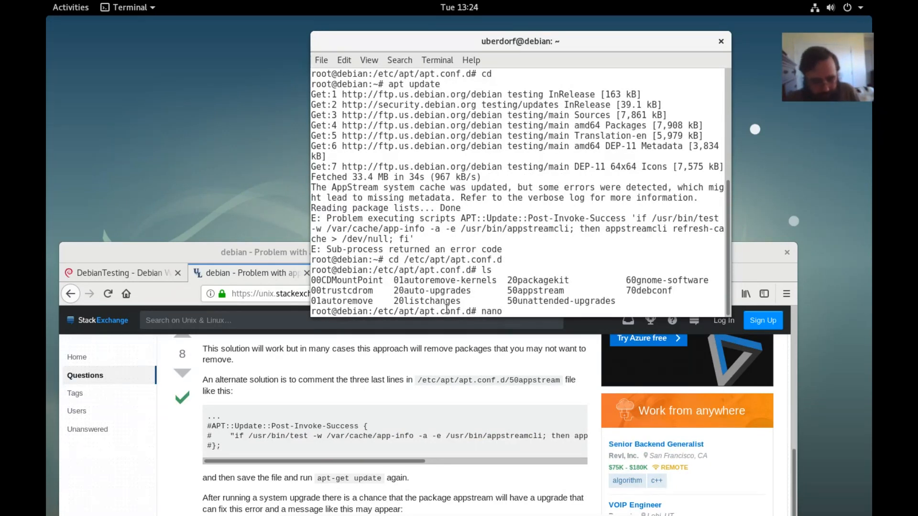
type("50apps")
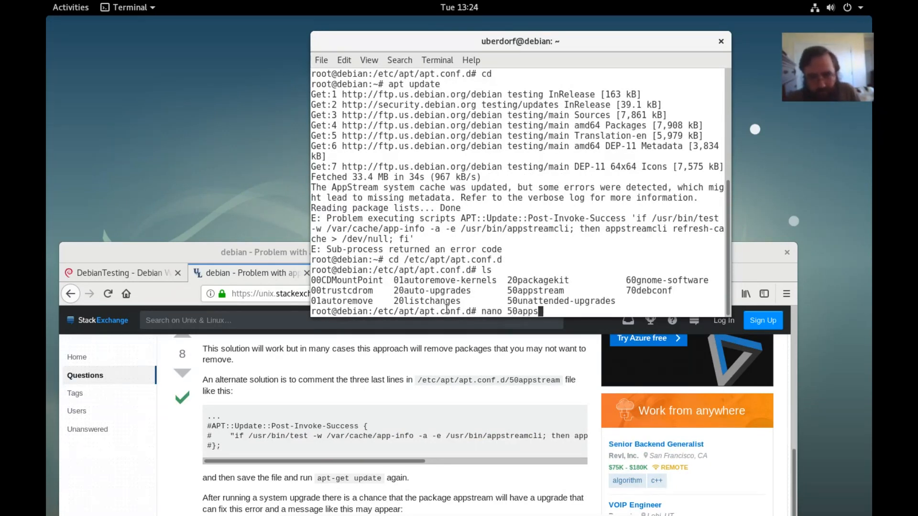
type("tream")
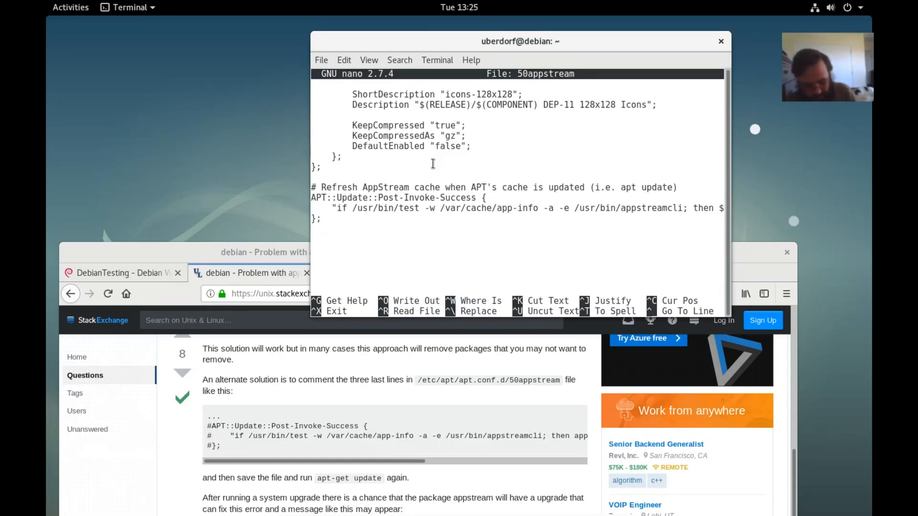
Comment out the Post-Invoke-Success hook lines in 50appstream, save, and rerun apt update
type("#")
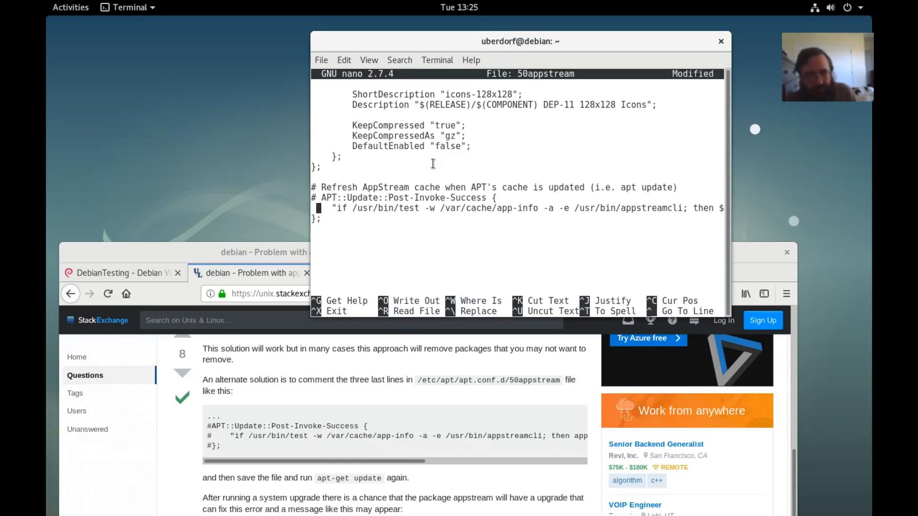
type("#")
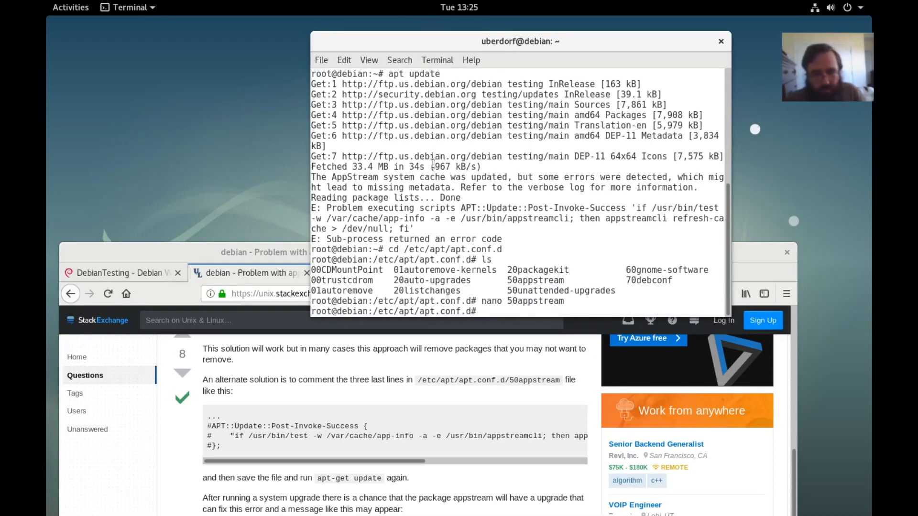
type("apt update")
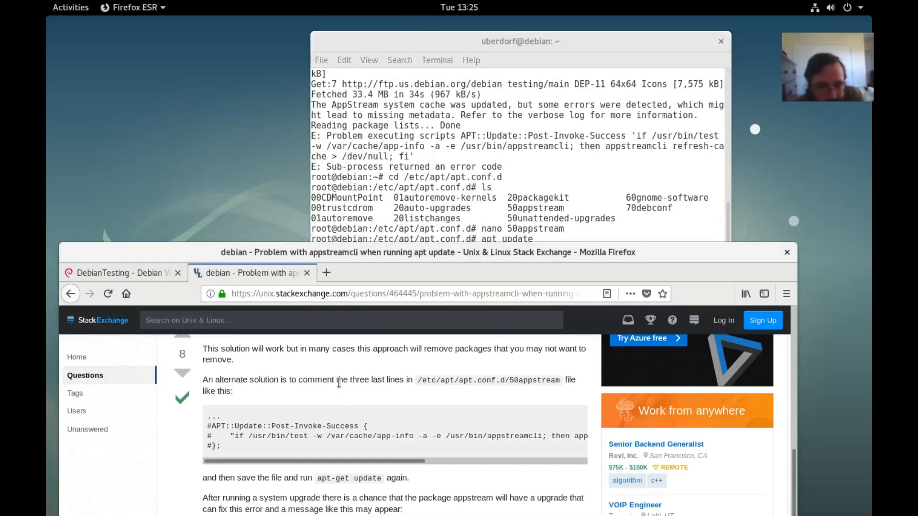
Scroll through the Stack Exchange answer while apt update finishes reporting 1347 upgradable packages
scroll("up", 3)
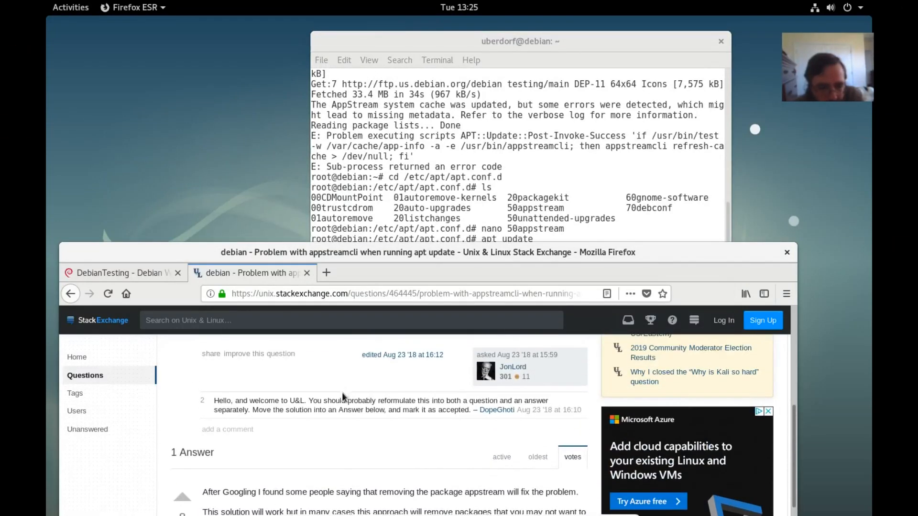
scroll("down", 3)
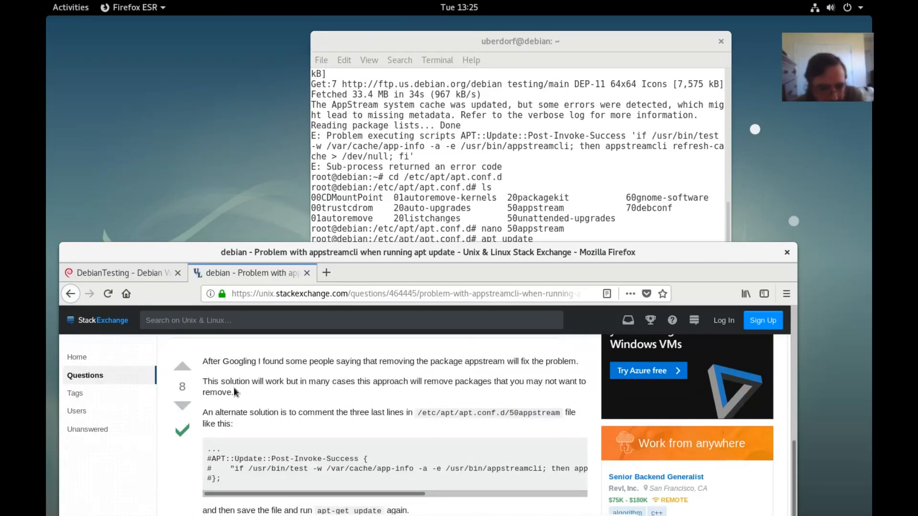
mouse_move(272, 373)
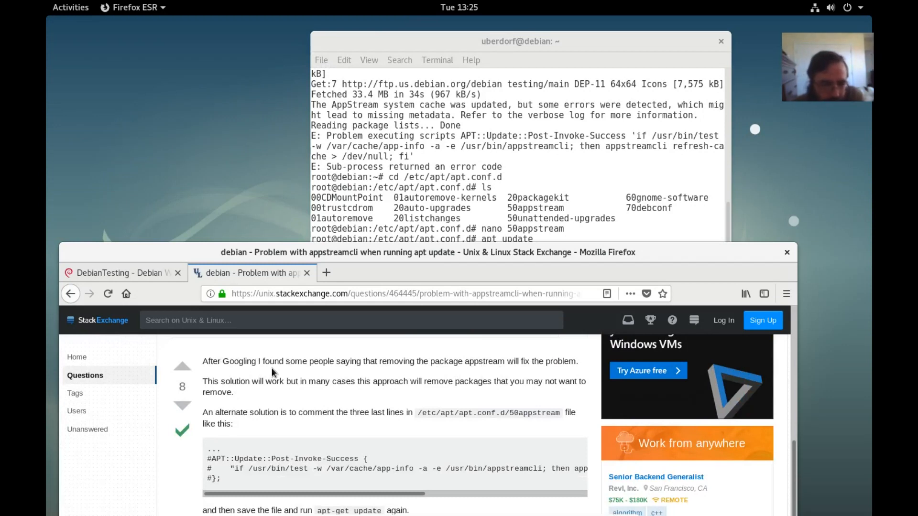
mouse_move(397, 396)
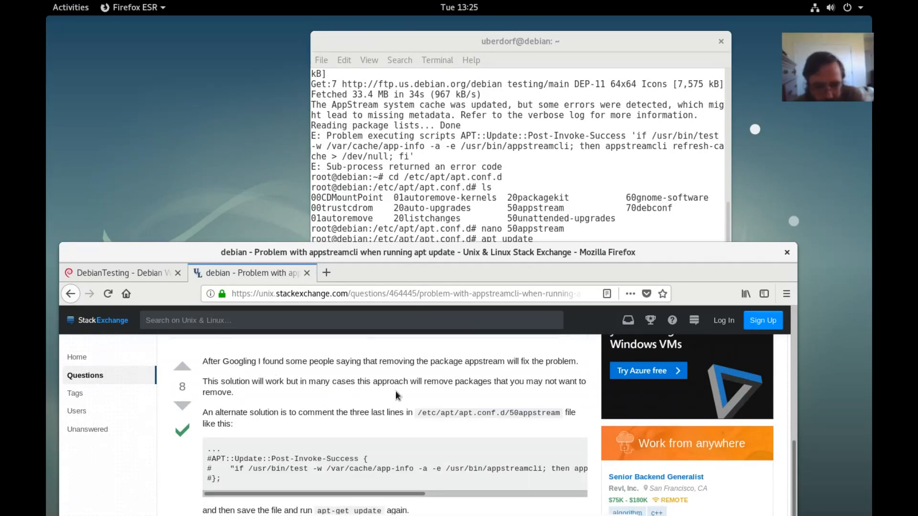
scroll("down", 3)
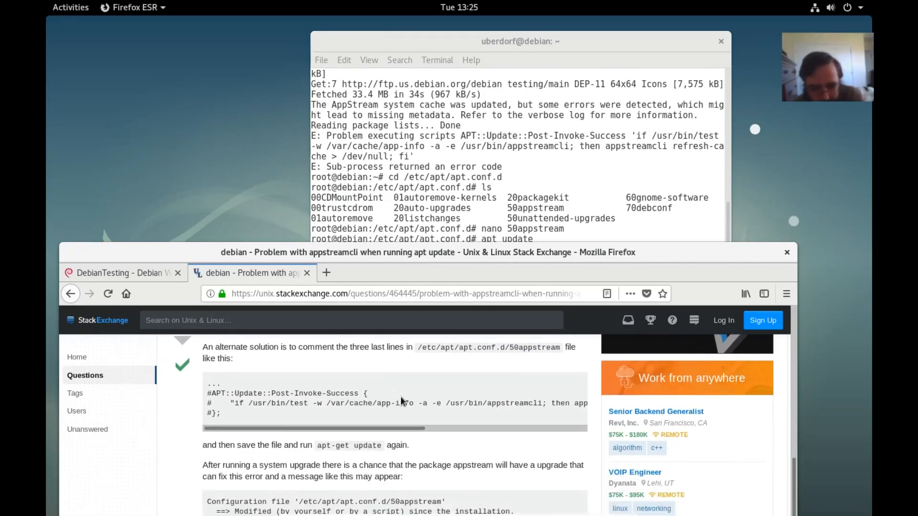
scroll("down", 3)
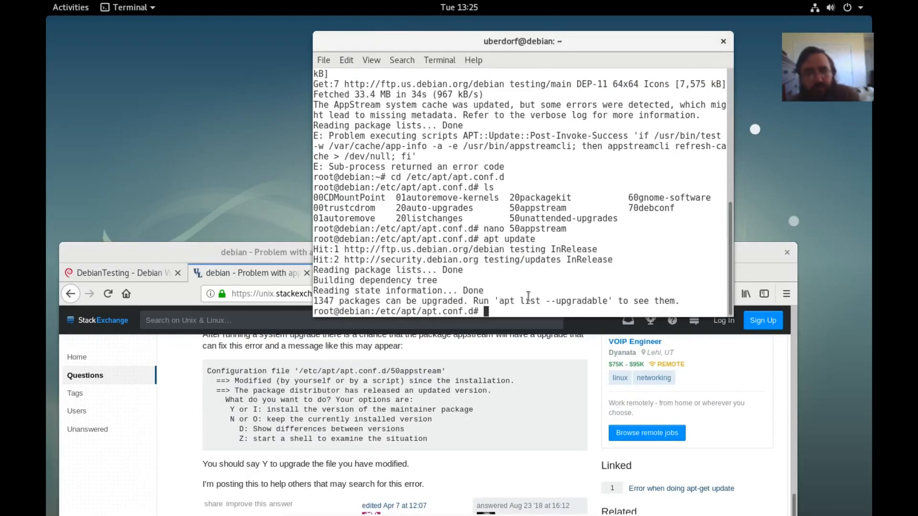
Run apt dist-upgrade, confirm with y, and accept the maintainer's 50appstream version
type("apt")
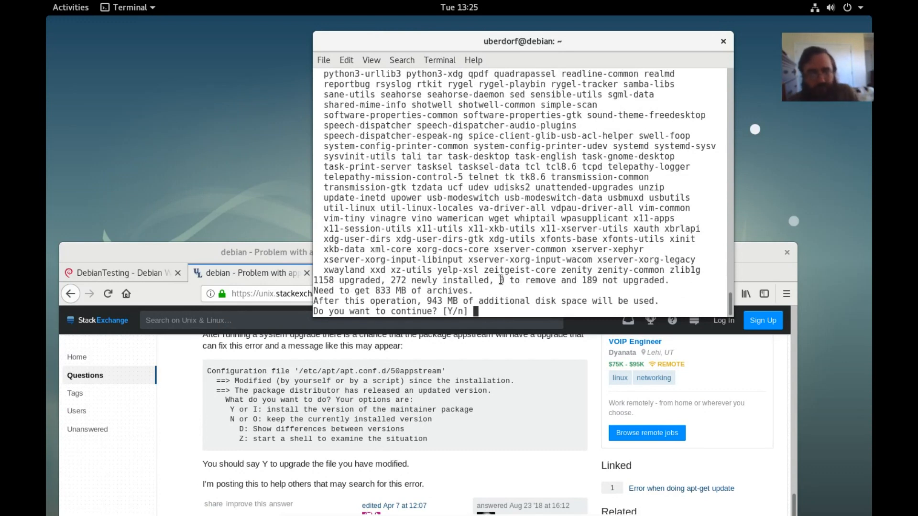
type("y")
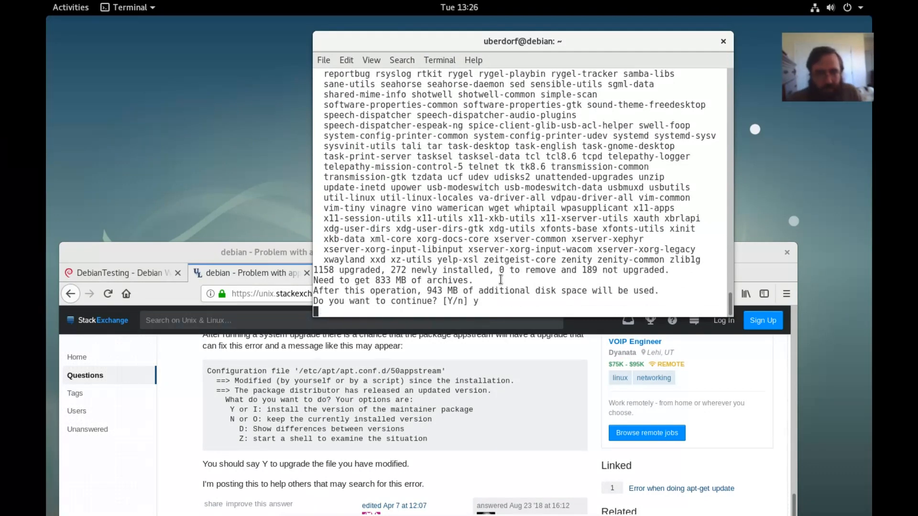
key("Return")
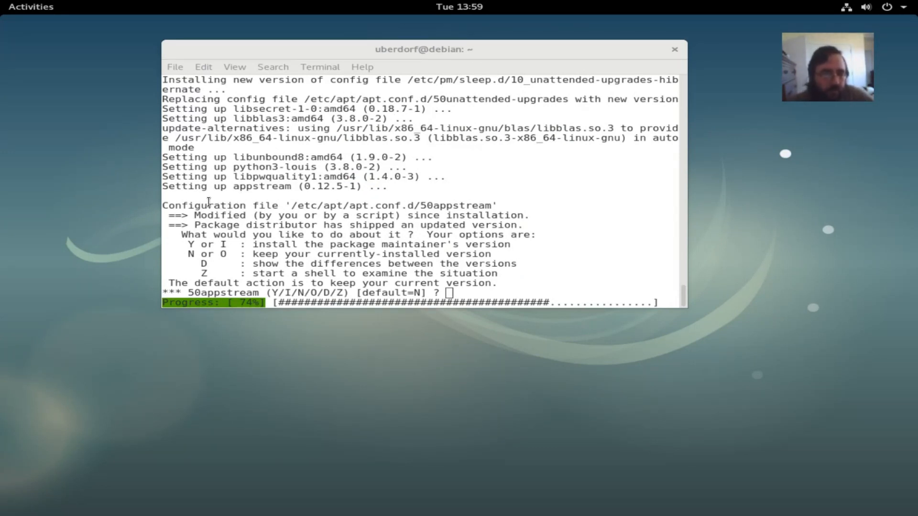
mouse_move(364, 211)
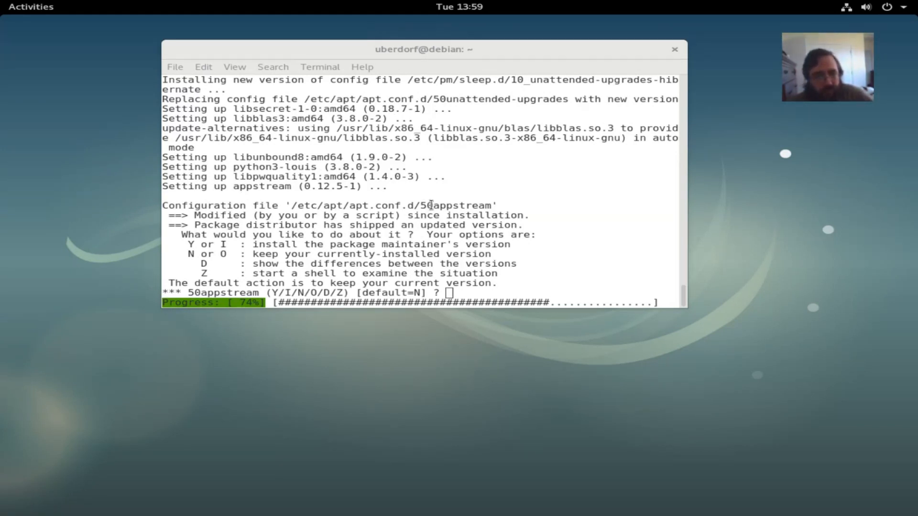
mouse_move(466, 229)
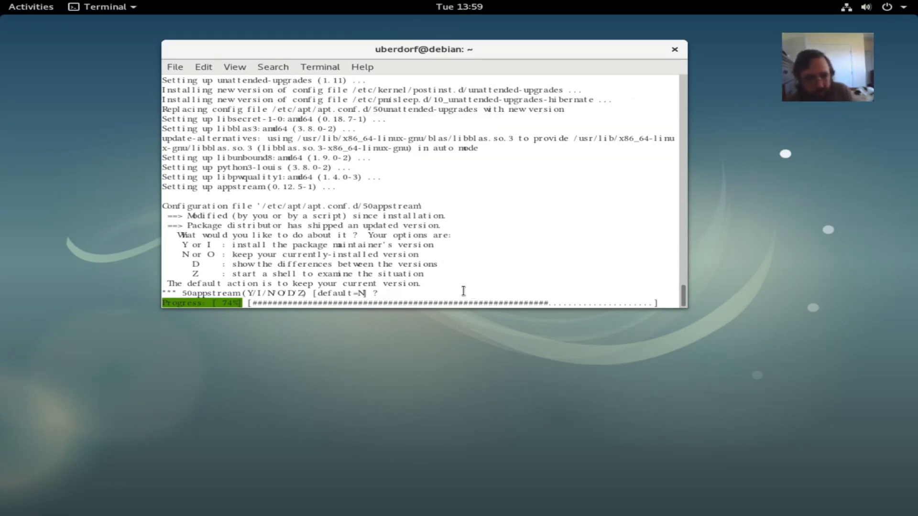
type("y")
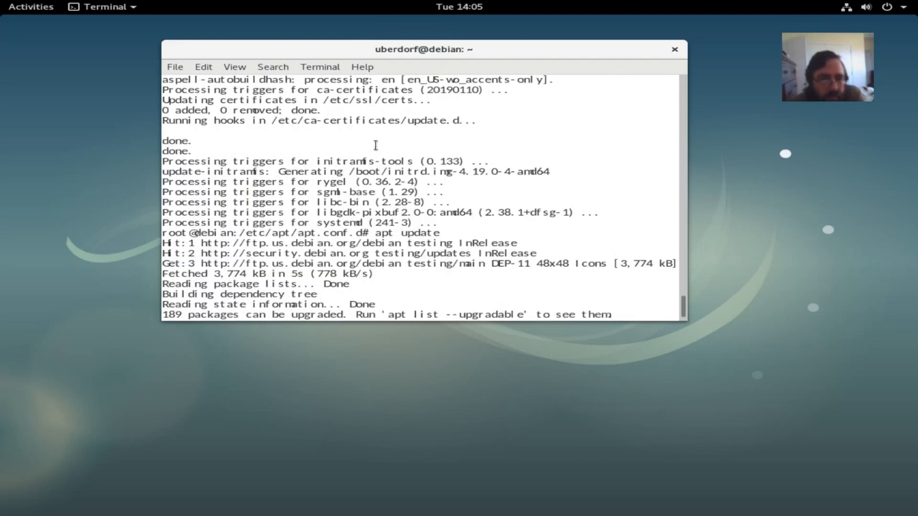
mouse_move(312, 220)
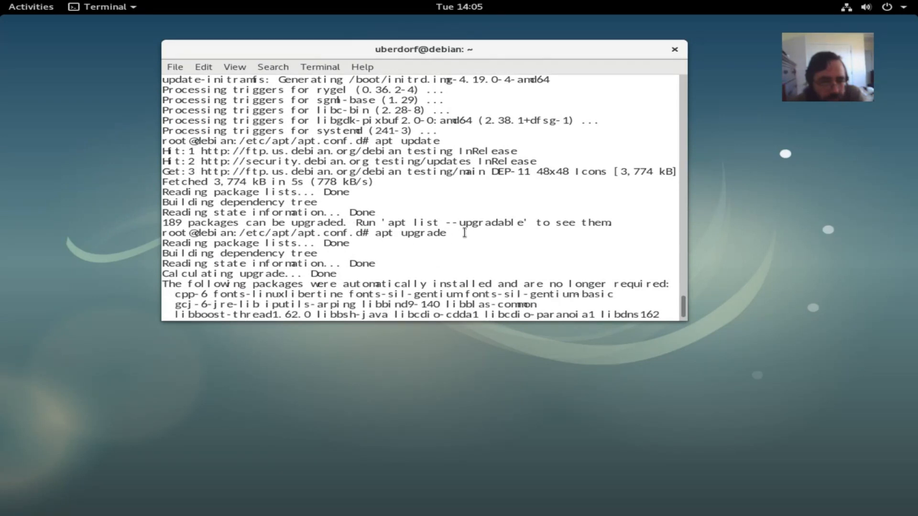
Confirm the upgrade prompts with y, leaving the 189 packages held back
scroll("down", 3)
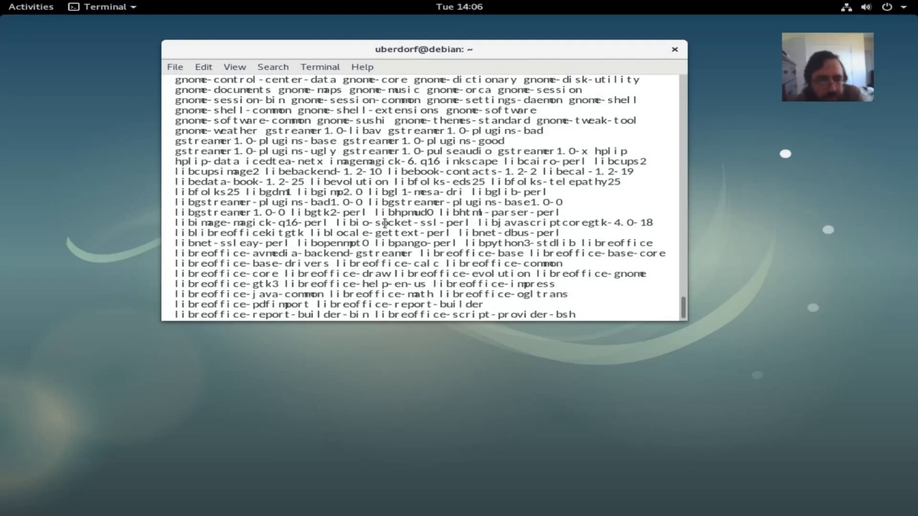
type("y")
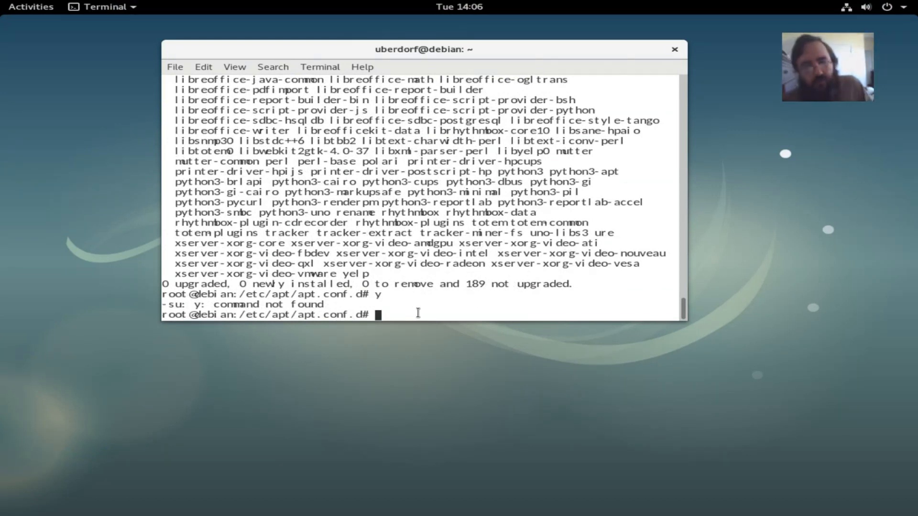
mouse_move(376, 193)
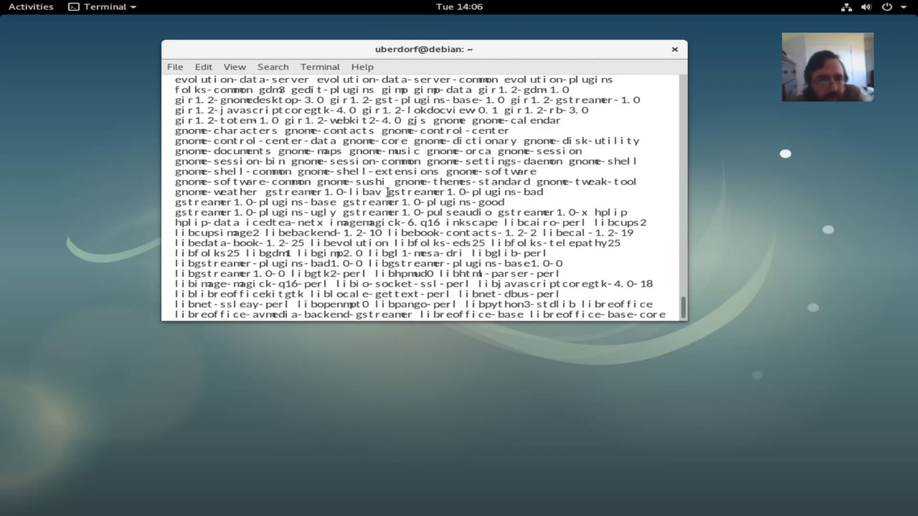
type("y")
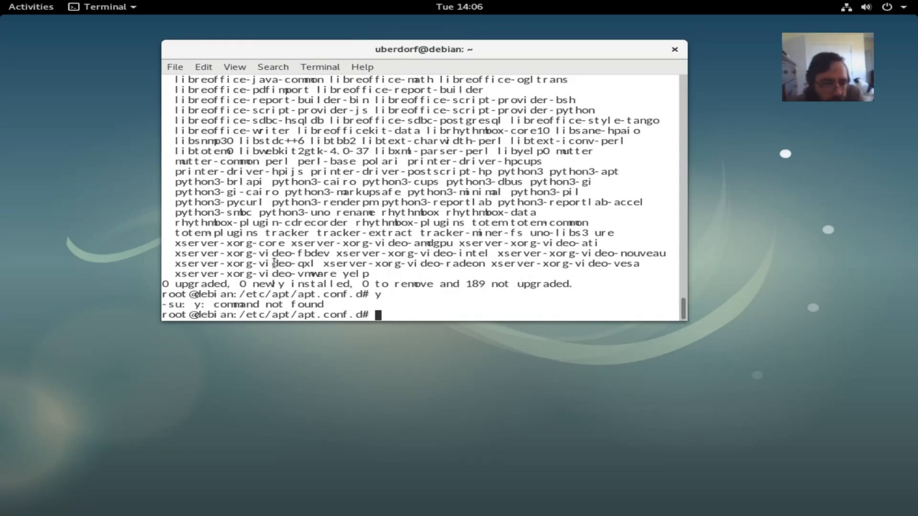
mouse_move(457, 269)
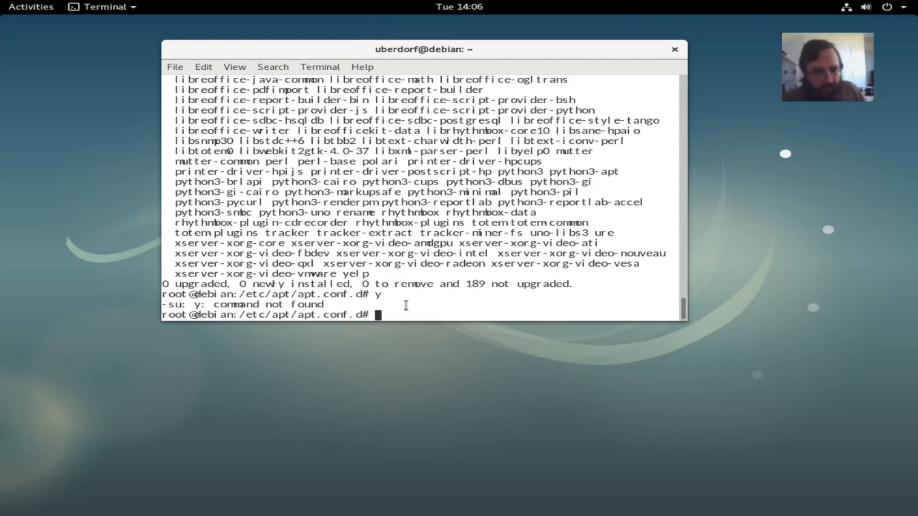
Exit the root shell back to uberdorf's regular prompt
type("e")
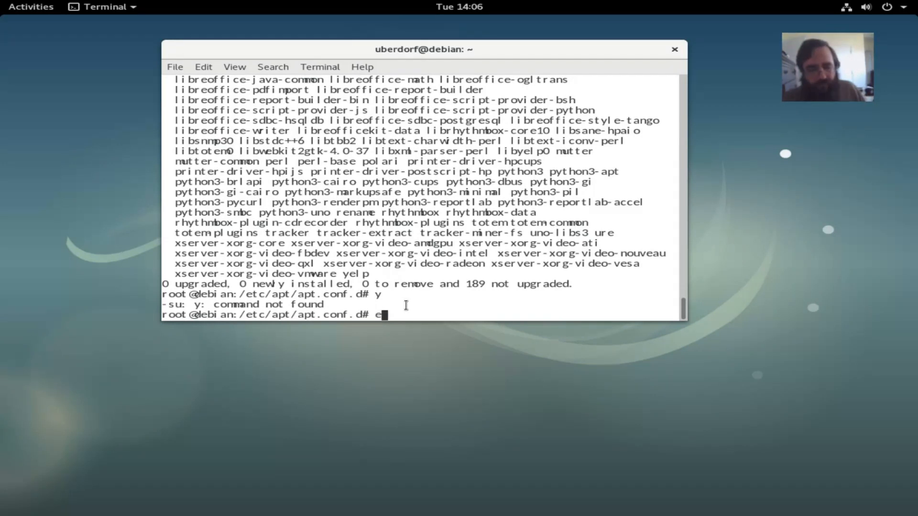
type("xit")
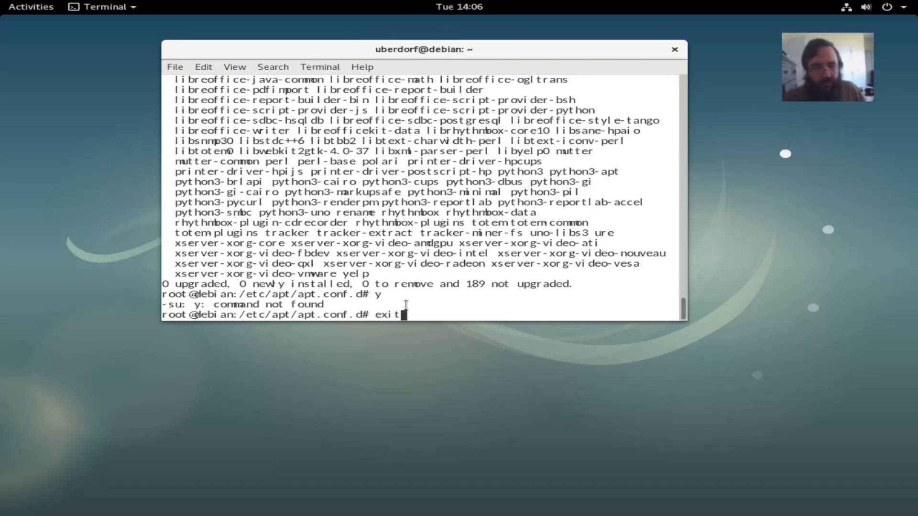
key("Return")
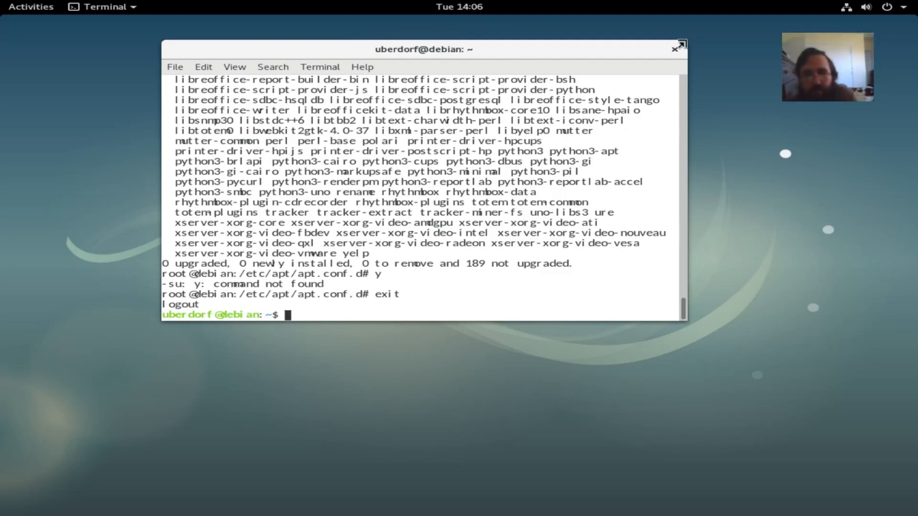
Close the terminal, power off from the GNOME system menu, then log out from the error screen
left_click(887, 7)
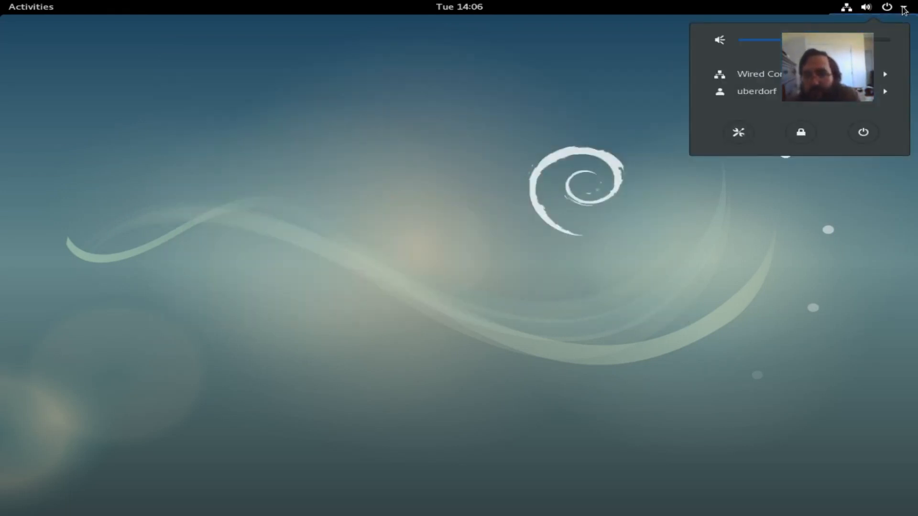
left_click(757, 92)
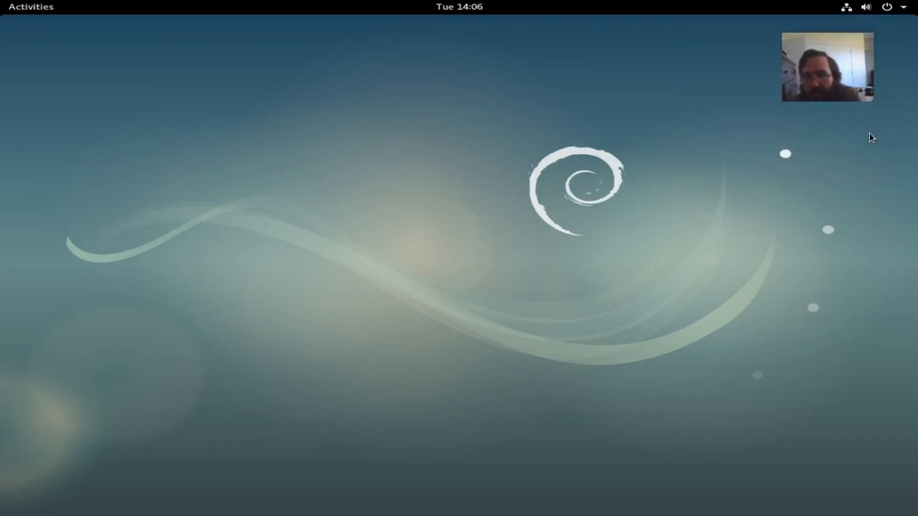
left_click(886, 7)
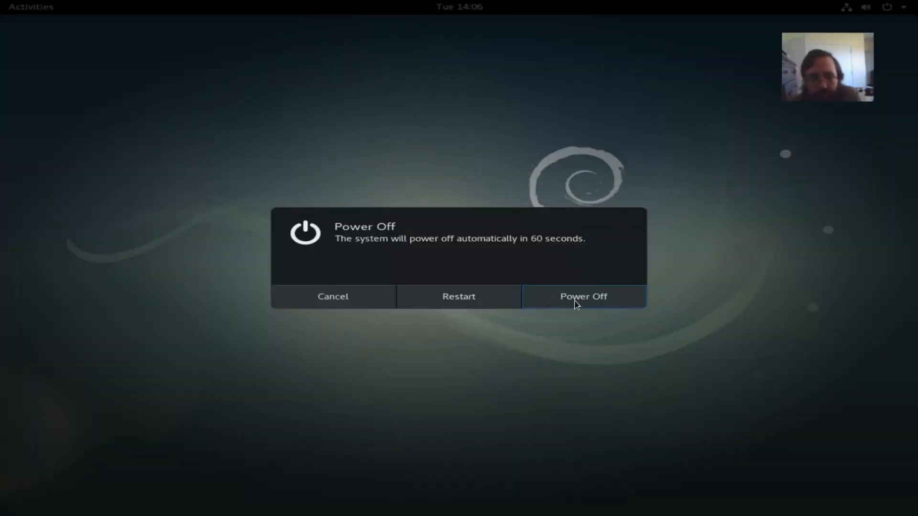
left_click(582, 296)
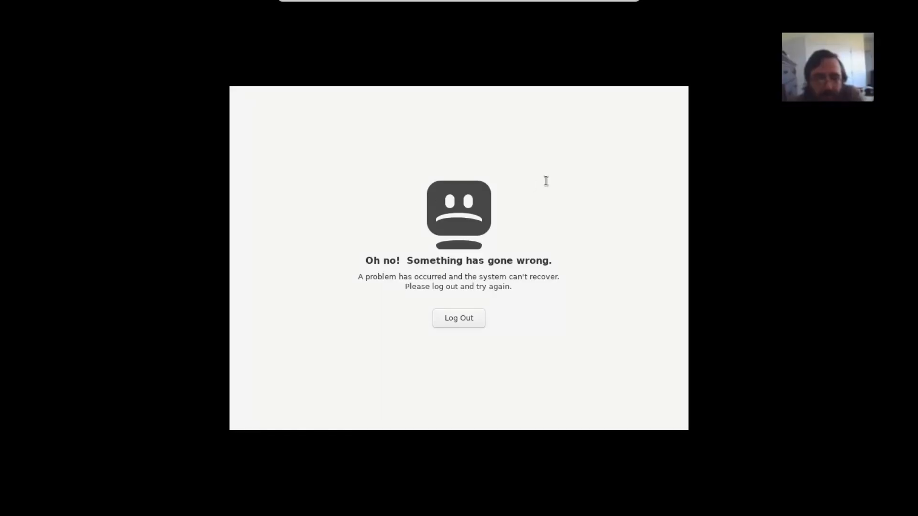
mouse_move(427, 233)
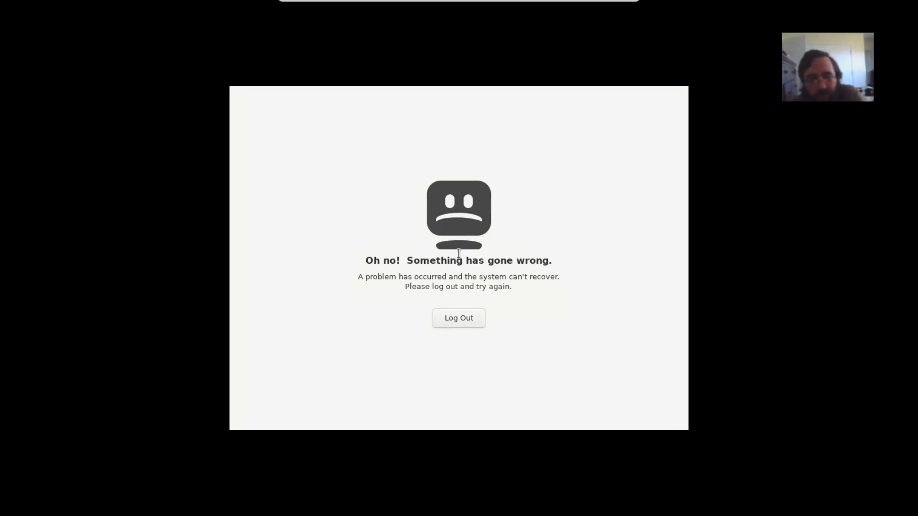
mouse_move(429, 201)
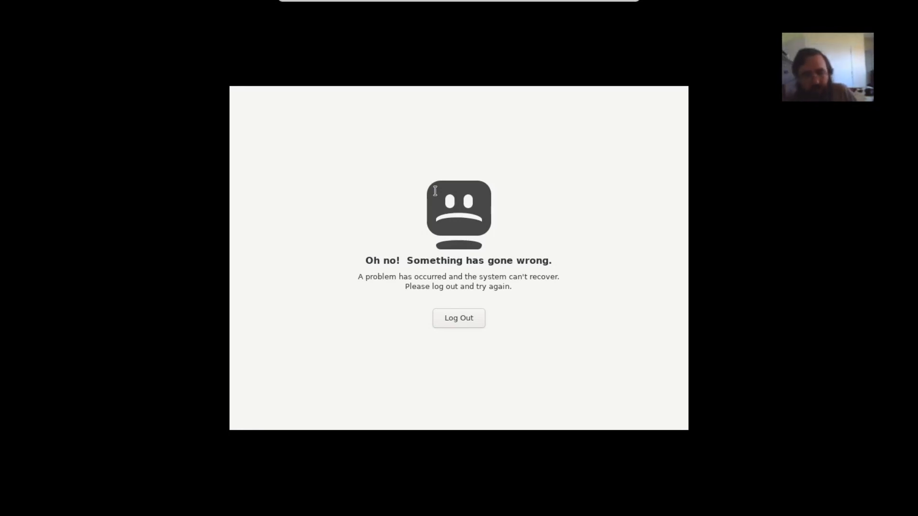
left_click(458, 318)
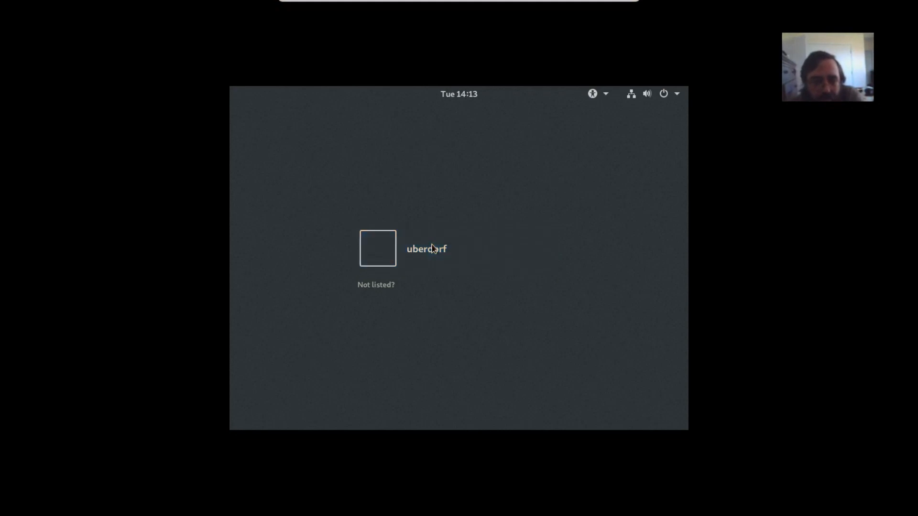
Sign in as uberdorf with the password using the GNOME on Wayland session
left_click(427, 248)
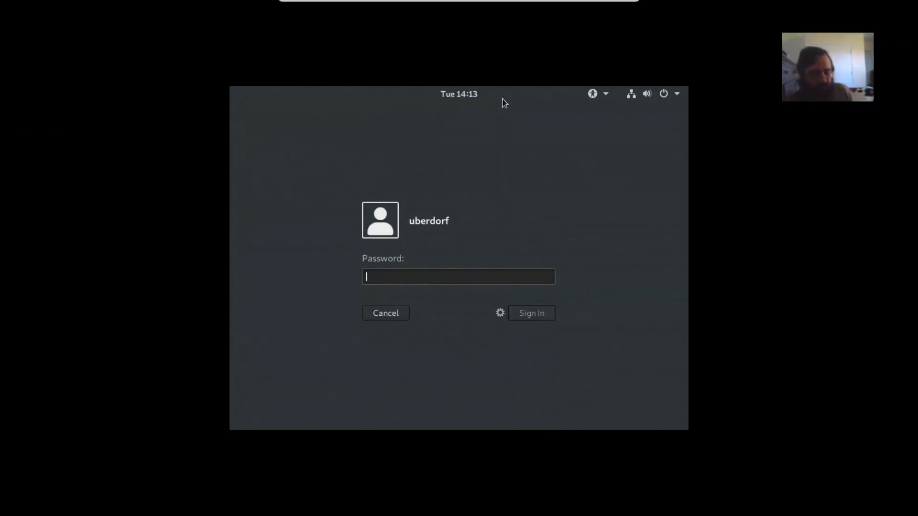
type("••")
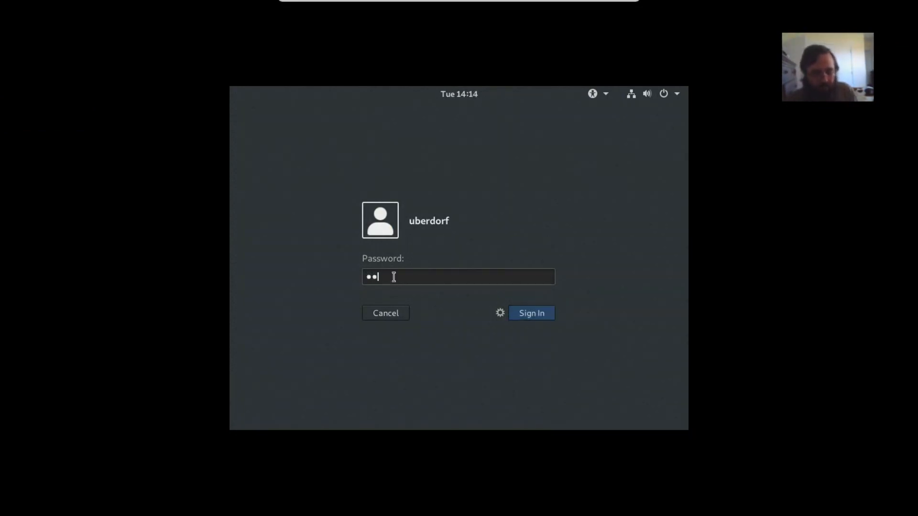
type("*")
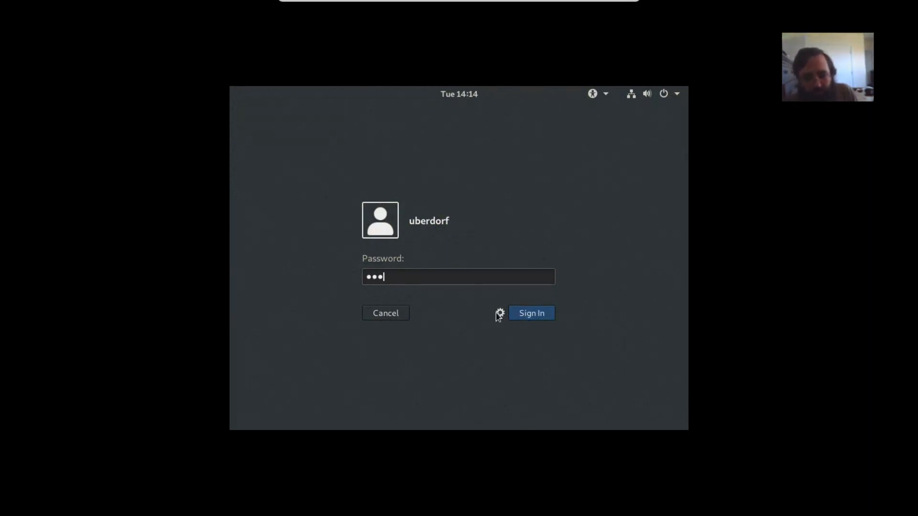
left_click(499, 314)
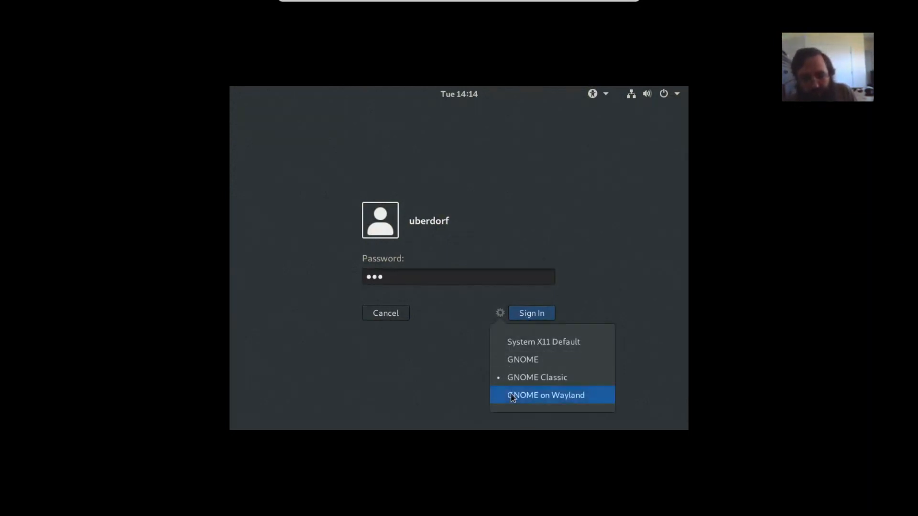
left_click(458, 276)
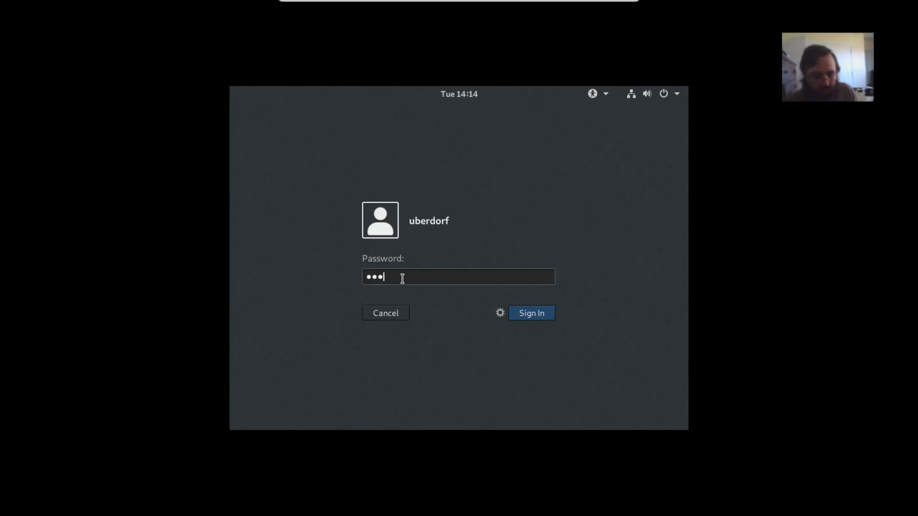
type("password")
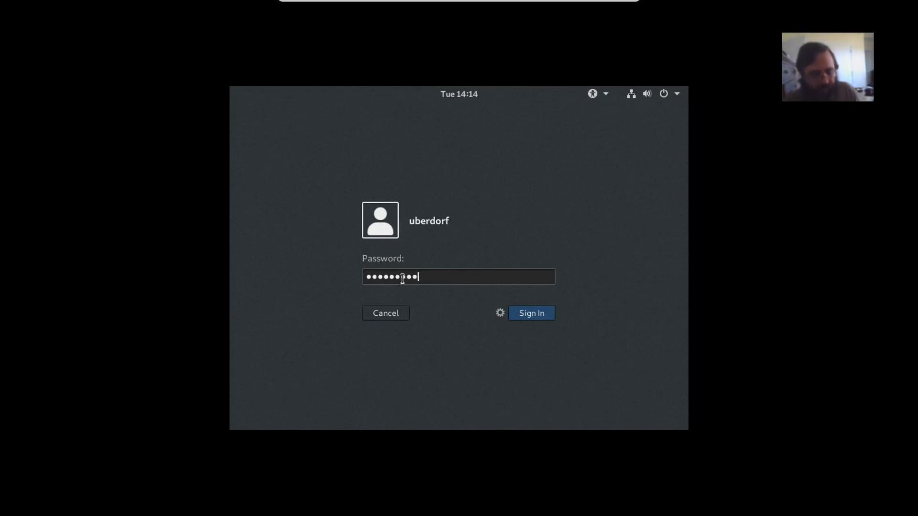
left_click(530, 313)
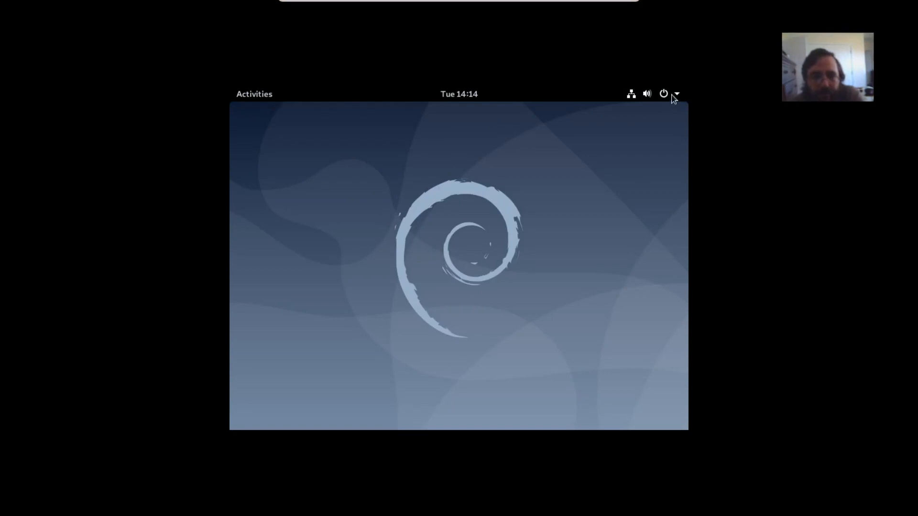
Become root with su in a new terminal and refresh the package lists with apt update
left_click(665, 94)
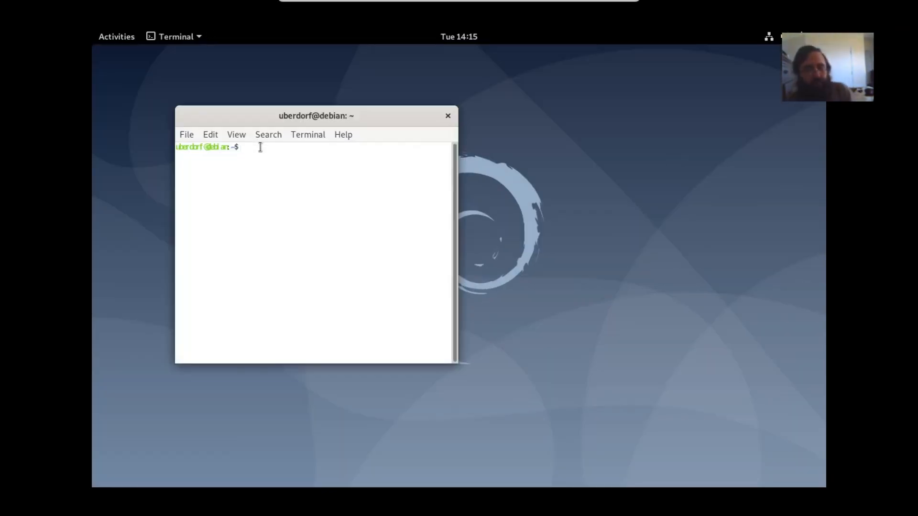
type("su -")
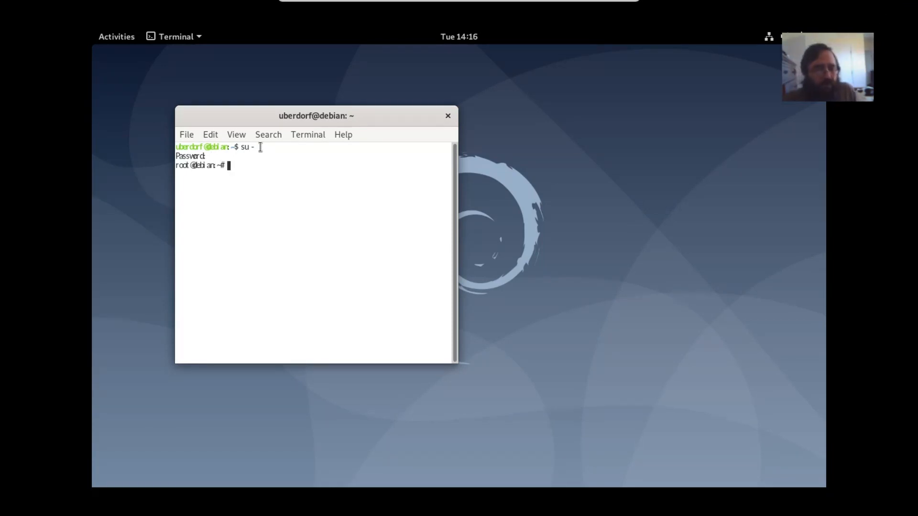
type("apt update")
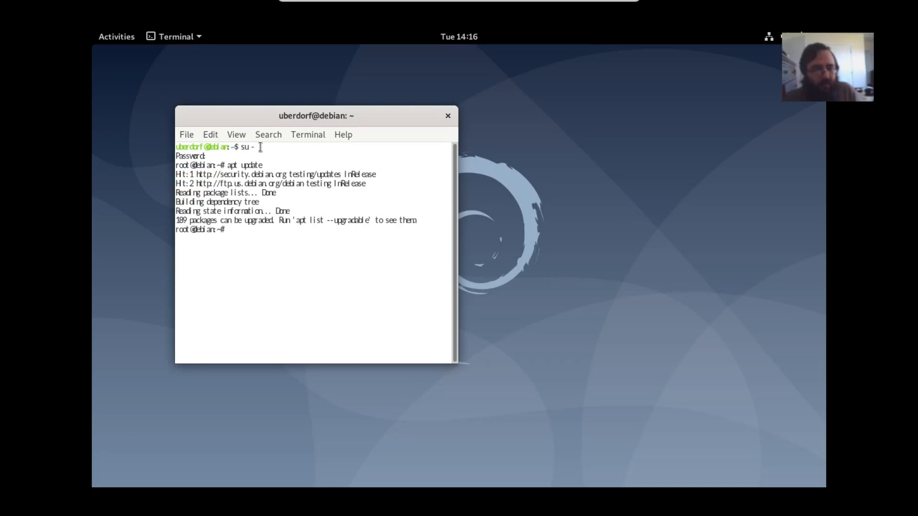
type("apt")
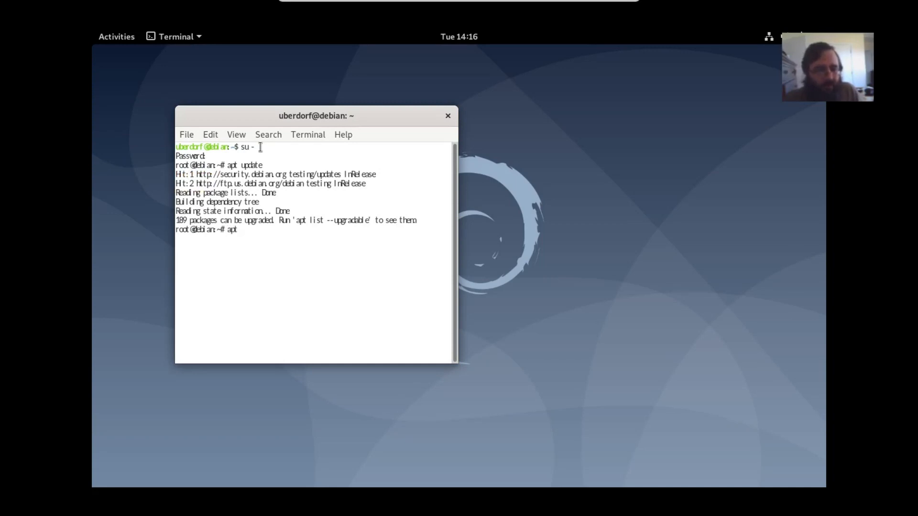
Run apt dist-upgrade and confirm with y to upgrade the 189 packages
type("dist-upgrade")
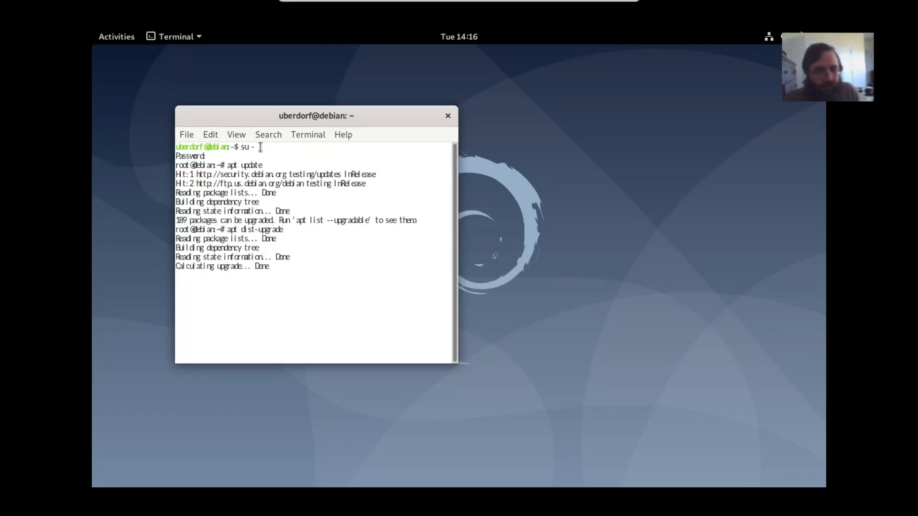
key("Return")
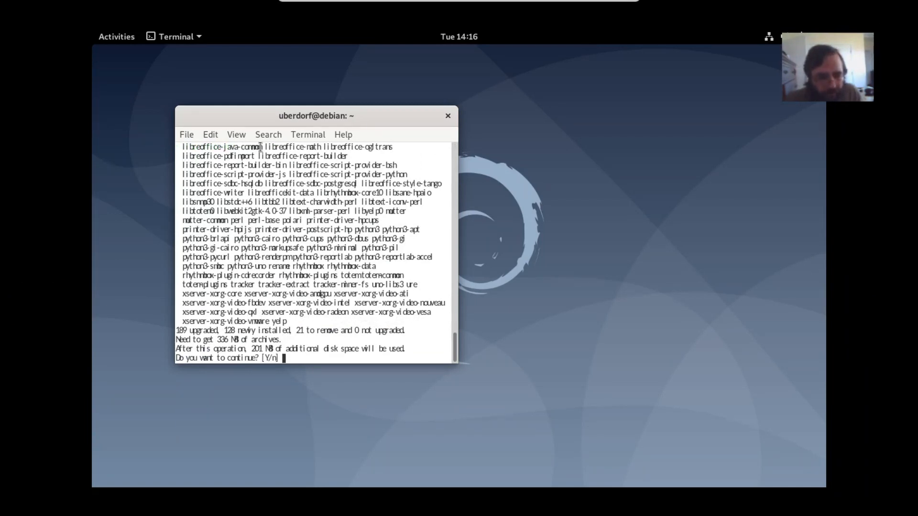
type("y")
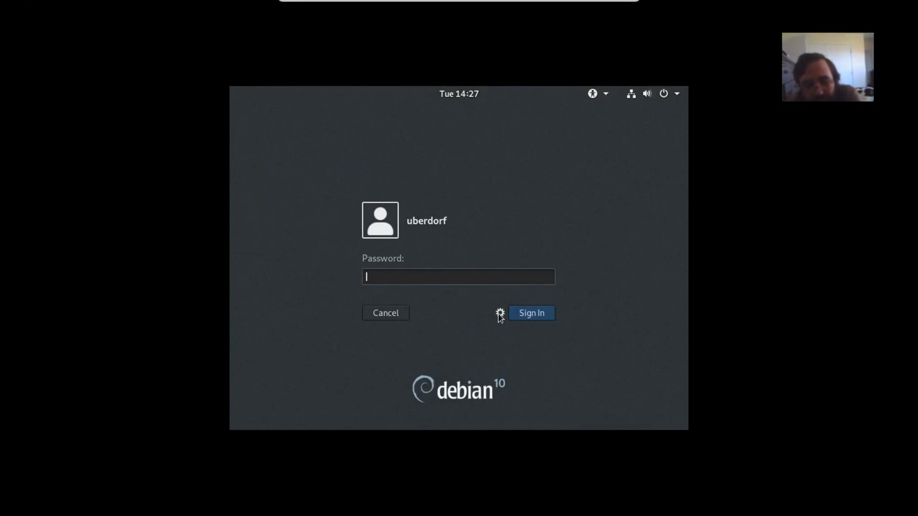
Sign in to the Debian 10 desktop with the password and briefly check the Activities overview
left_click(499, 313)
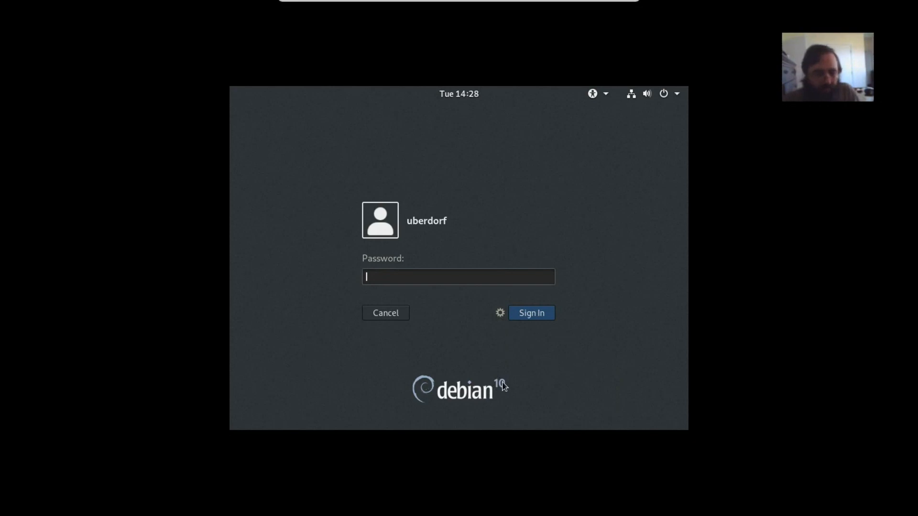
type("password")
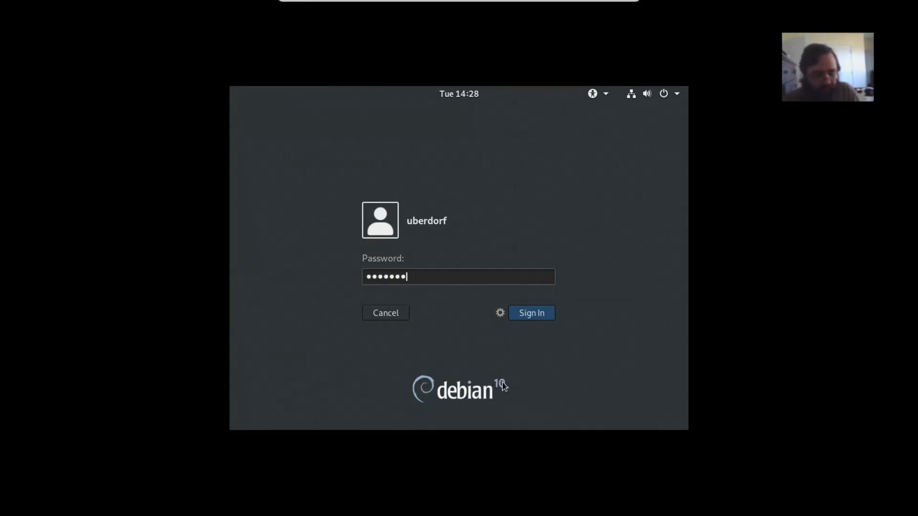
left_click(531, 312)
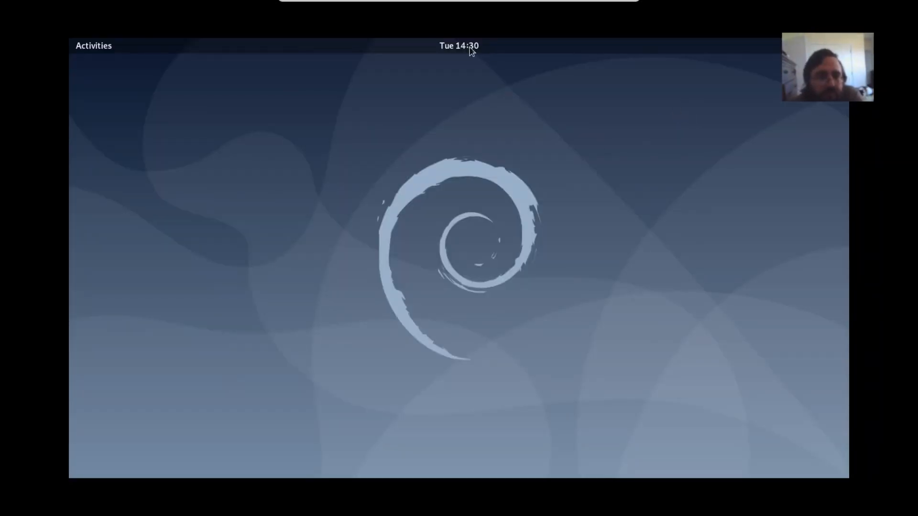
left_click(93, 46)
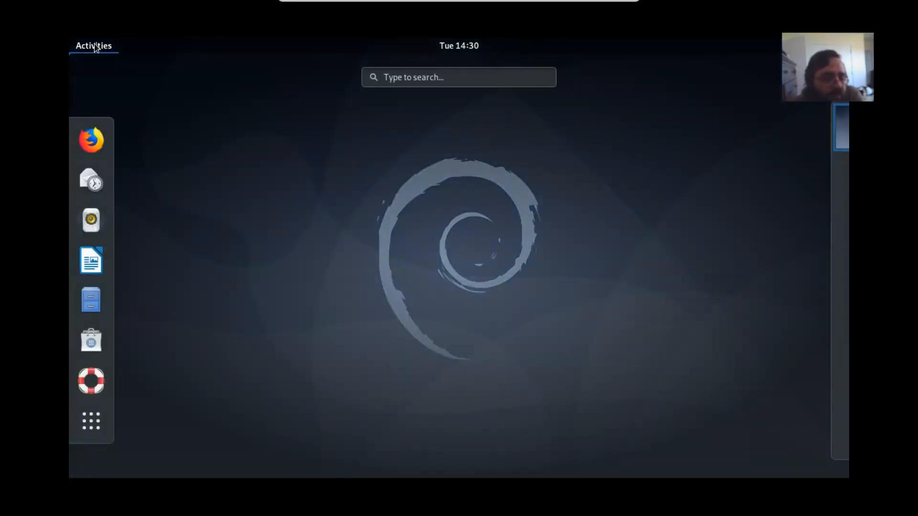
left_click(93, 46)
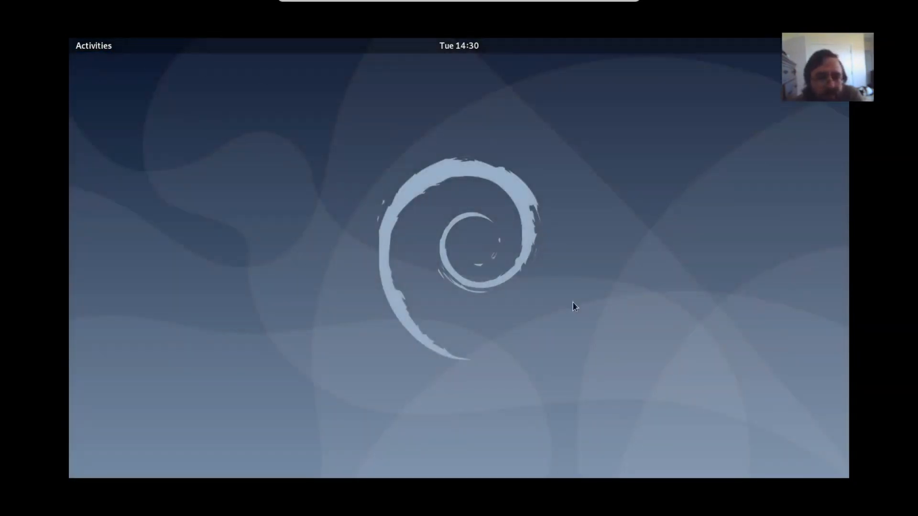